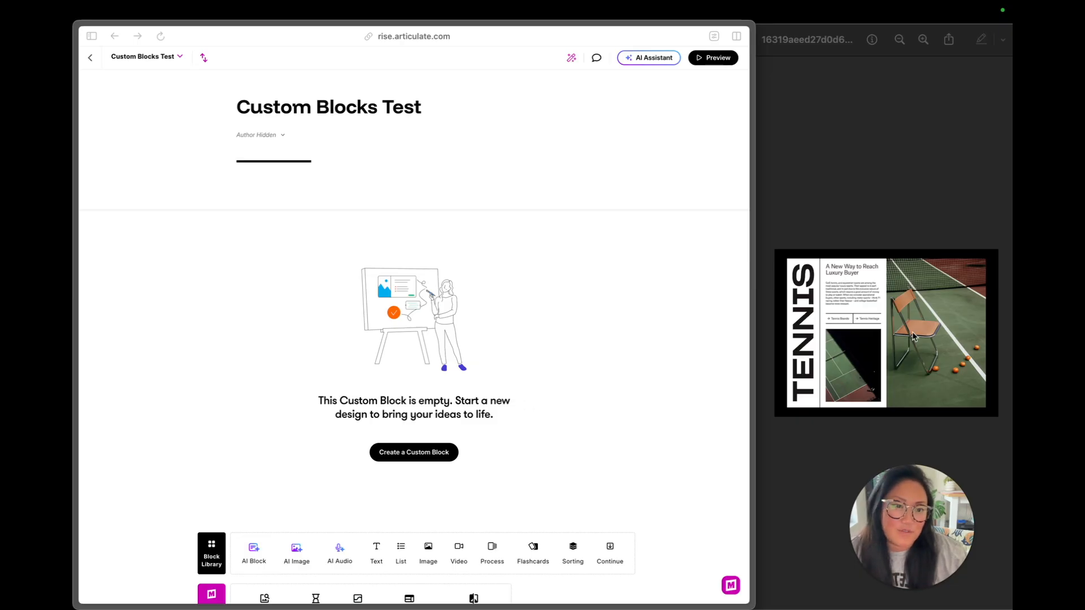
{"action": "mouse_move", "coordinate": [857, 330]}
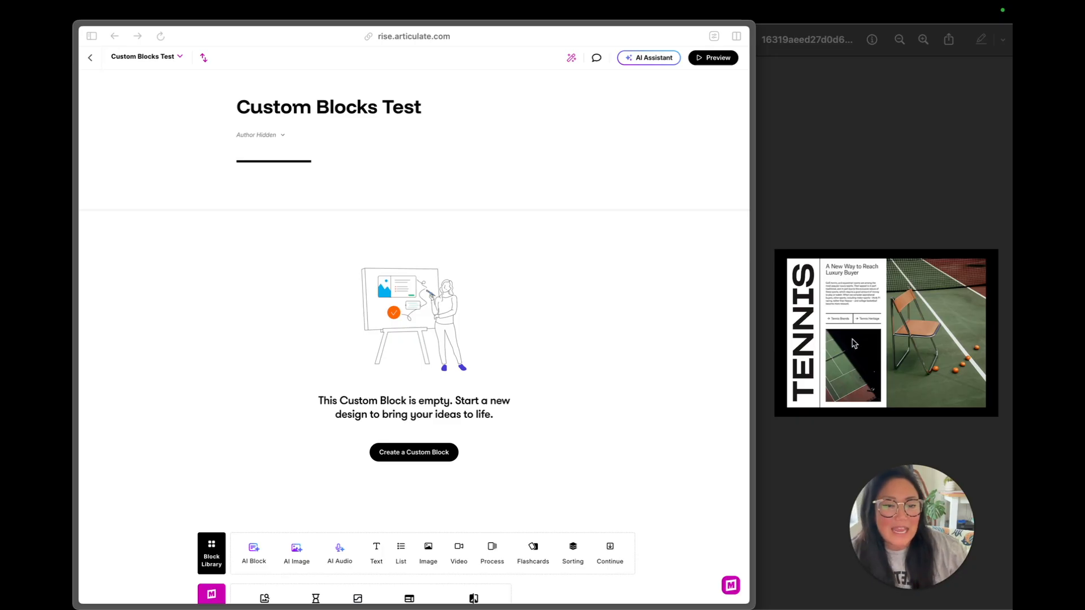
{"action": "mouse_move", "coordinate": [443, 447]}
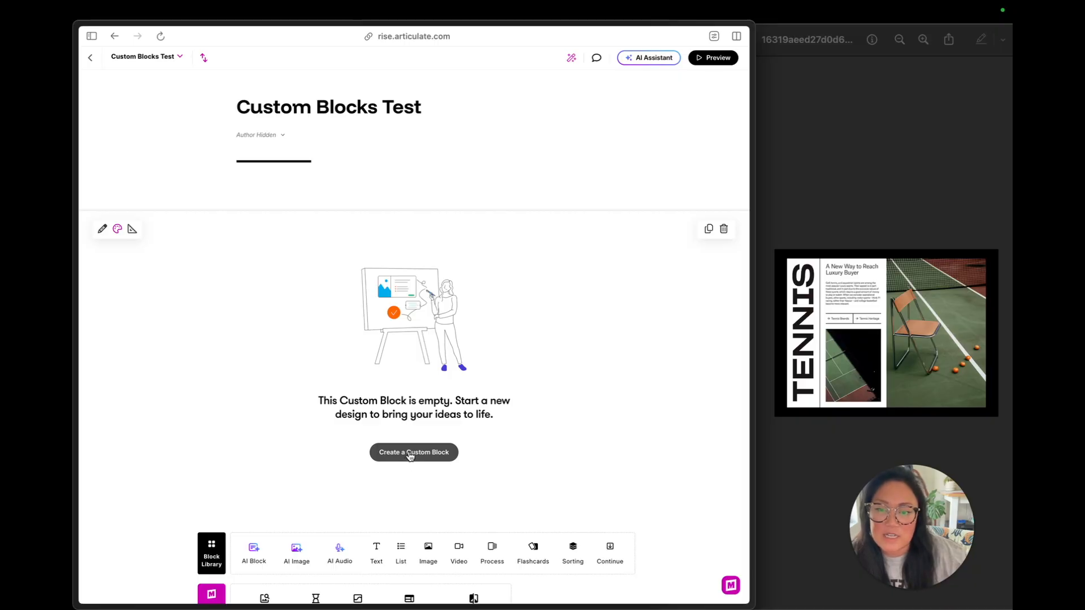
Start designing the empty custom block and stretch its canvas to 1440 × 972.
{"action": "left_click", "coordinate": [413, 452]}
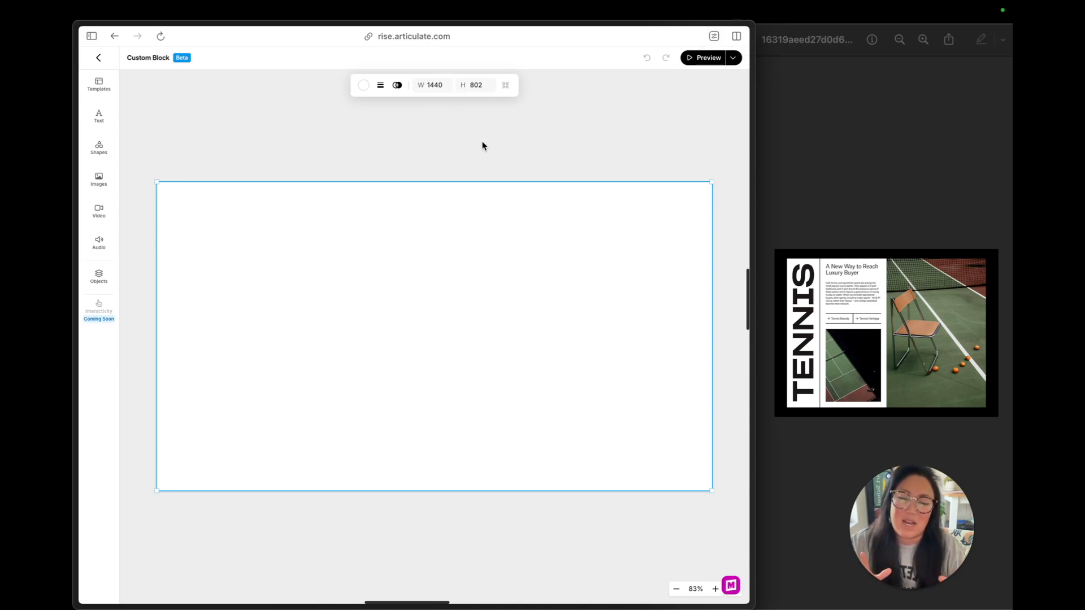
{"action": "mouse_move", "coordinate": [425, 481]}
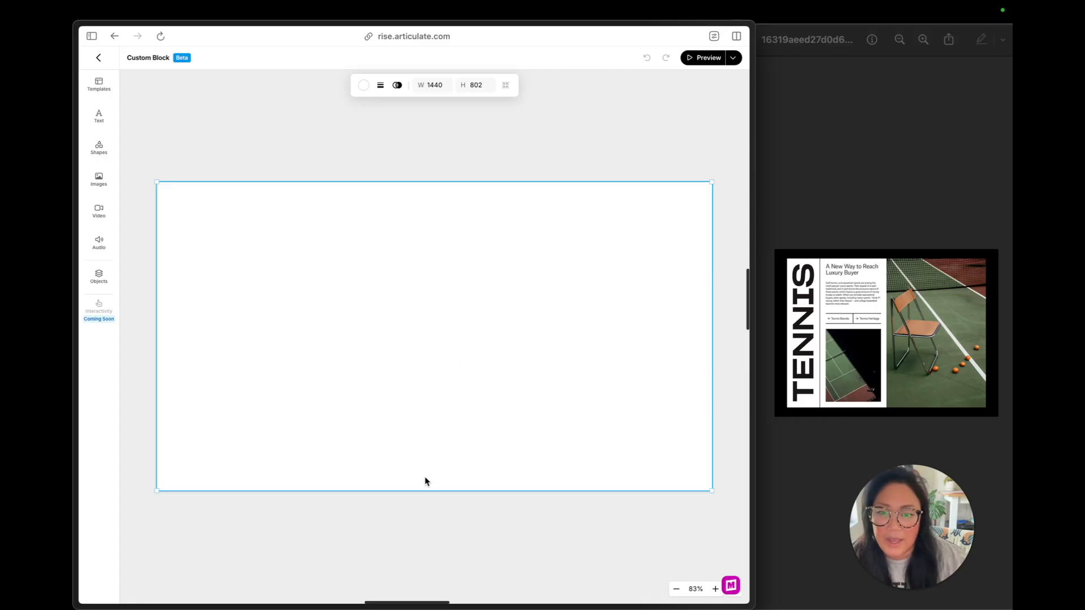
{"action": "left_click_drag", "start_coordinate": [434, 490], "coordinate": [434, 553]}
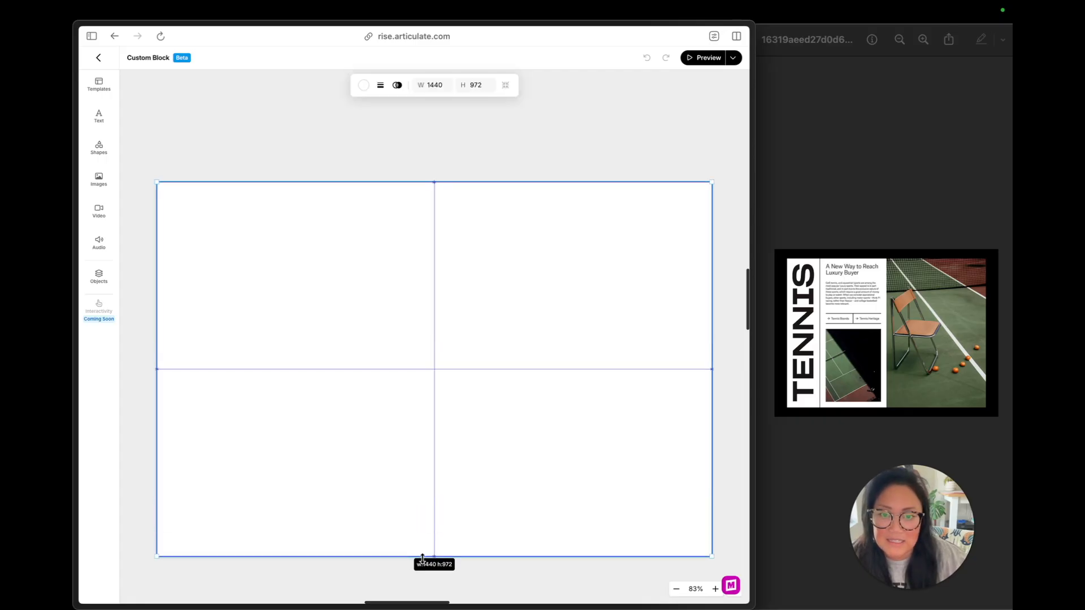
{"action": "left_click", "coordinate": [307, 152]}
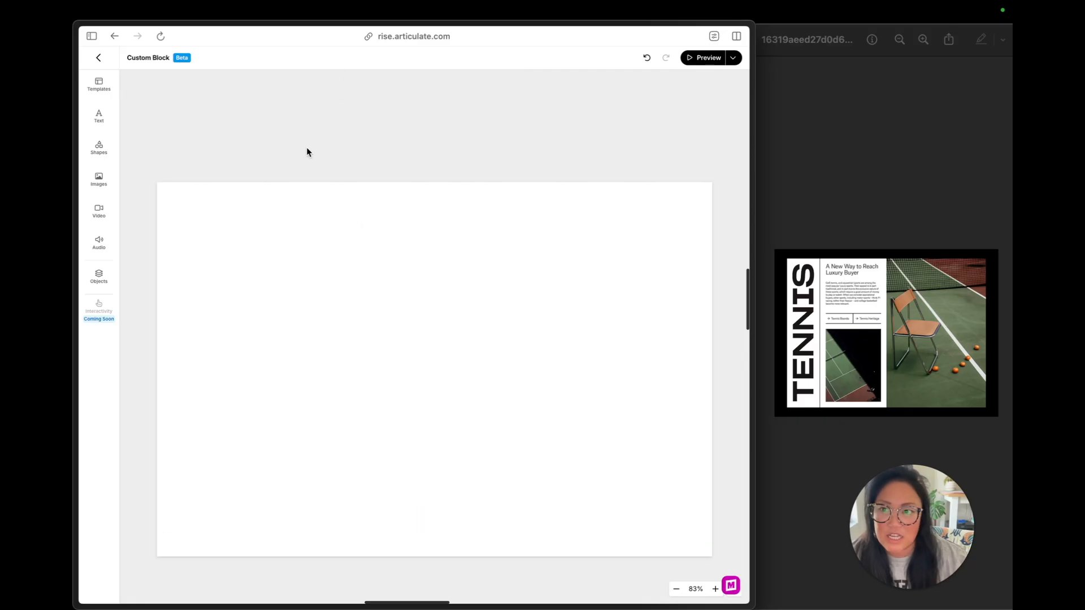
Add a Heading 2 'TENNIS' at font size 210 and shorten the canvas to 883 high.
{"action": "left_click", "coordinate": [98, 117]}
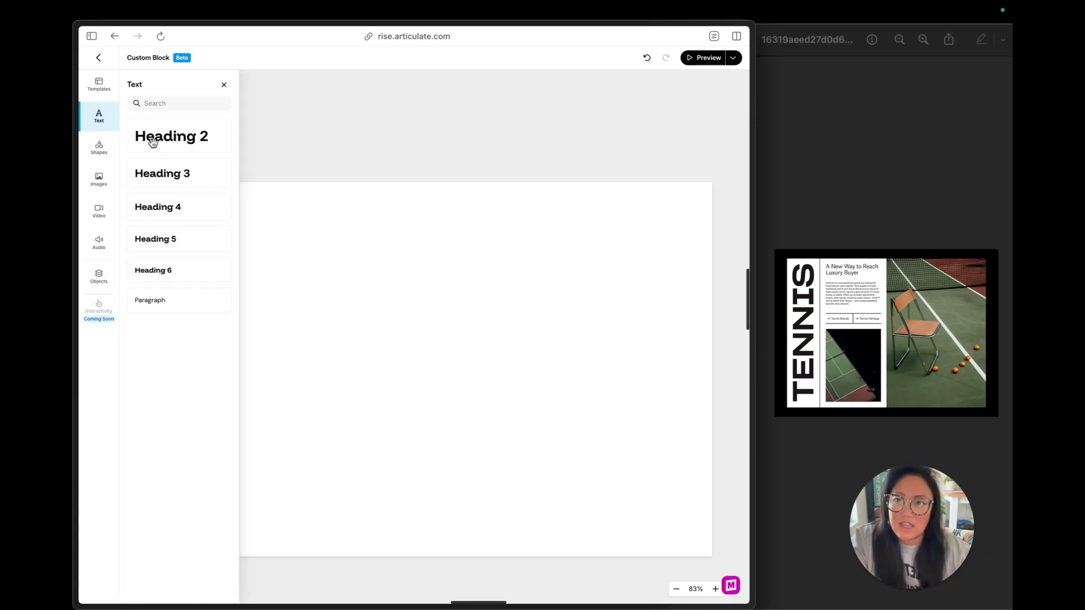
{"action": "left_click", "coordinate": [171, 136]}
{"action": "type", "text": "TENNIS"}
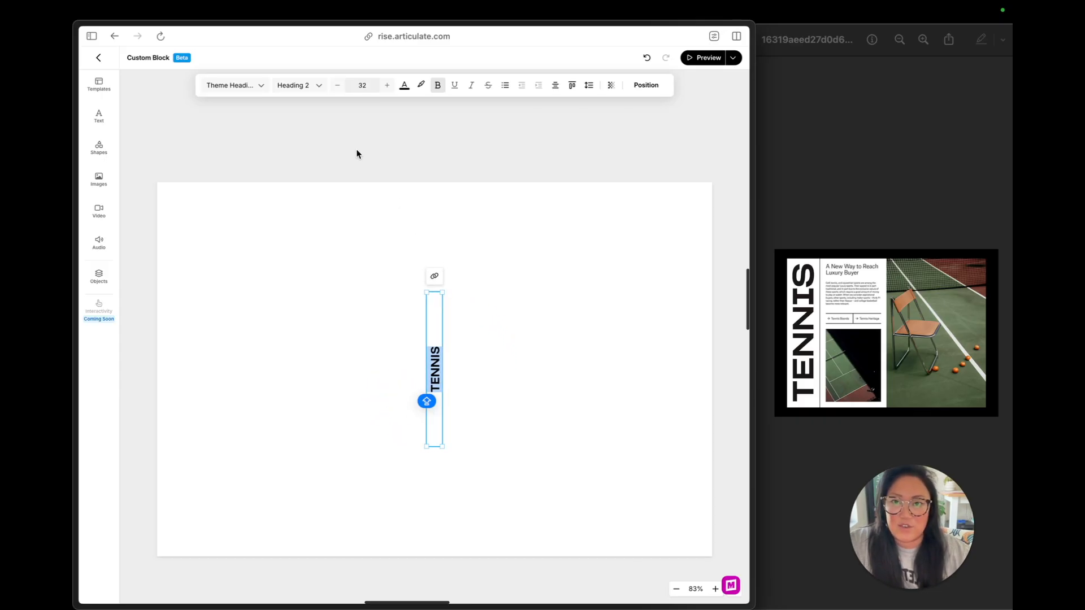
{"action": "left_click", "coordinate": [362, 84]}
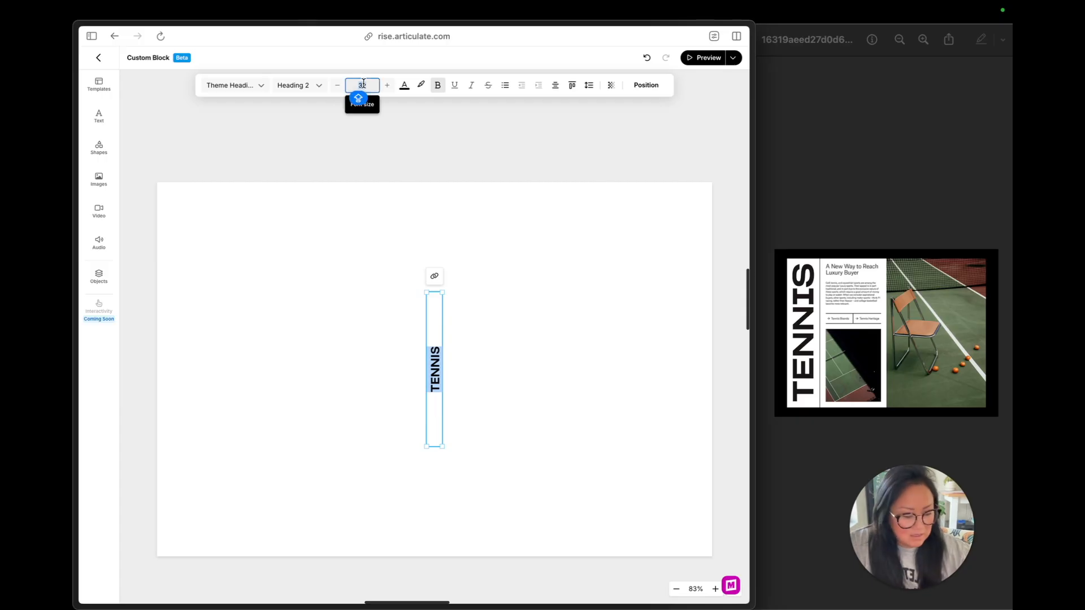
{"action": "type", "text": "180"}
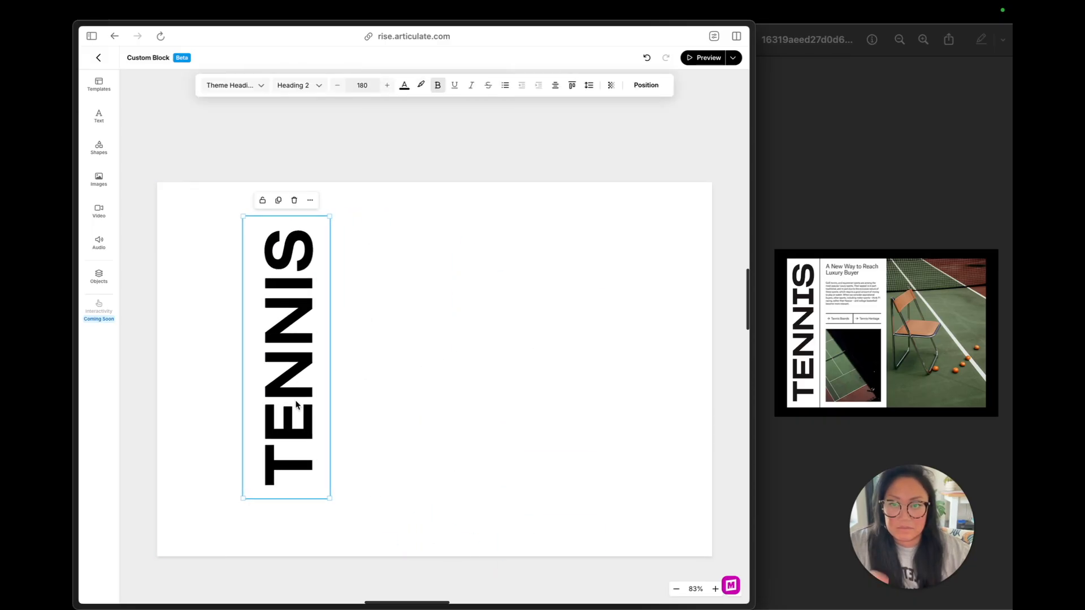
{"action": "left_click", "coordinate": [361, 84]}
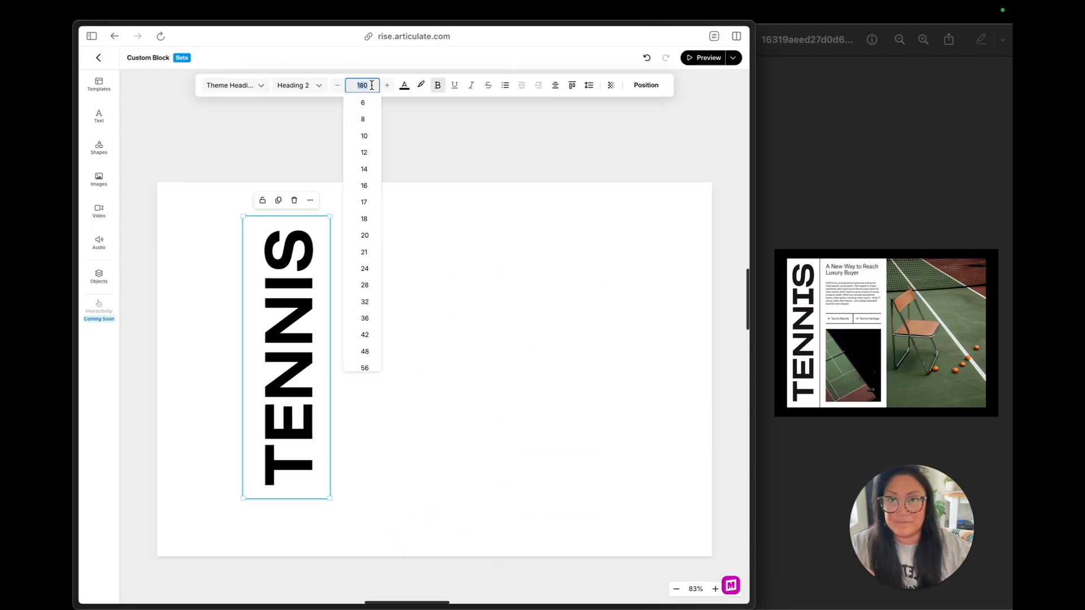
{"action": "type", "text": "210"}
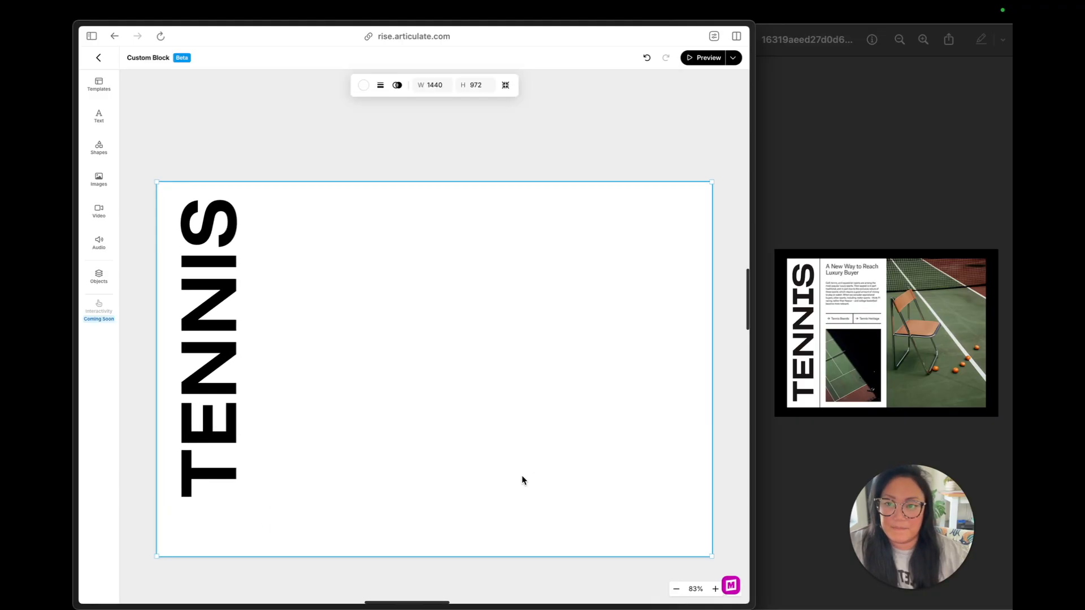
{"action": "left_click_drag", "start_coordinate": [434, 553], "coordinate": [434, 518]}
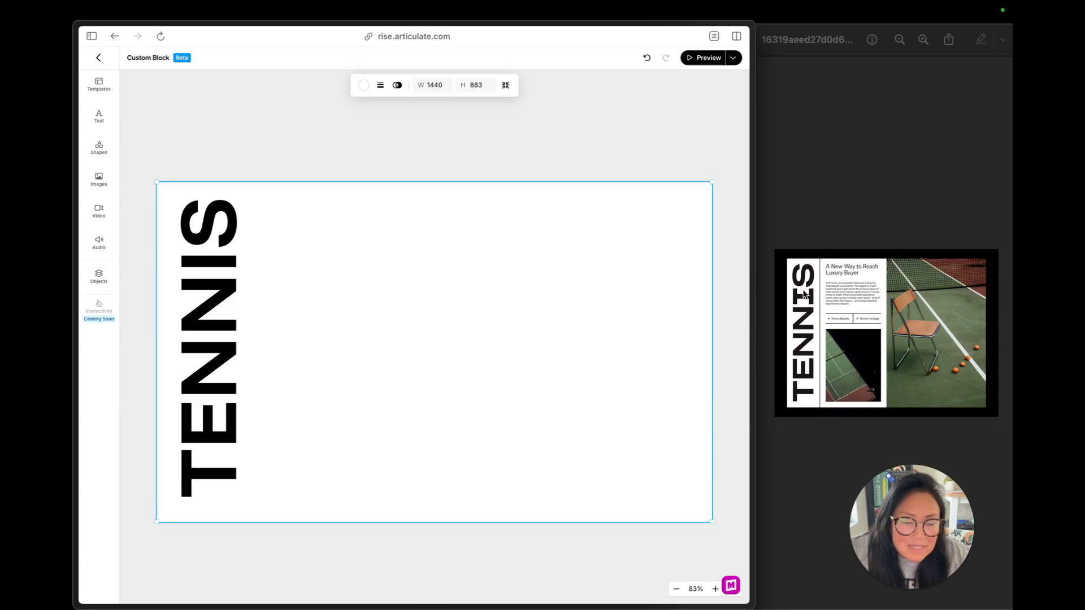
Turn a new rectangle into a tall thin black bar and duplicate it.
{"action": "left_click", "coordinate": [98, 148]}
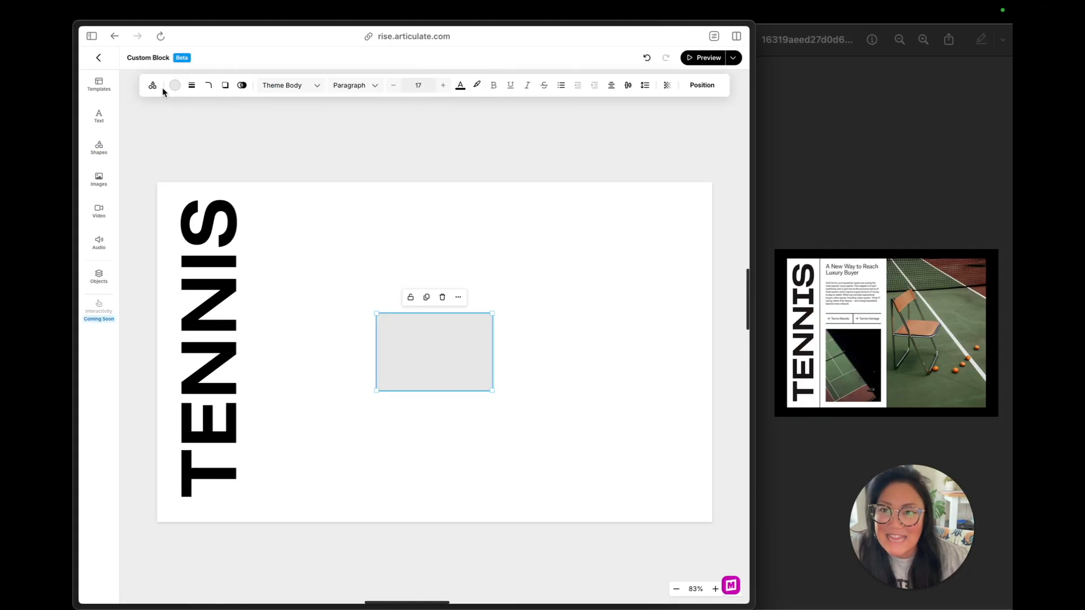
{"action": "mouse_move", "coordinate": [192, 84]}
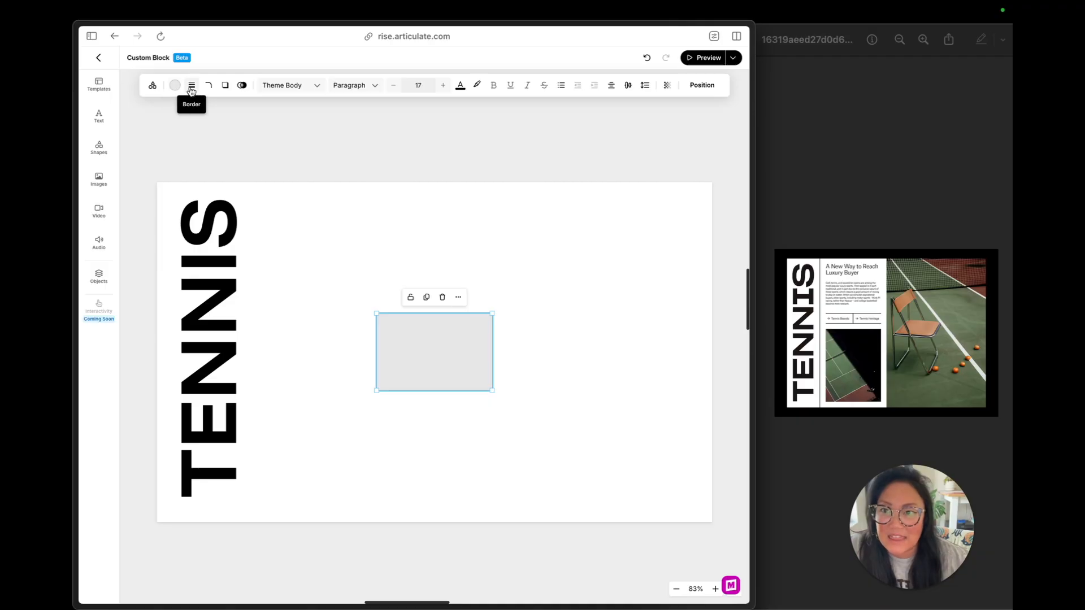
{"action": "left_click", "coordinate": [175, 84]}
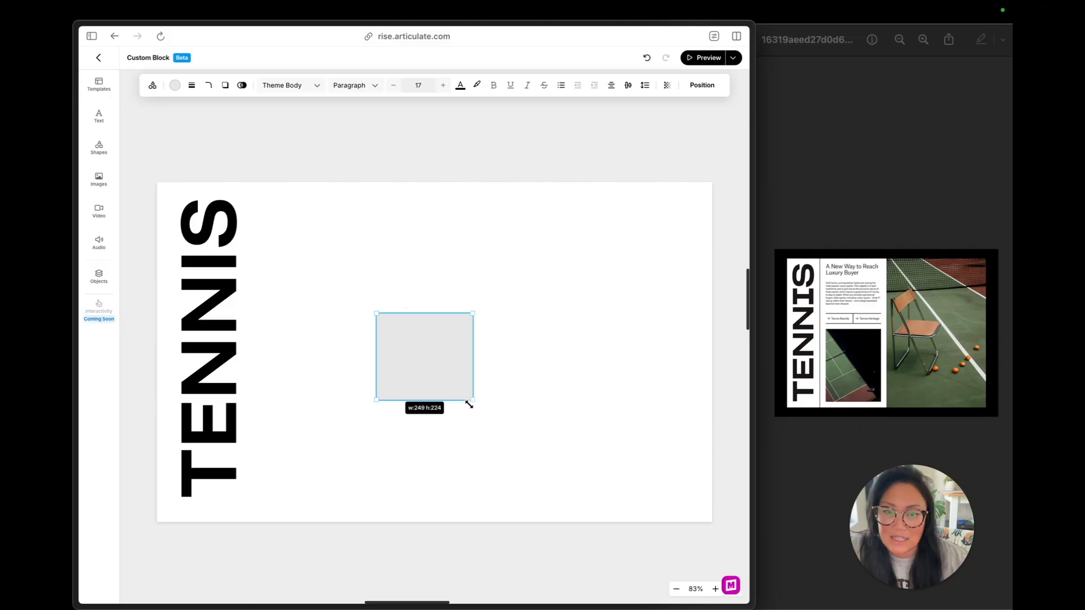
{"action": "left_click_drag", "start_coordinate": [473, 404], "coordinate": [382, 548]}
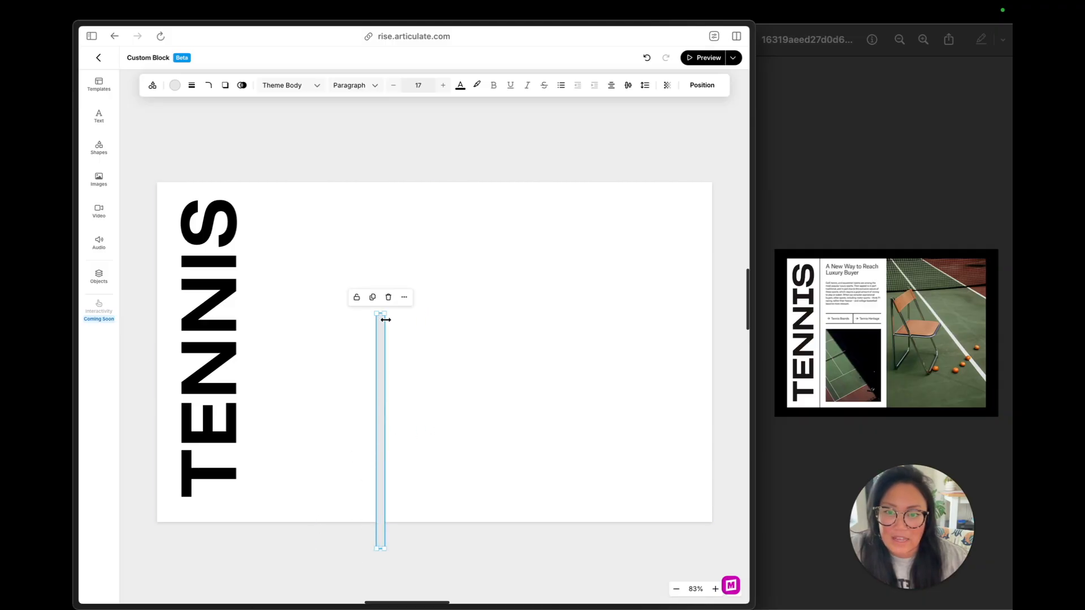
{"action": "left_click_drag", "start_coordinate": [380, 318], "coordinate": [379, 174]}
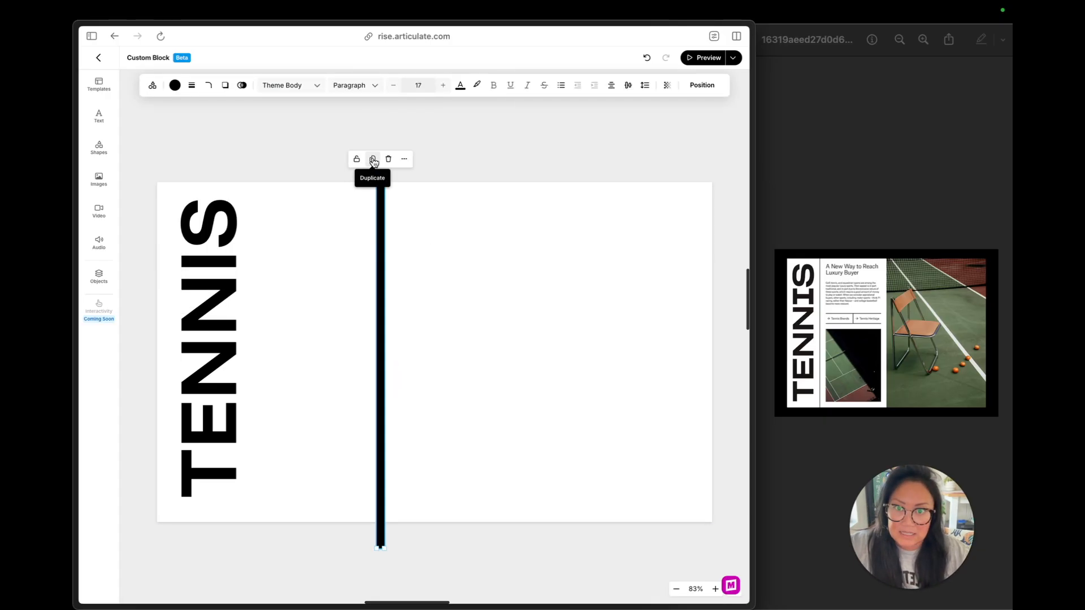
{"action": "left_click", "coordinate": [174, 84]}
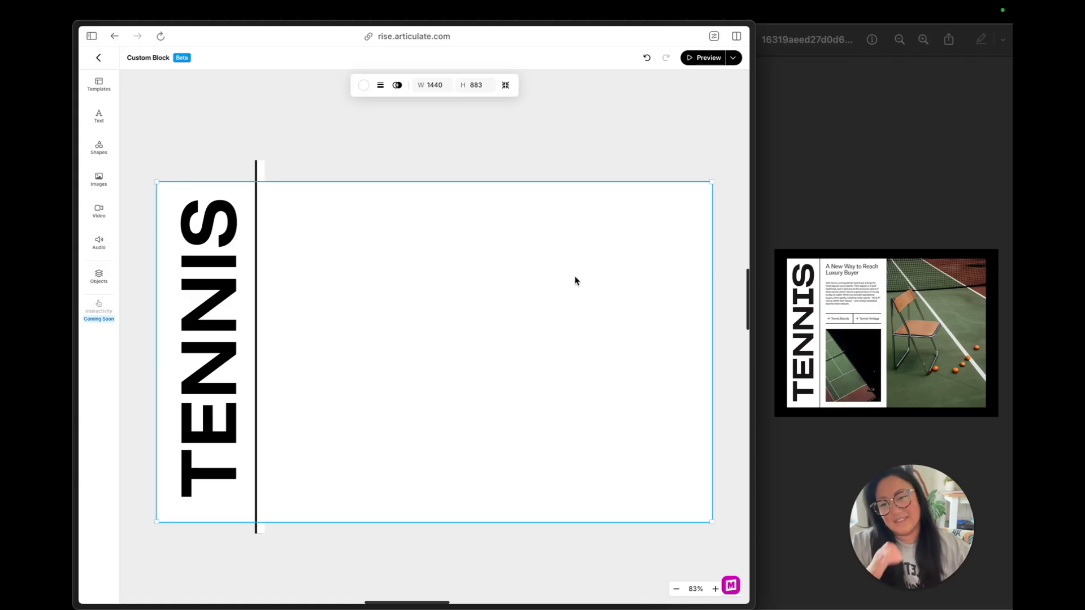
{"action": "mouse_move", "coordinate": [99, 117]}
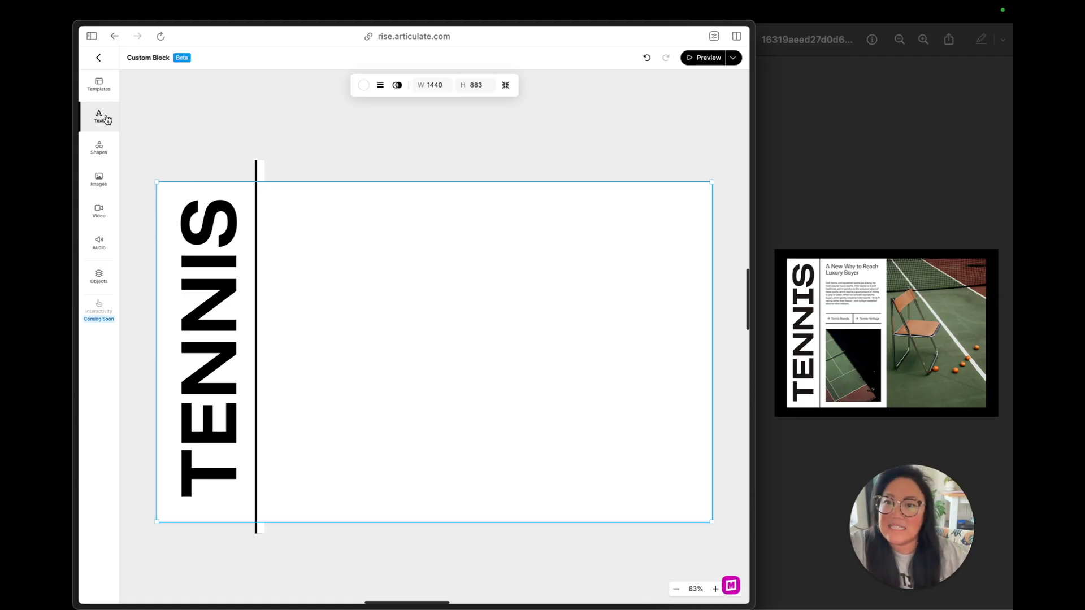
Insert the chair-on-tennis-court stock photo and place it along the canvas's right side.
{"action": "left_click", "coordinate": [98, 179]}
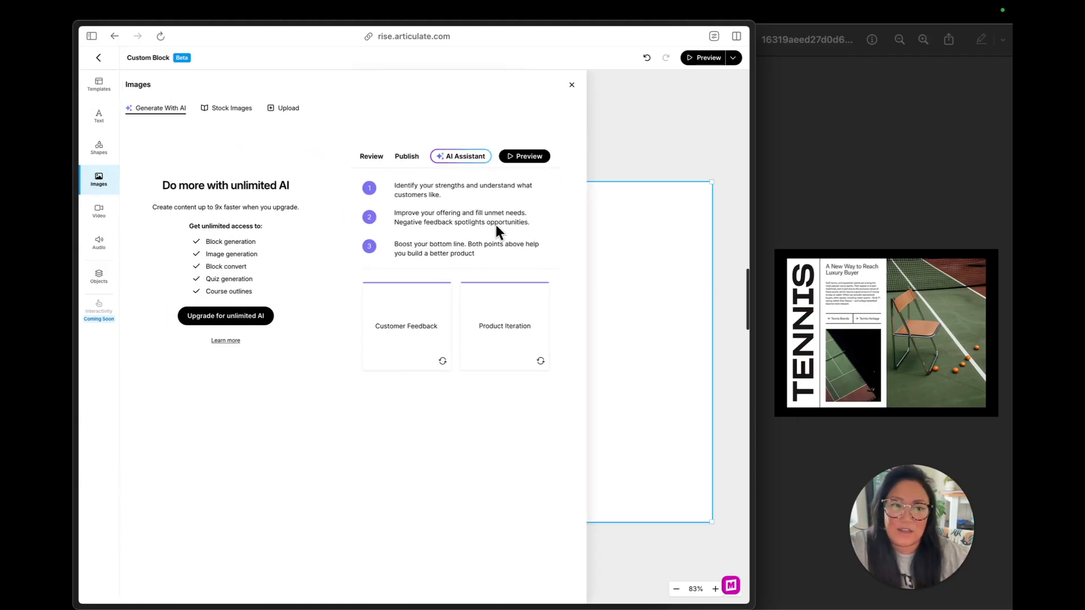
{"action": "left_click", "coordinate": [238, 108]}
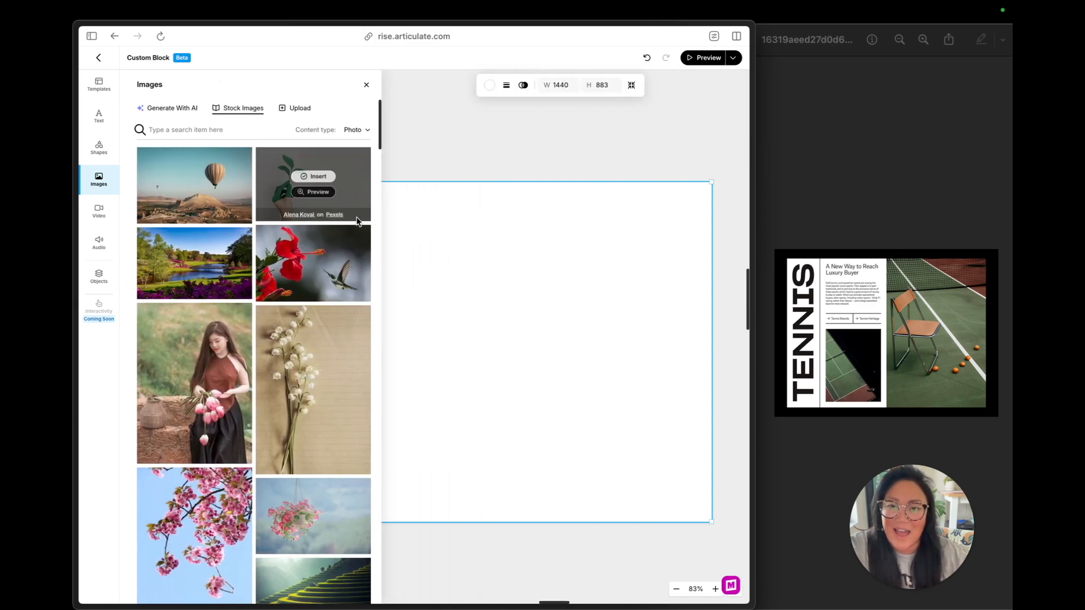
{"action": "type", "text": "TENNI"}
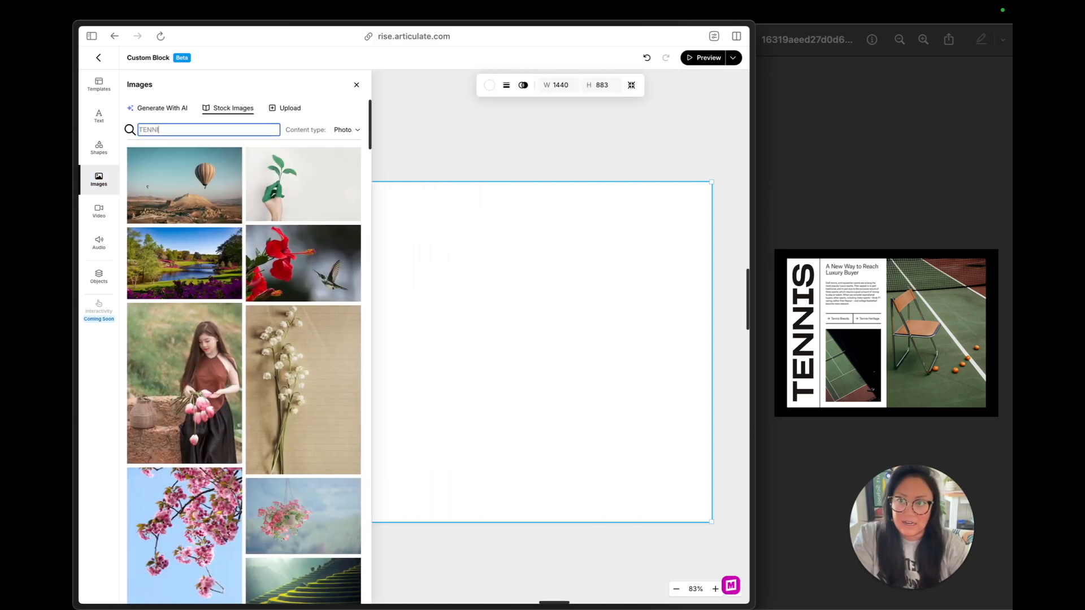
{"action": "type", "text": "TENNIS COURS"}
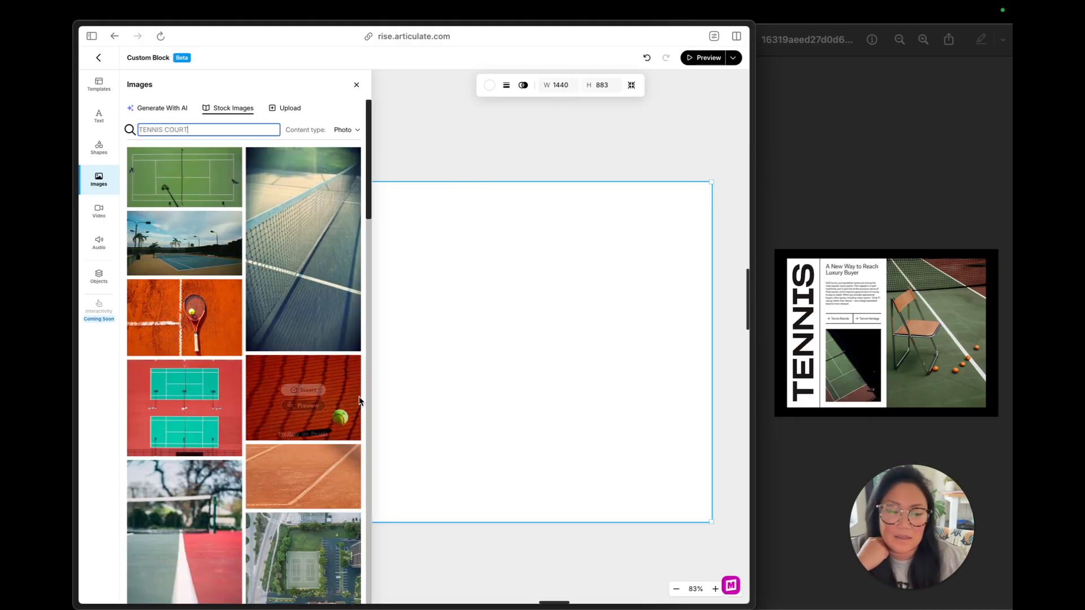
{"action": "scroll", "scroll_direction": "down", "scroll_amount": 3}
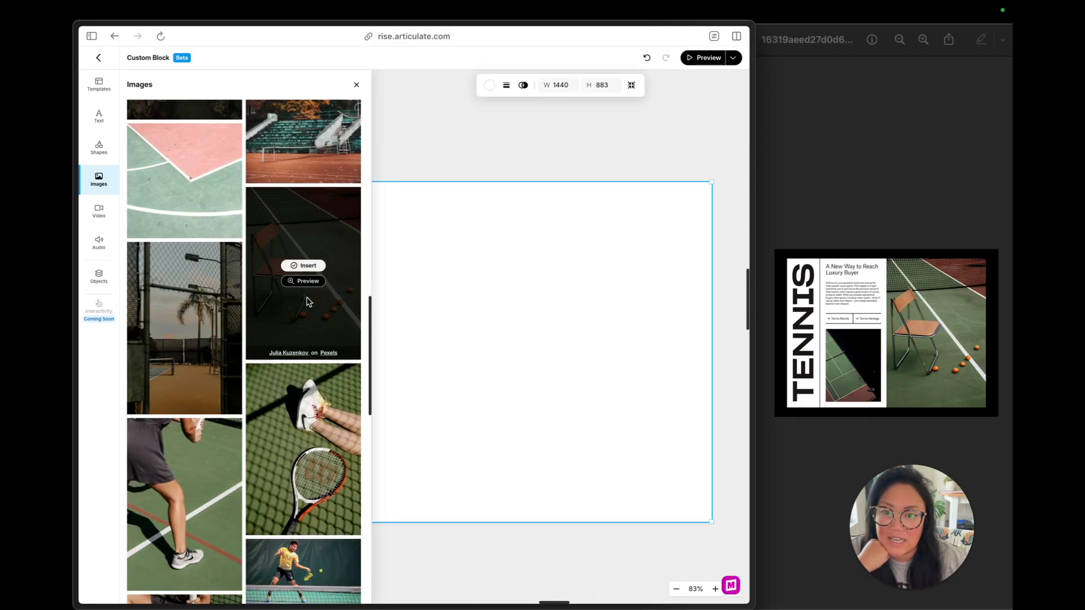
{"action": "left_click", "coordinate": [304, 265]}
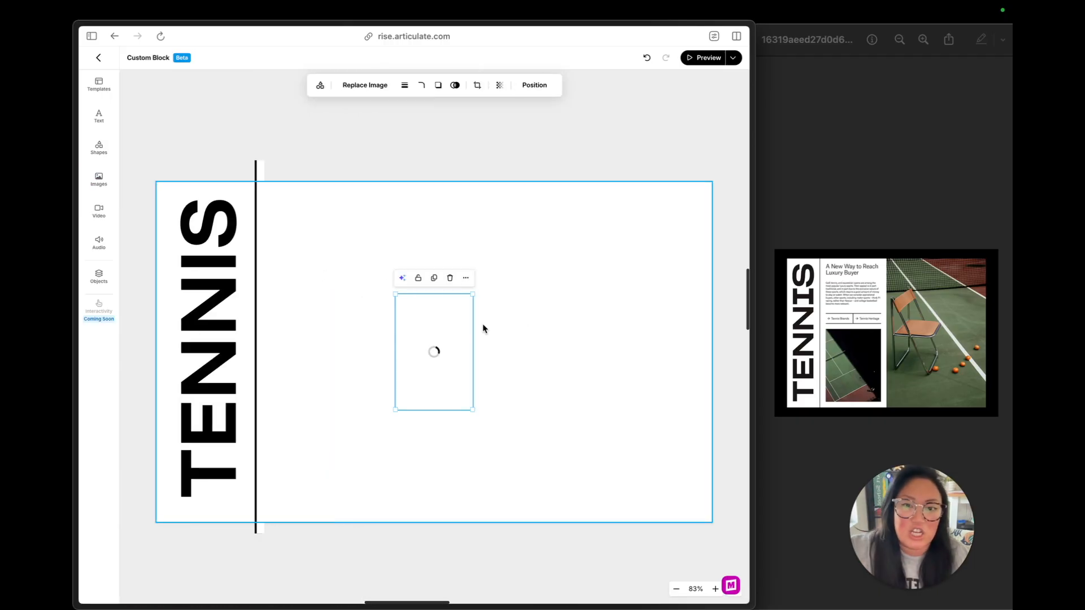
{"action": "mouse_move", "coordinate": [484, 378]}
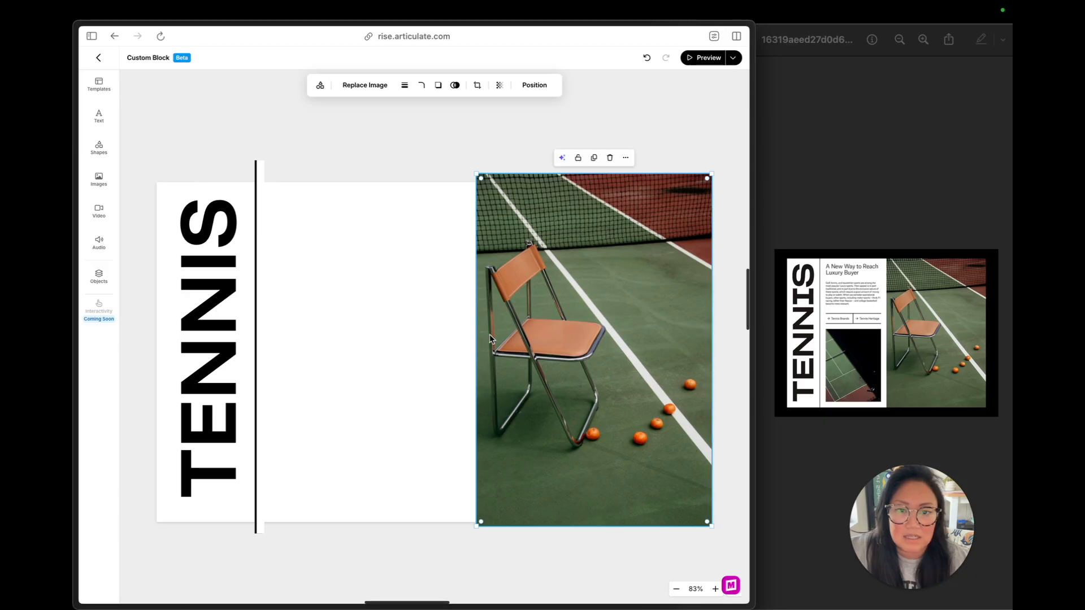
{"action": "left_click_drag", "start_coordinate": [475, 349], "coordinate": [467, 332]}
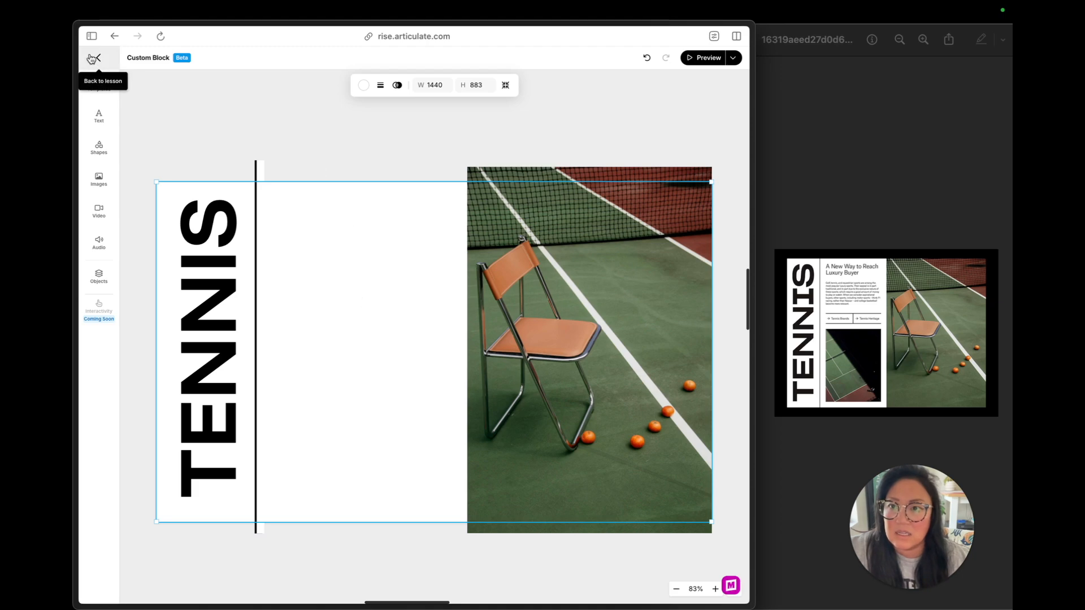
Search stock images for 'tennis court' and insert the dark shadowed court photo.
{"action": "left_click", "coordinate": [98, 179]}
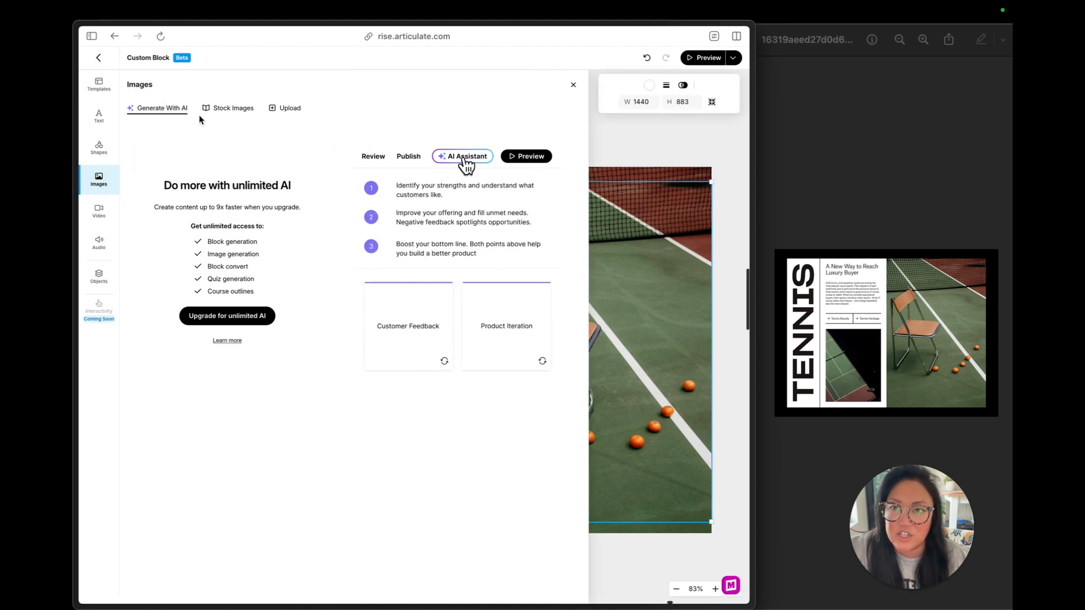
{"action": "left_click", "coordinate": [233, 108]}
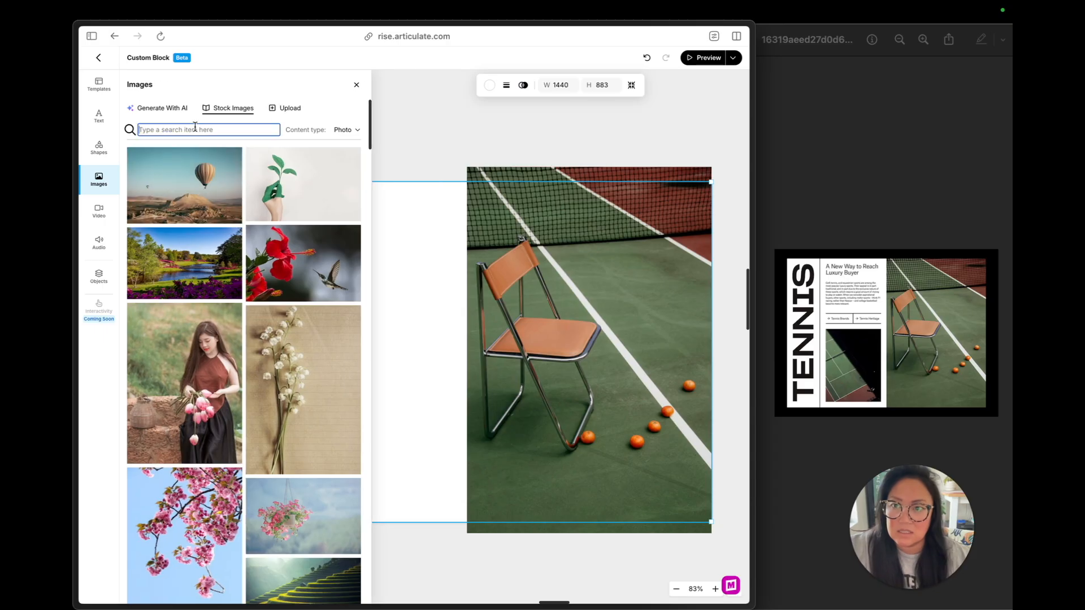
{"action": "type", "text": "tennis court"}
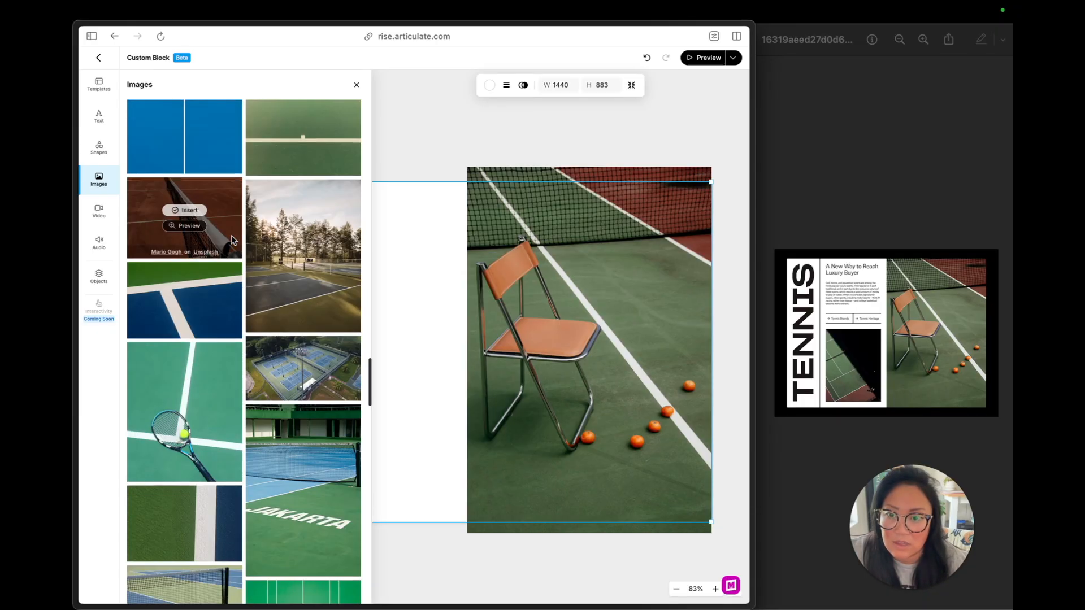
{"action": "scroll", "scroll_direction": "down", "scroll_amount": 3}
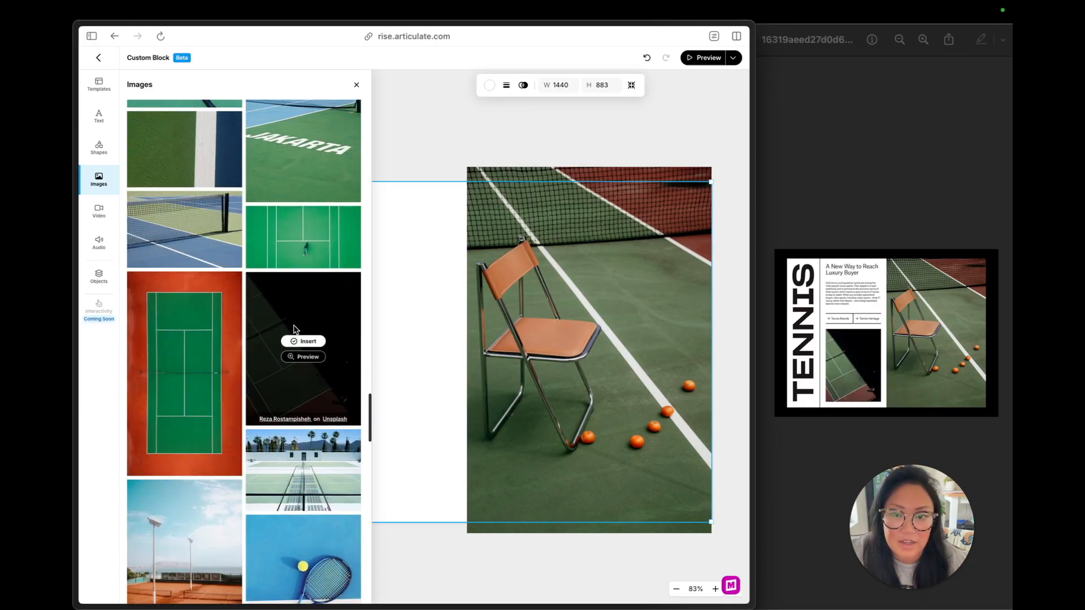
{"action": "left_click", "coordinate": [304, 340]}
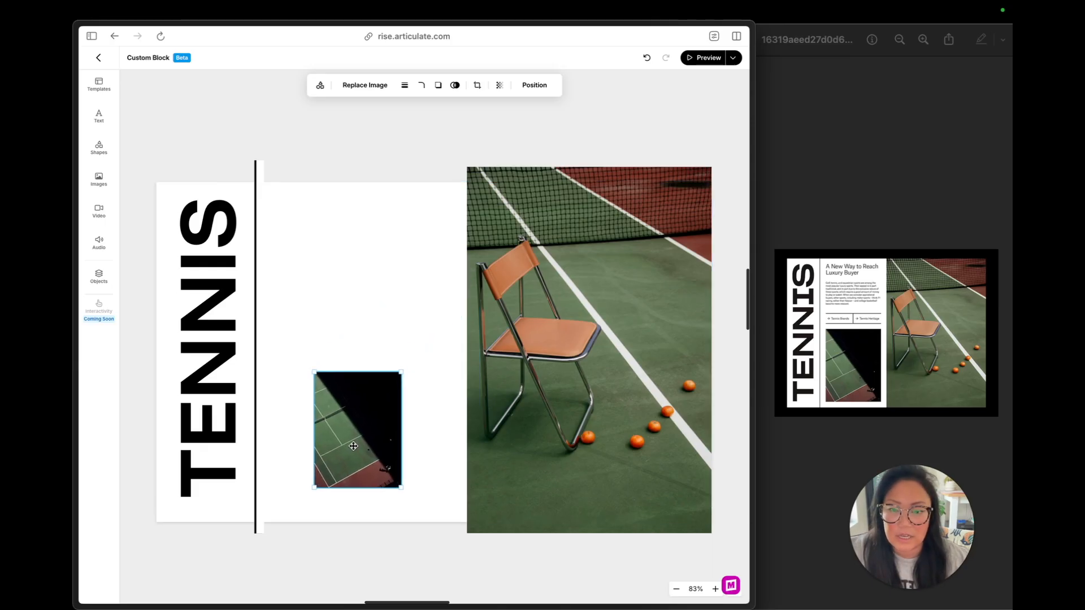
Resize the court photo wider and shorter, and enlarge the chair photo toward the title.
{"action": "left_click_drag", "start_coordinate": [358, 428], "coordinate": [315, 453]}
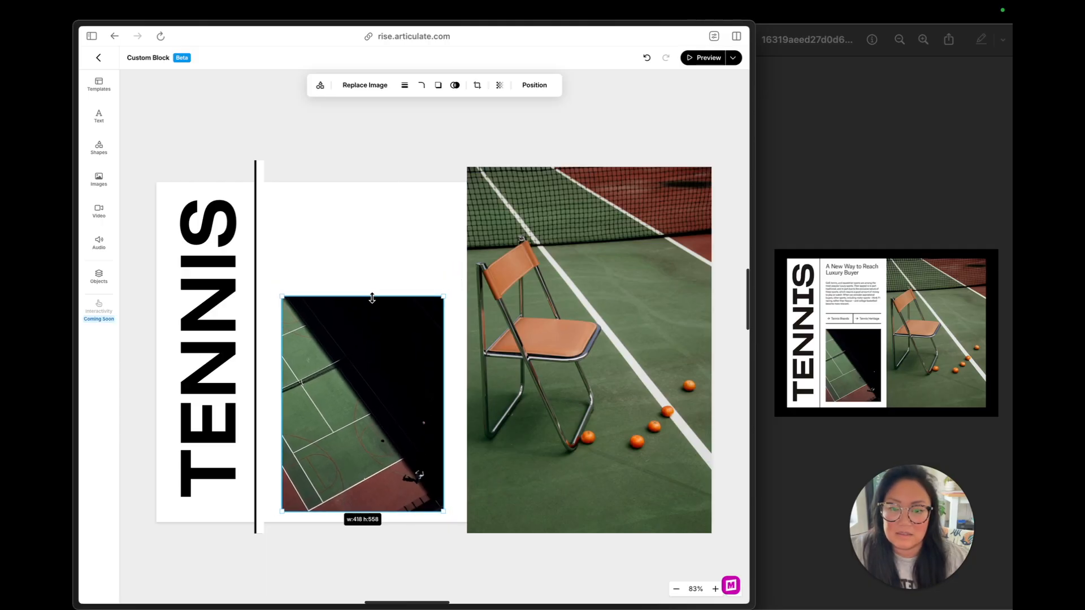
{"action": "left_click_drag", "start_coordinate": [372, 298], "coordinate": [365, 326]}
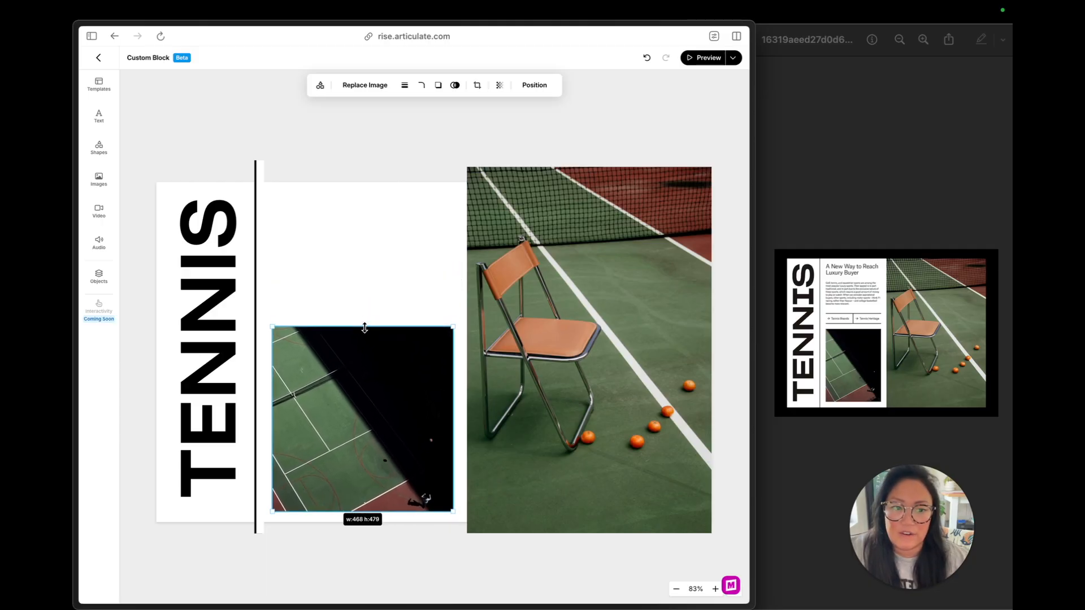
{"action": "left_click_drag", "start_coordinate": [363, 328], "coordinate": [363, 329]}
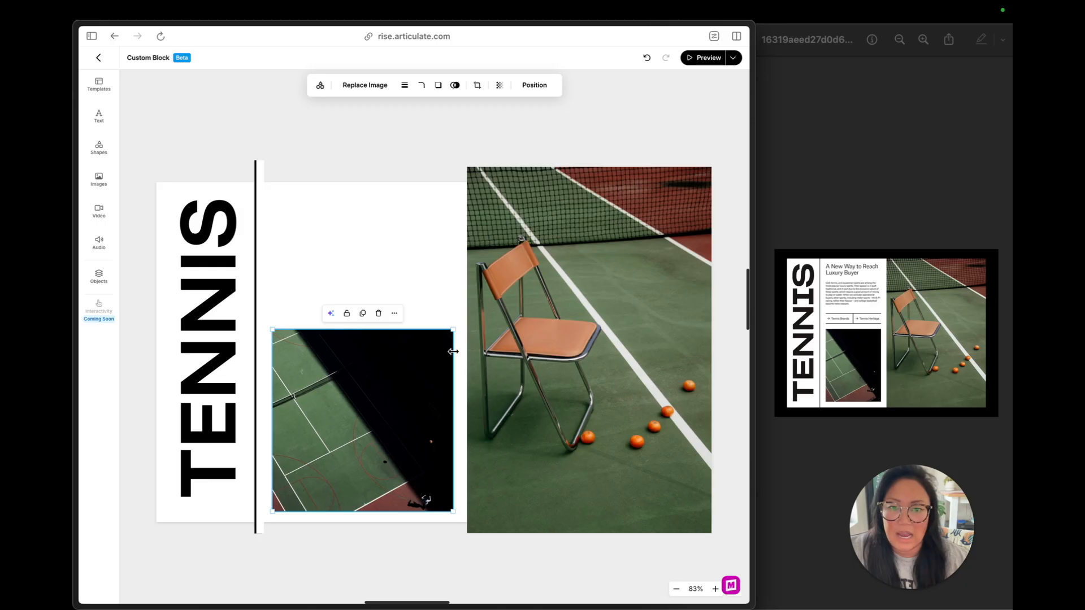
{"action": "left_click_drag", "start_coordinate": [453, 351], "coordinate": [391, 349]}
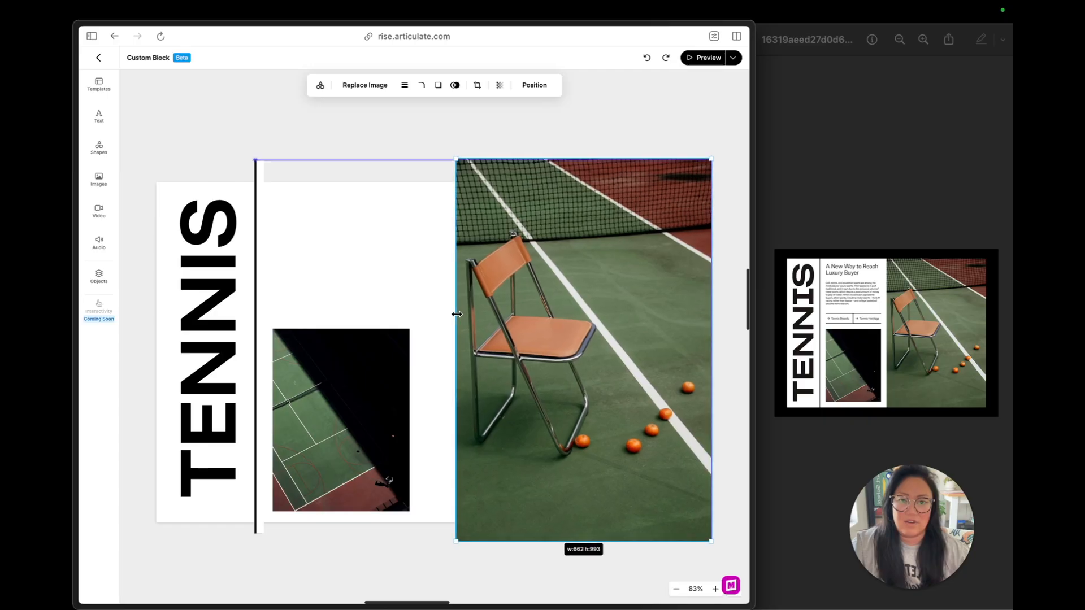
{"action": "left_click_drag", "start_coordinate": [456, 315], "coordinate": [434, 316]}
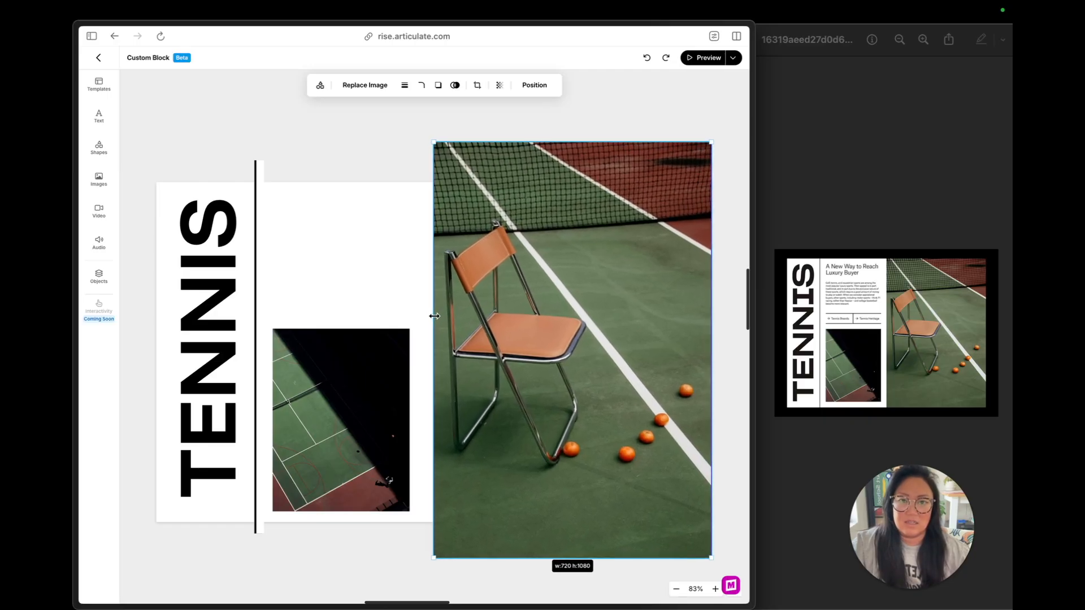
{"action": "left_click_drag", "start_coordinate": [434, 316], "coordinate": [425, 316]}
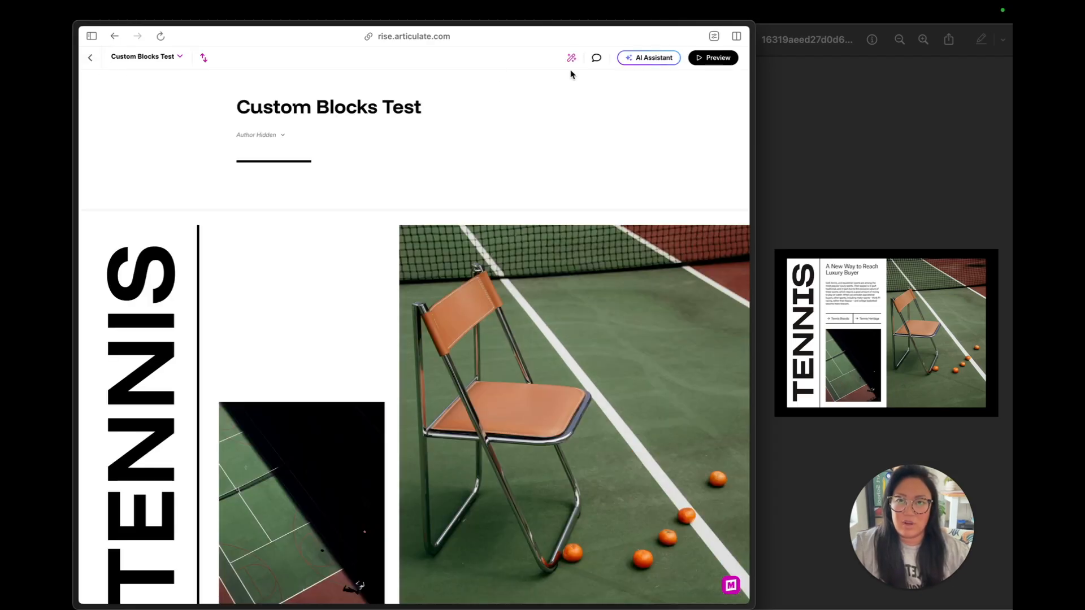
{"action": "left_click", "coordinate": [712, 58]}
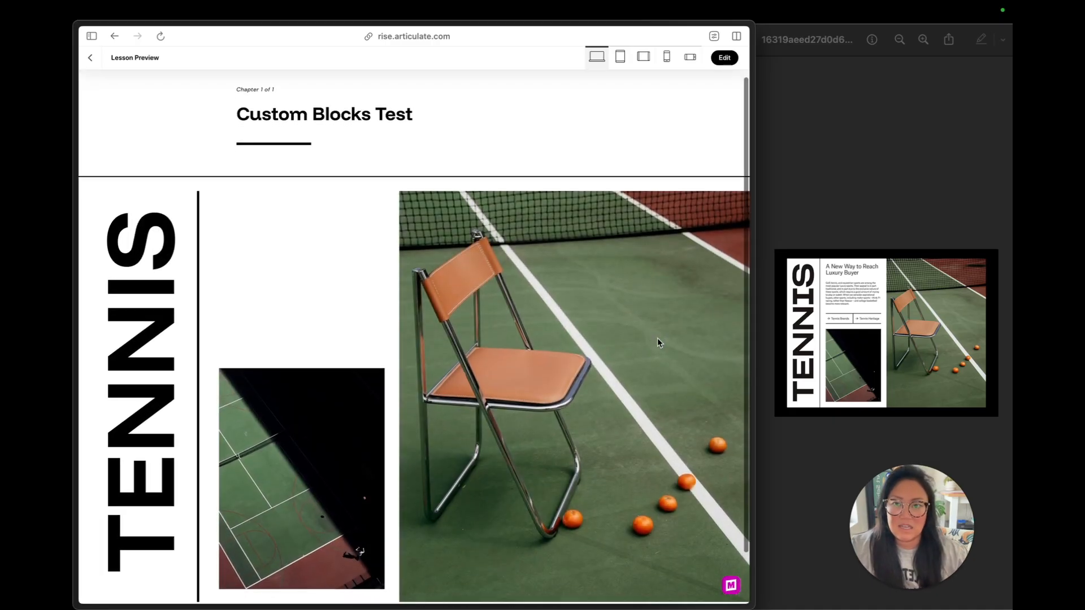
{"action": "scroll", "scroll_direction": "down", "scroll_amount": 3}
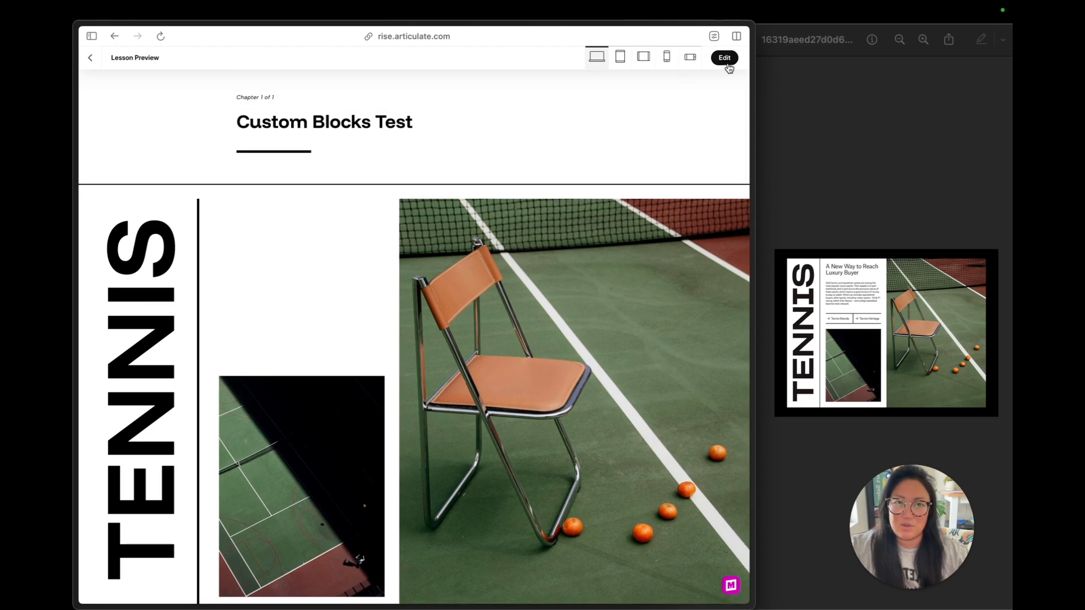
{"action": "left_click", "coordinate": [724, 58]}
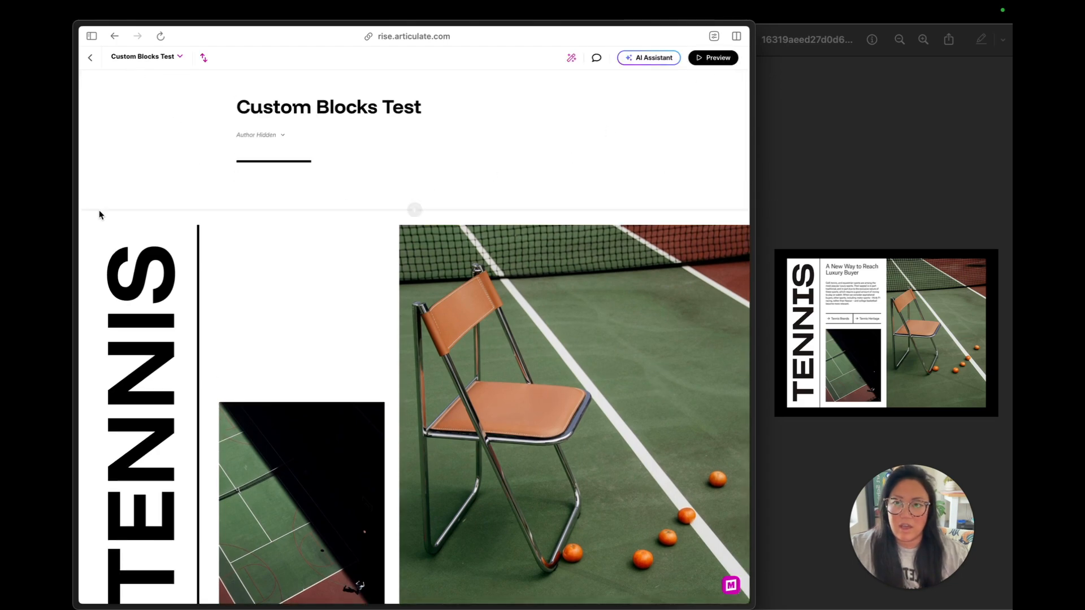
Reopen the tennis block and duplicate the vertical divider into a horizontal rule.
{"action": "double_click", "coordinate": [415, 346]}
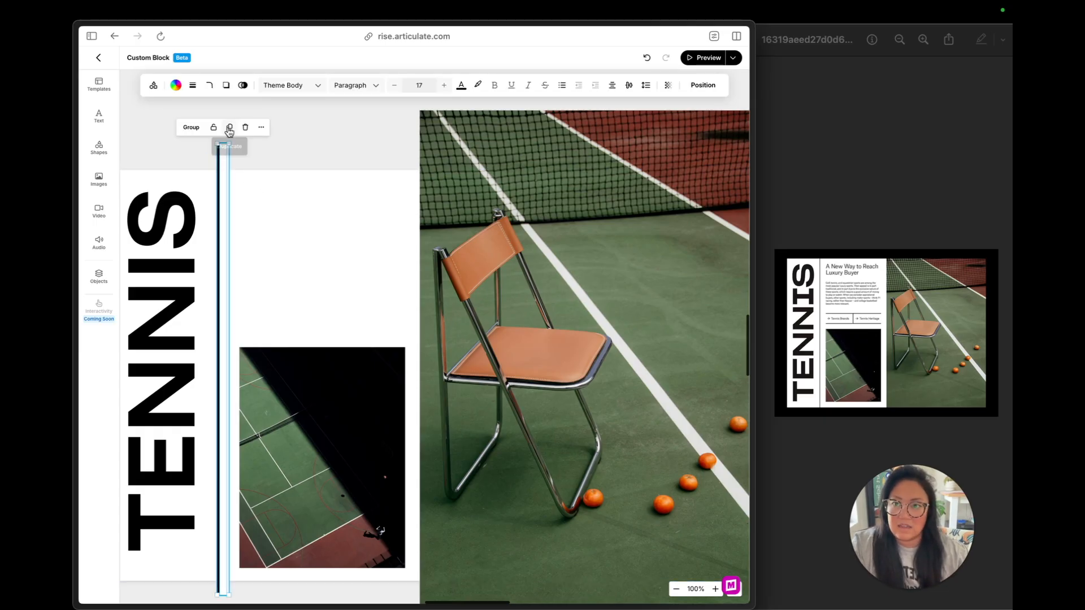
{"action": "left_click", "coordinate": [229, 130]}
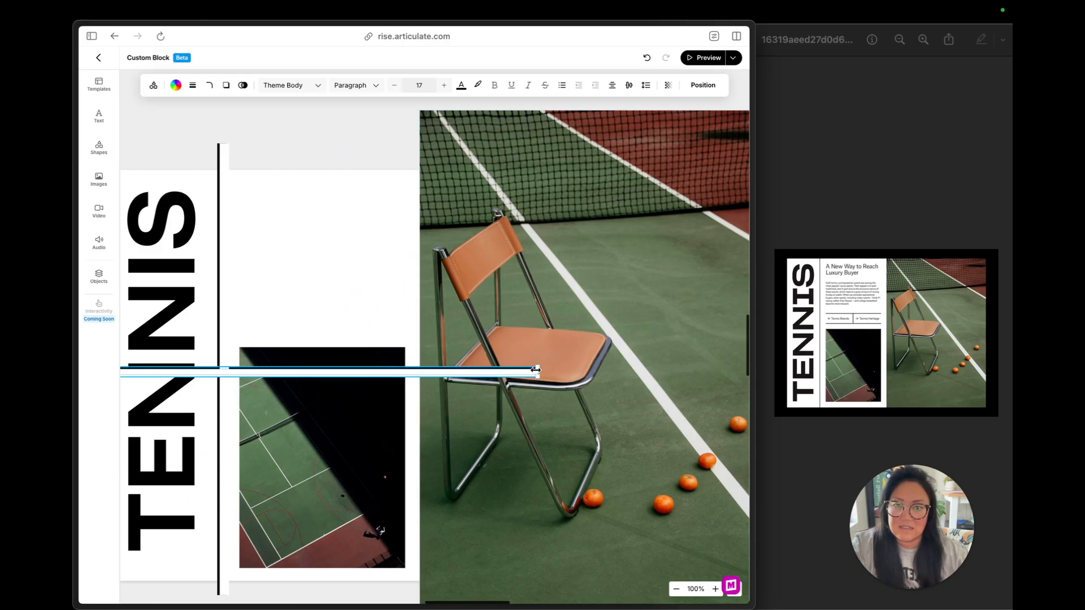
{"action": "left_click_drag", "start_coordinate": [536, 370], "coordinate": [318, 334]}
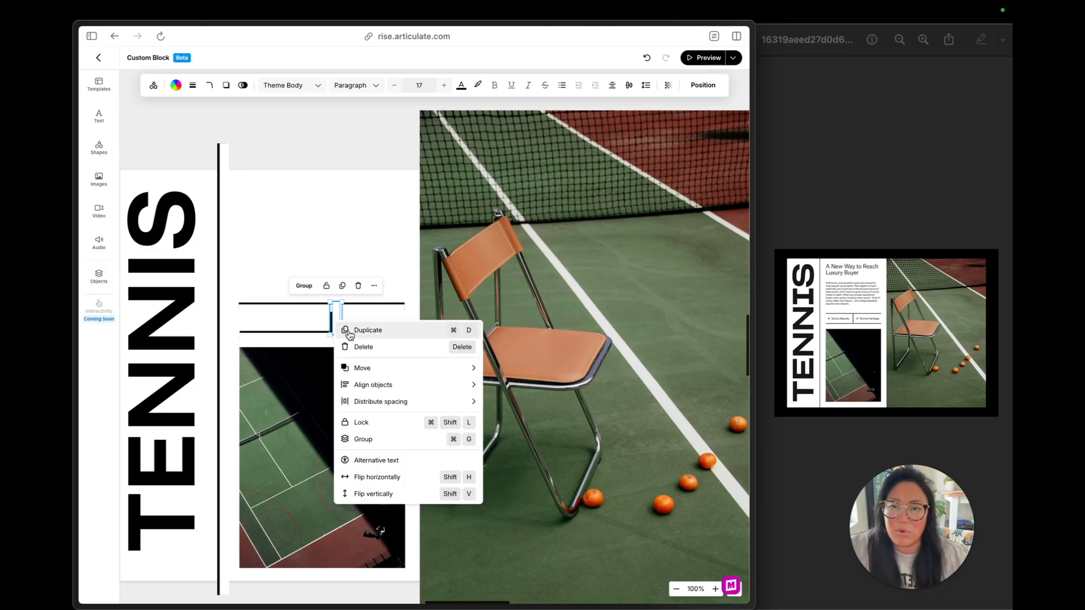
Duplicate the short vertical line and reposition it centred between the two rules.
{"action": "left_click", "coordinate": [345, 231]}
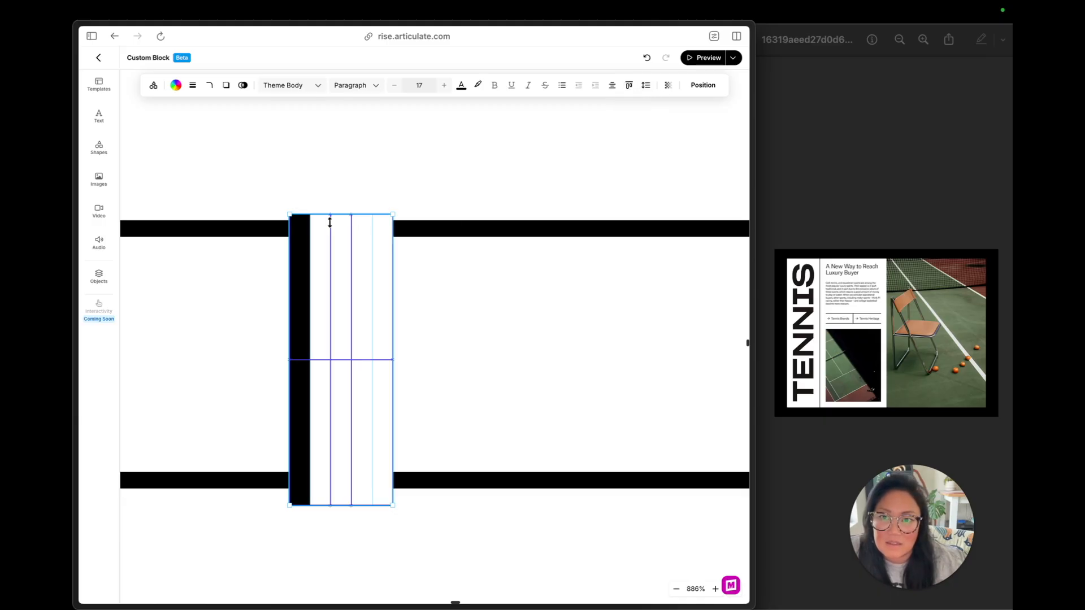
{"action": "left_click", "coordinate": [339, 298]}
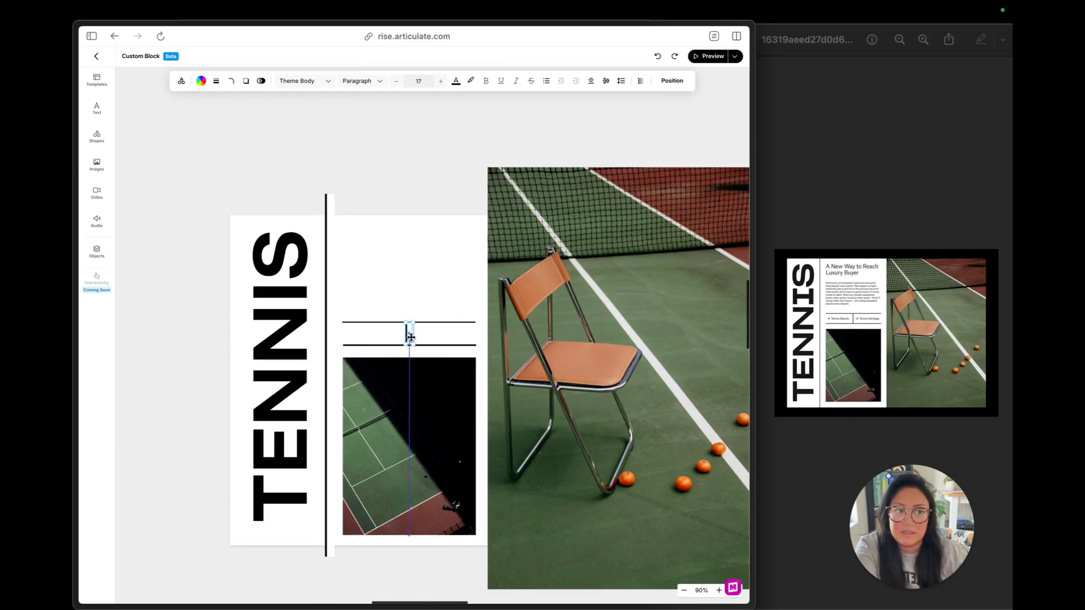
{"action": "left_click", "coordinate": [408, 336]}
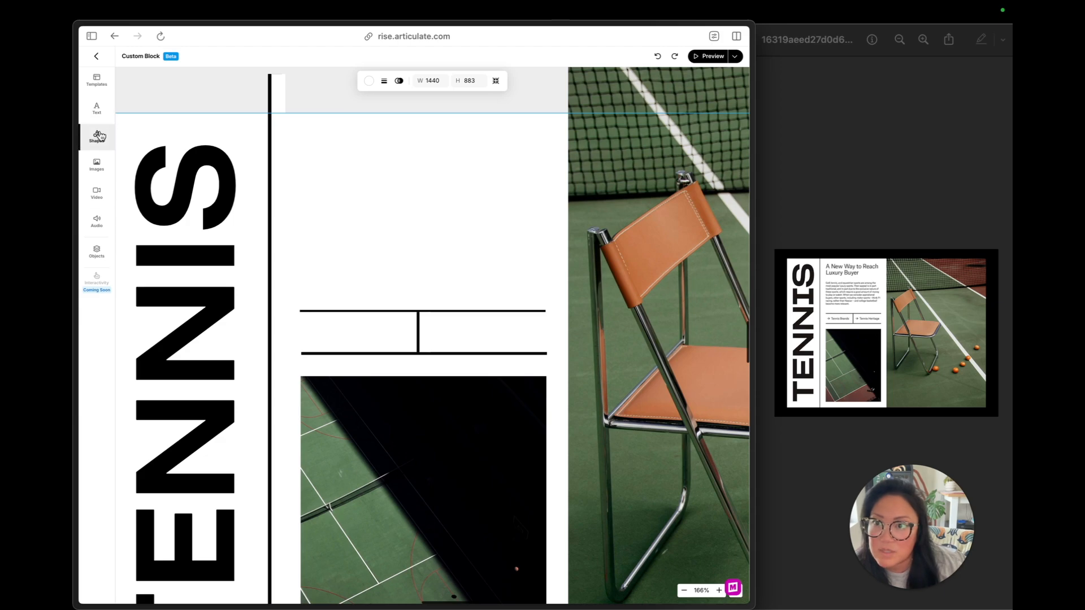
Add a 20×20 arrow at the left slot's start and copy it into the right slot.
{"action": "left_click", "coordinate": [97, 136]}
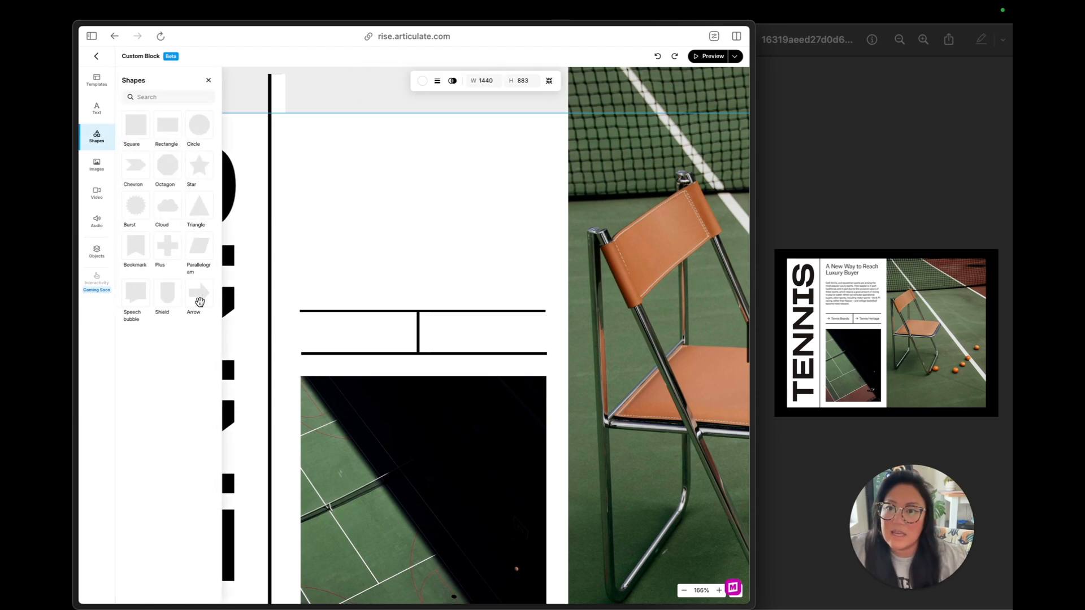
{"action": "left_click", "coordinate": [199, 294]}
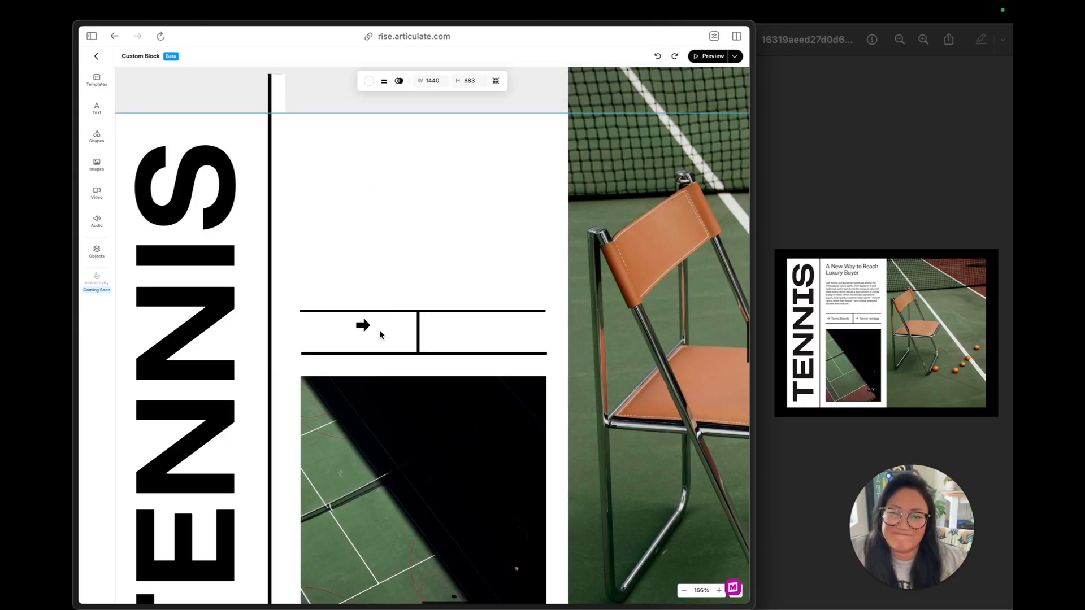
{"action": "left_click", "coordinate": [363, 325]}
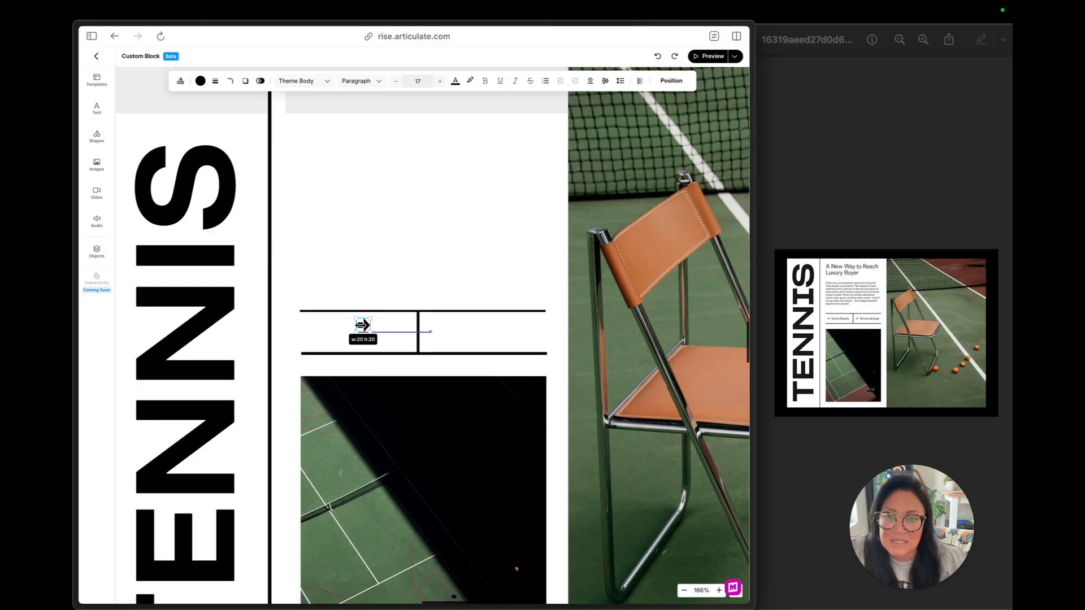
{"action": "left_click", "coordinate": [363, 327]}
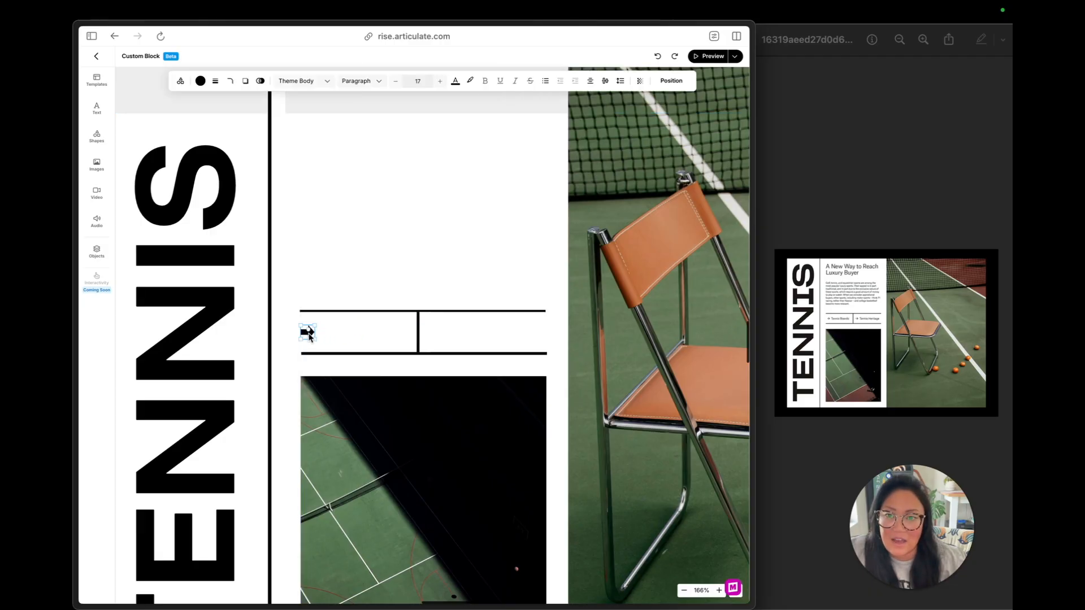
{"action": "left_click", "coordinate": [308, 333]}
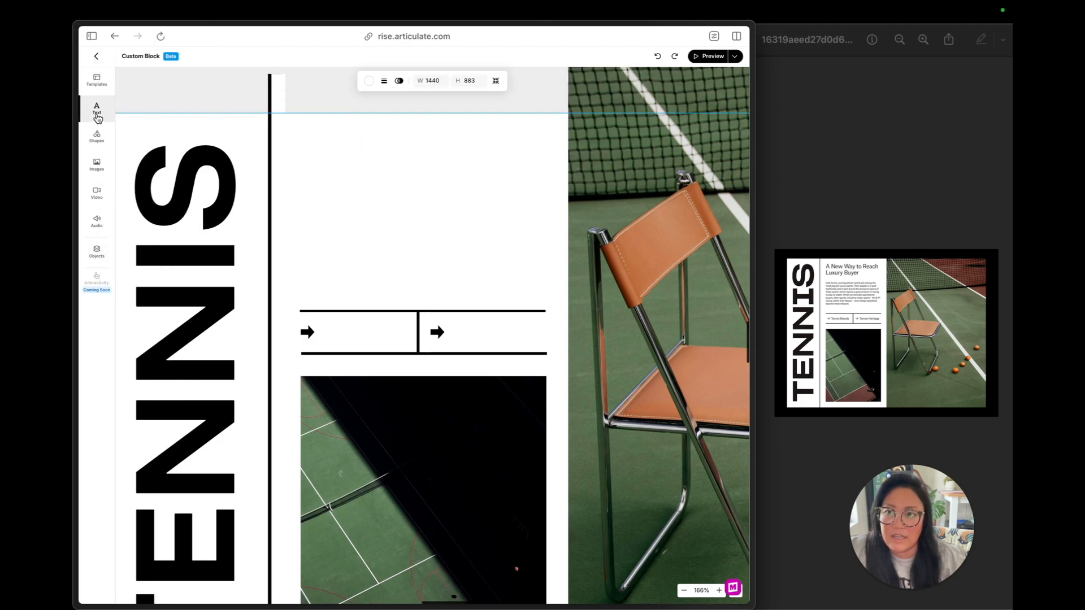
Add 'Tennis' and 'Court' labels beside the arrows and bring in a body paragraph.
{"action": "left_click", "coordinate": [96, 111]}
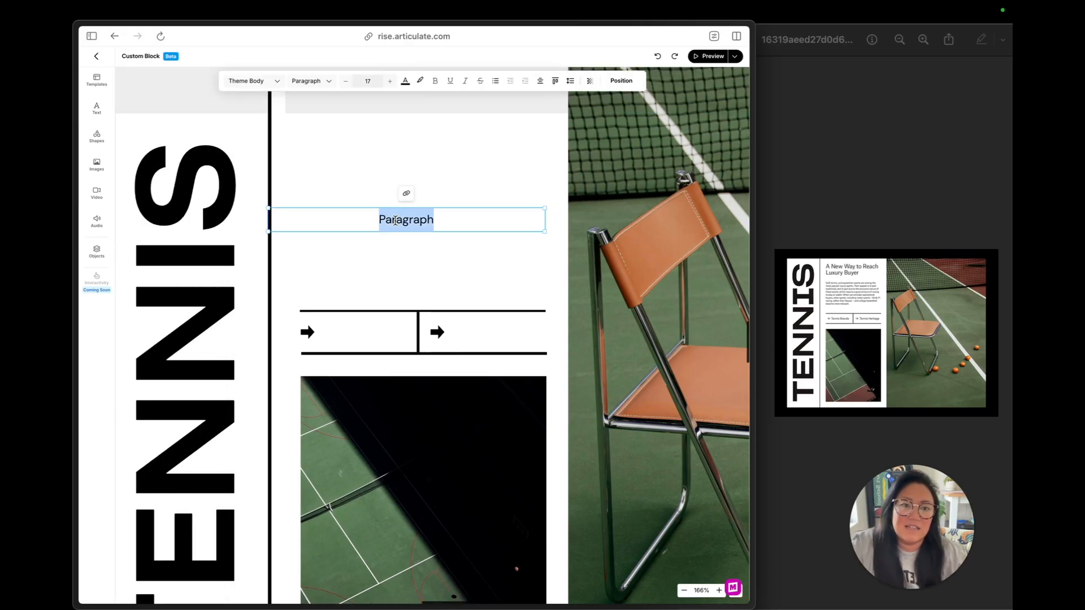
{"action": "type", "text": "Tennis"}
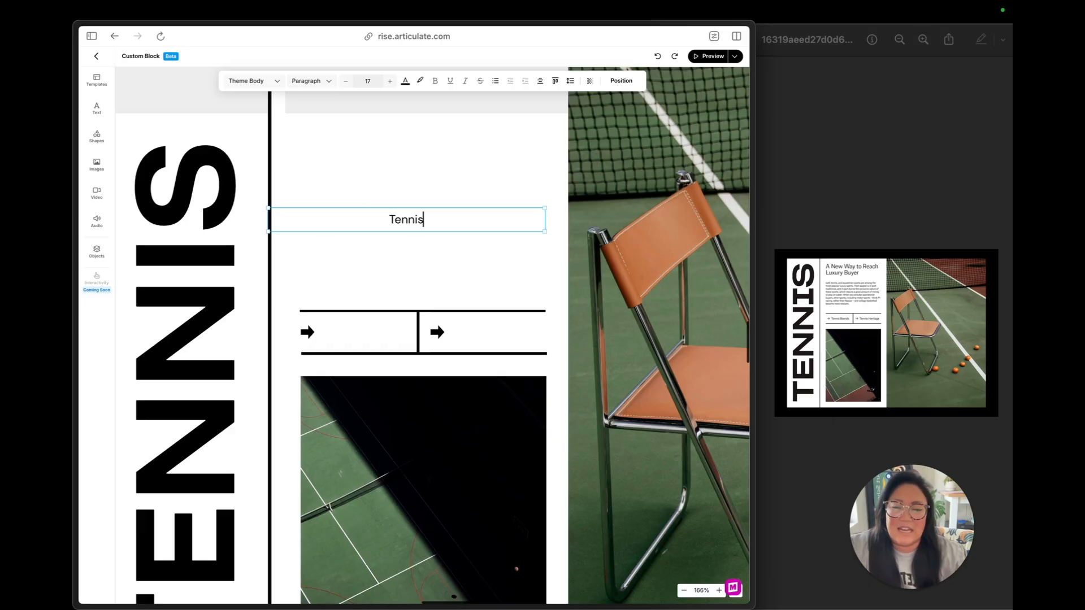
{"action": "left_click", "coordinate": [406, 219]}
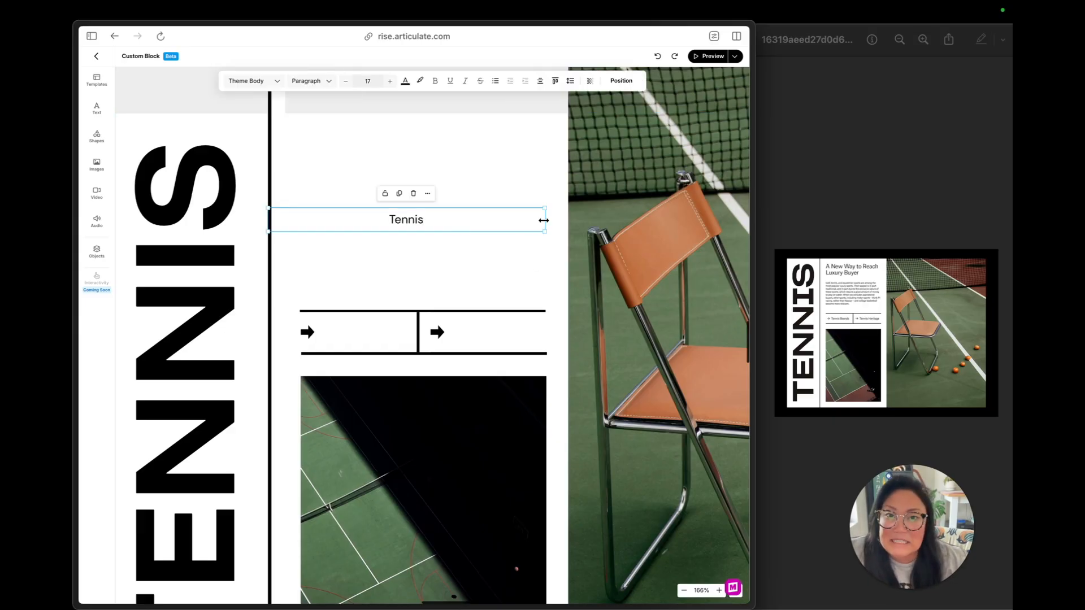
{"action": "left_click_drag", "start_coordinate": [405, 219], "coordinate": [369, 338]}
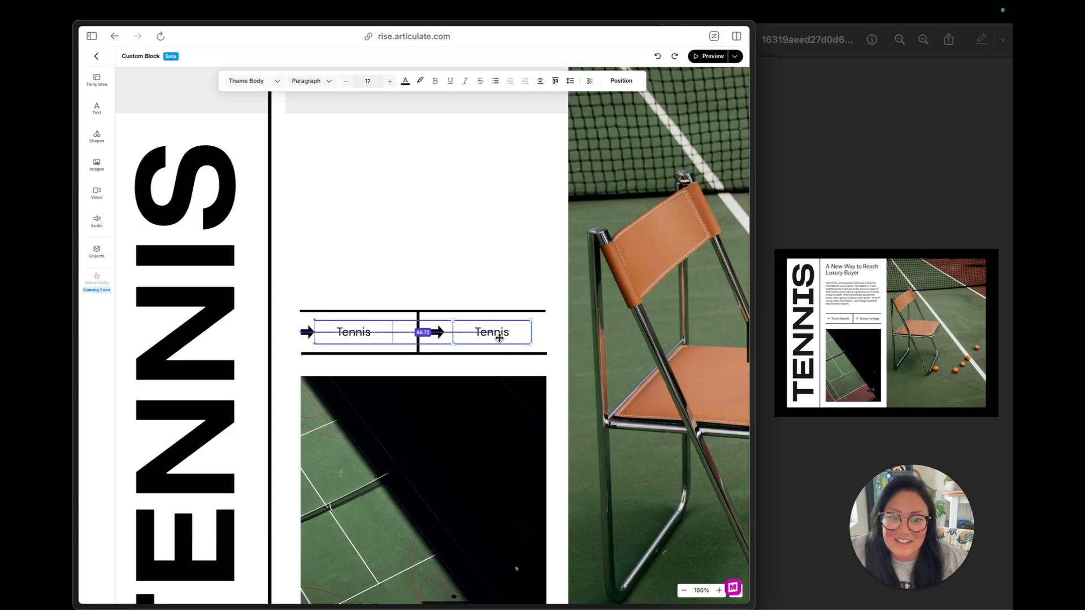
{"action": "double_click", "coordinate": [492, 332]}
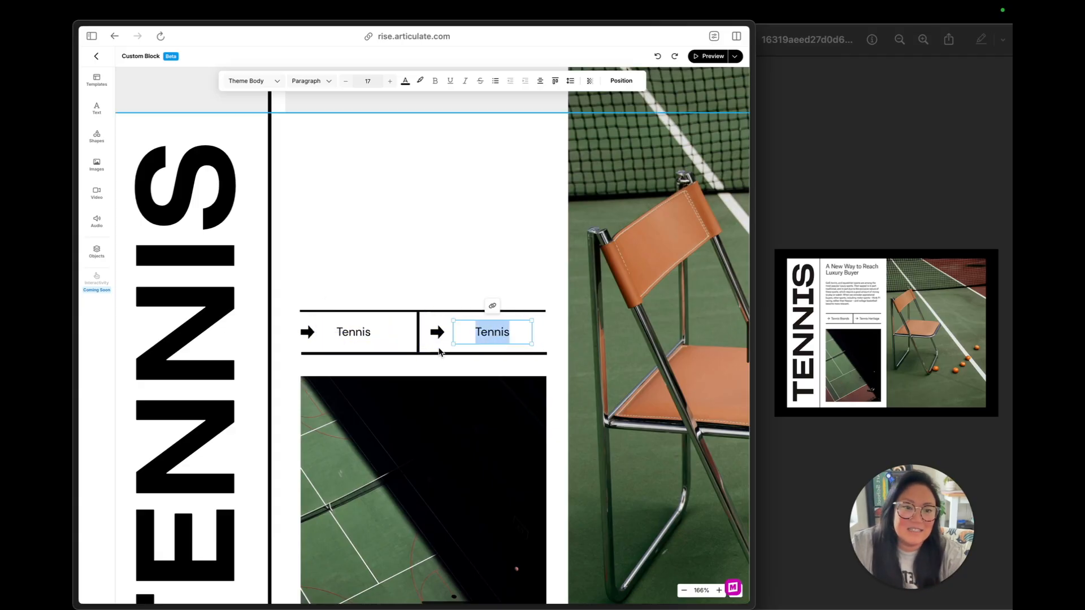
{"action": "type", "text": "Court"}
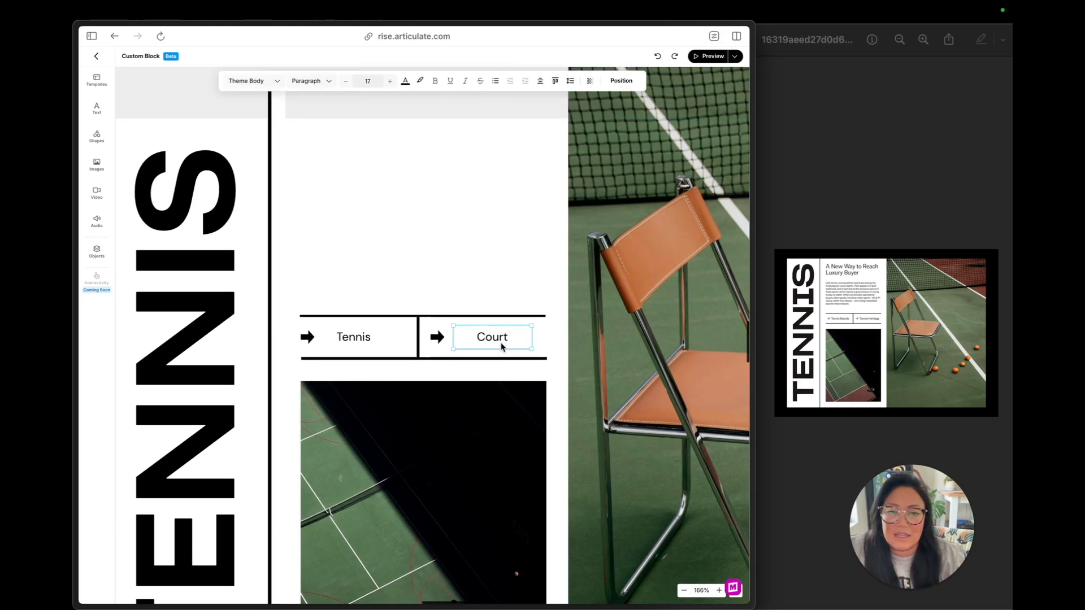
{"action": "left_click_drag", "start_coordinate": [492, 336], "coordinate": [339, 167]}
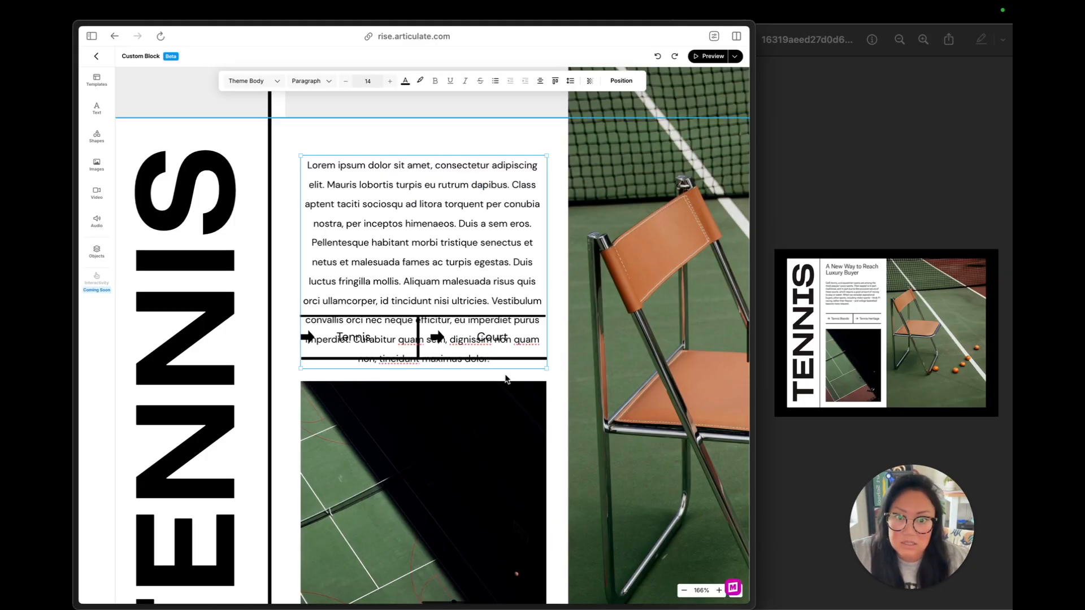
Move the paragraph above the arrow row and align its text left and top.
{"action": "left_click_drag", "start_coordinate": [490, 300], "coordinate": [488, 359]}
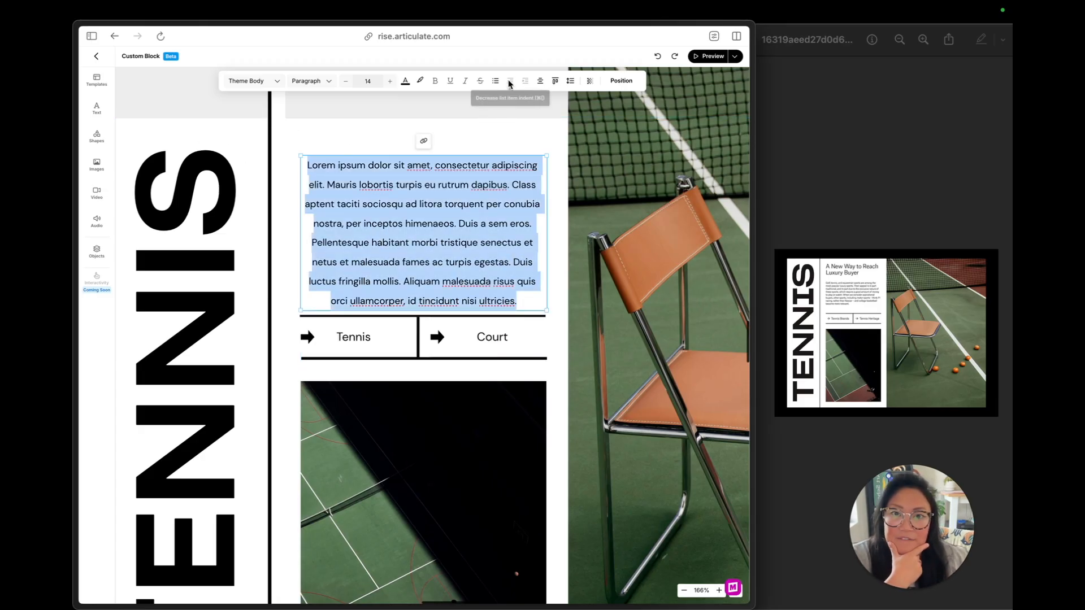
{"action": "left_click", "coordinate": [539, 81]}
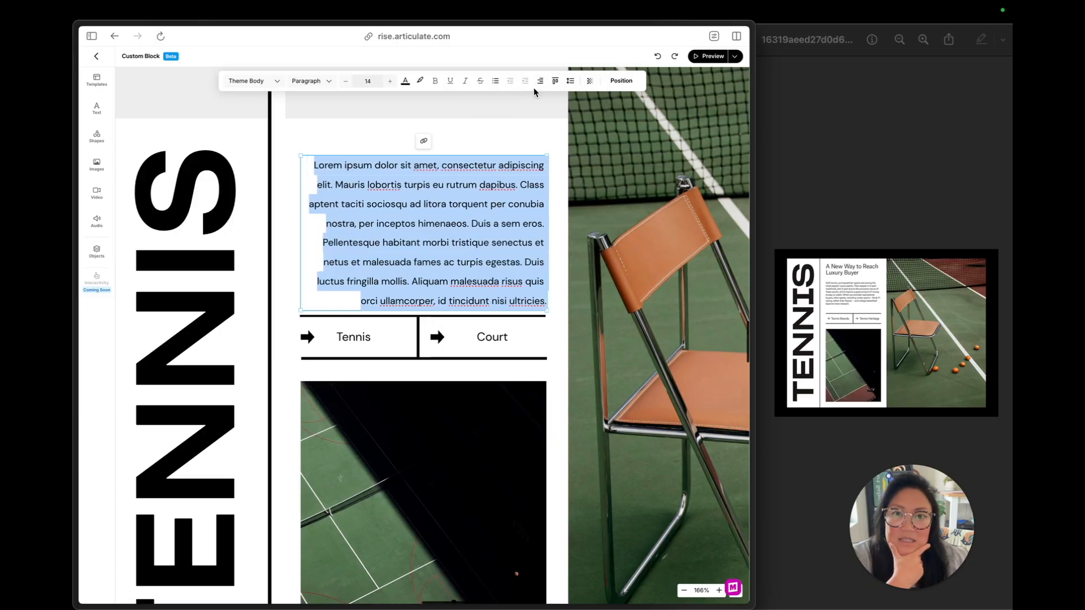
{"action": "left_click", "coordinate": [540, 80]}
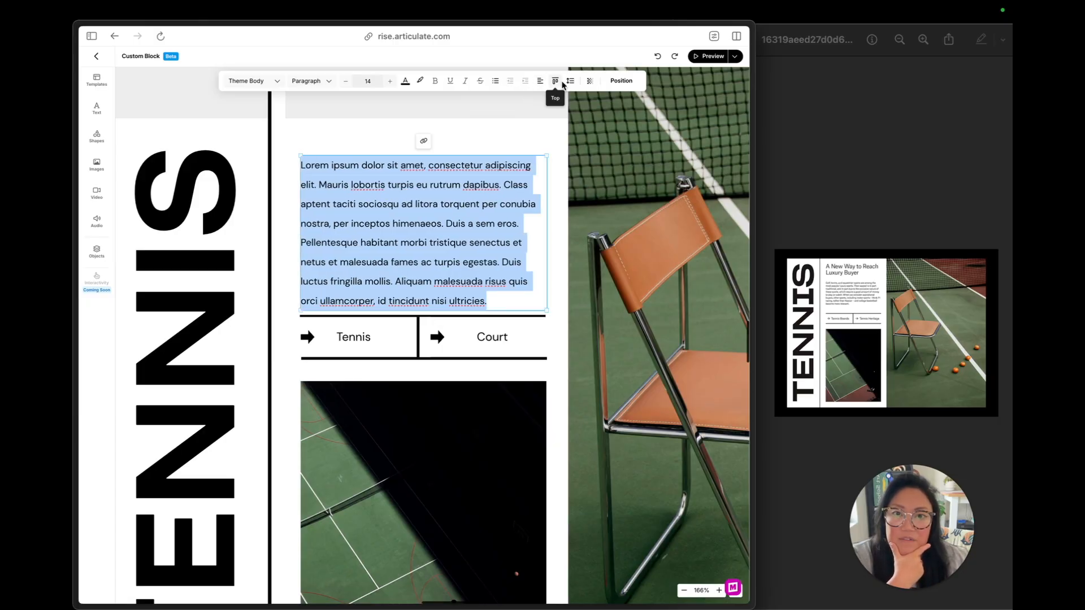
{"action": "left_click", "coordinate": [569, 81]}
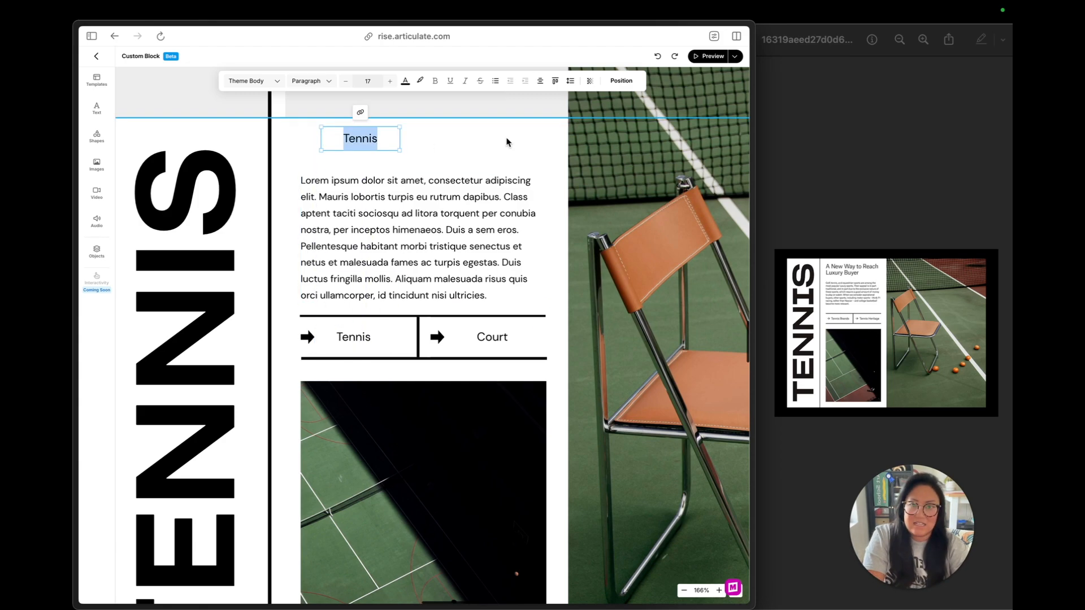
Type the heading 'A New Way to Reach Luxury Buyer' and widen its text box.
{"action": "type", "text": "Heading of this"}
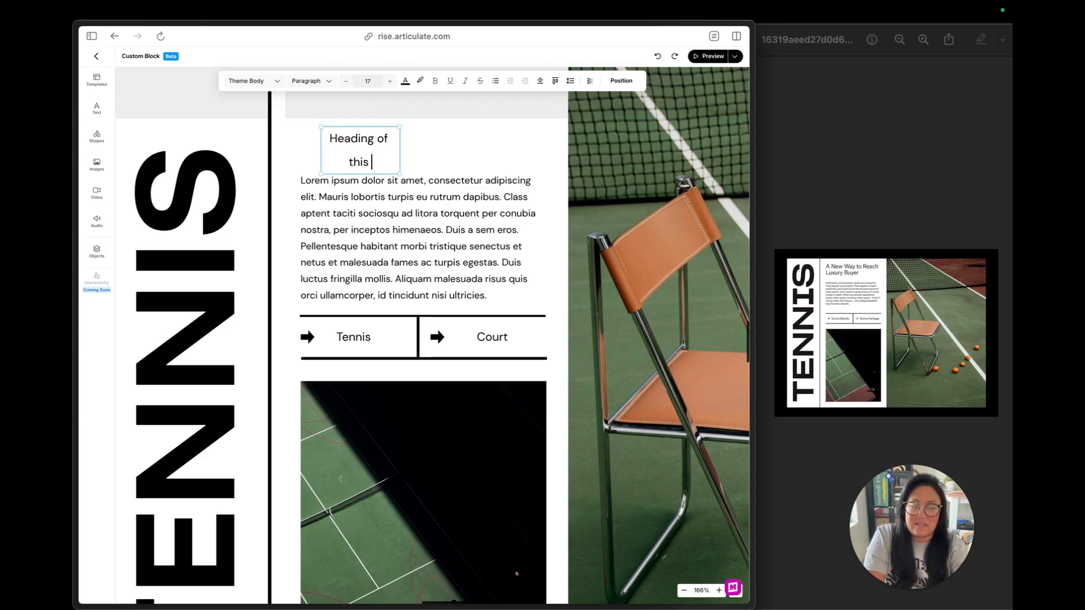
{"action": "type", "text": "thing"}
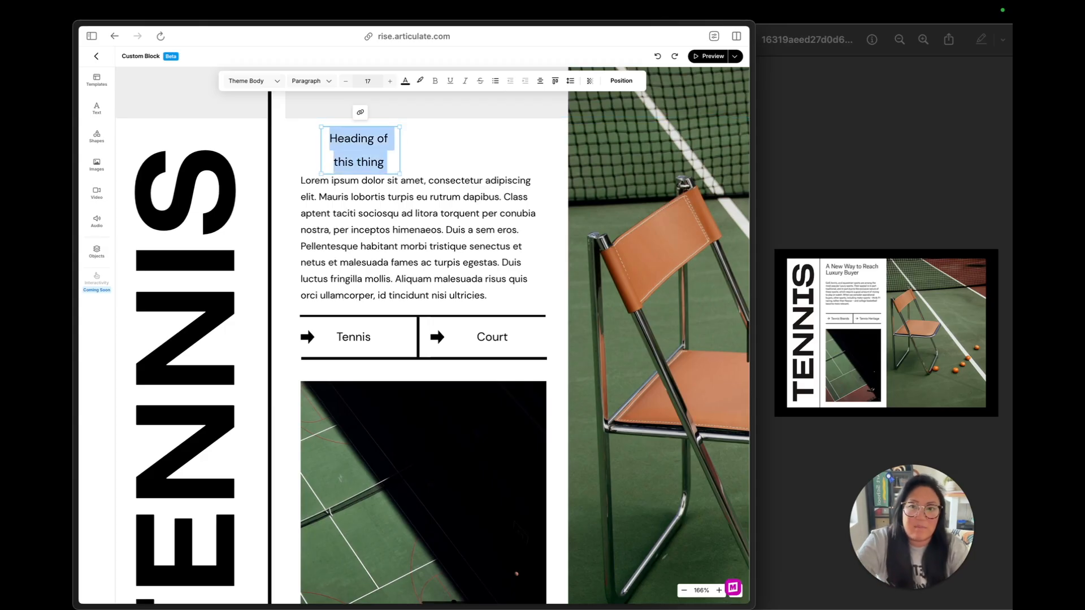
{"action": "type", "text": "A New Way to Reach Luxury Buyer"}
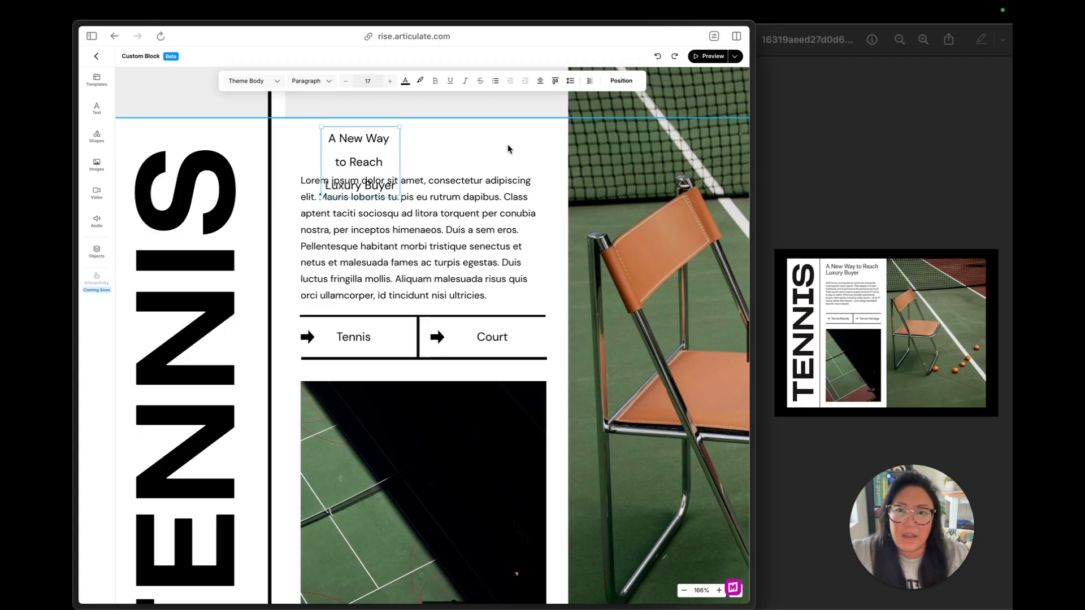
{"action": "left_click_drag", "start_coordinate": [389, 138], "coordinate": [533, 138]}
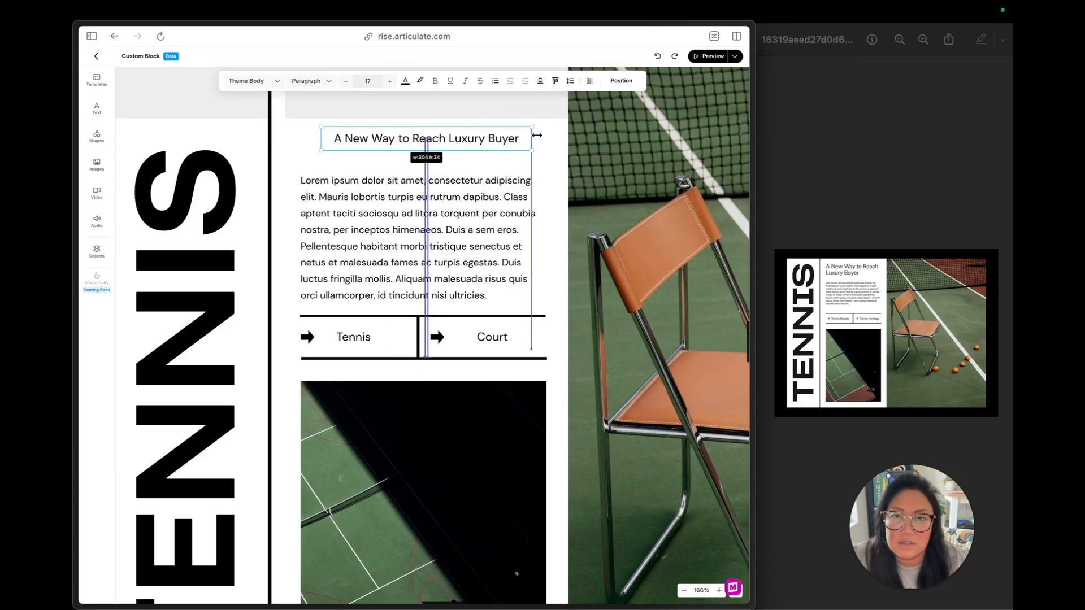
Set the heading to font size 29, left-align it, and select the paragraph's last lines.
{"action": "left_click", "coordinate": [367, 80]}
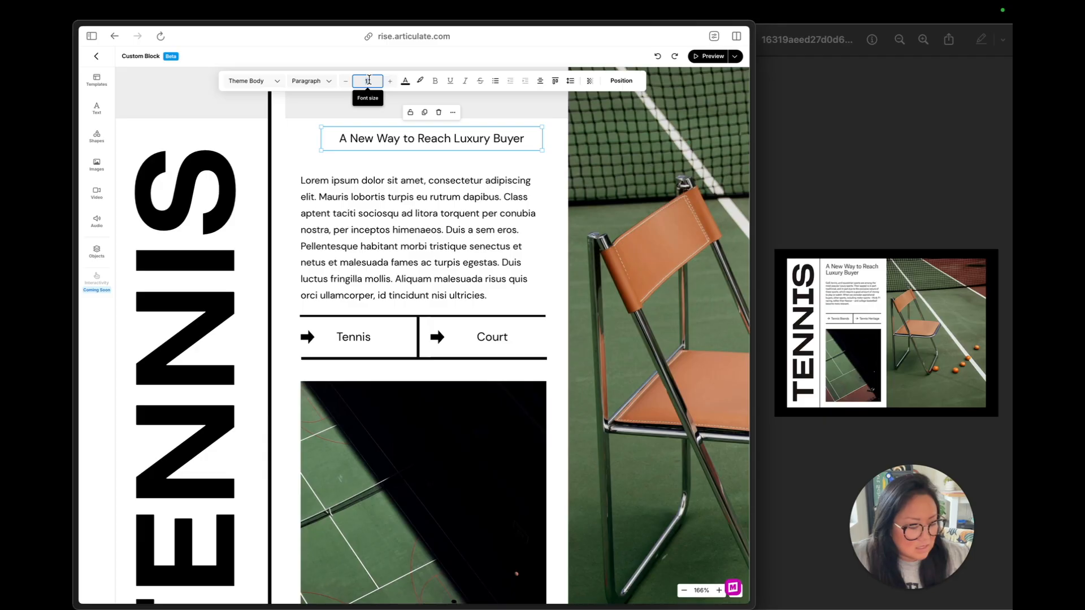
{"action": "type", "text": "50"}
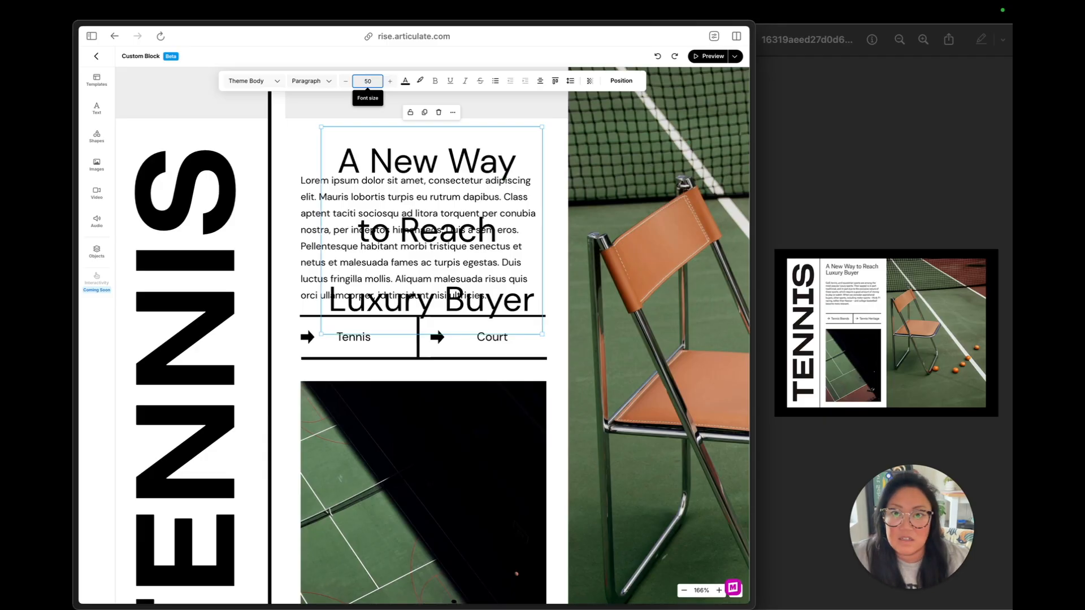
{"action": "left_click", "coordinate": [367, 81]}
{"action": "type", "text": "35"}
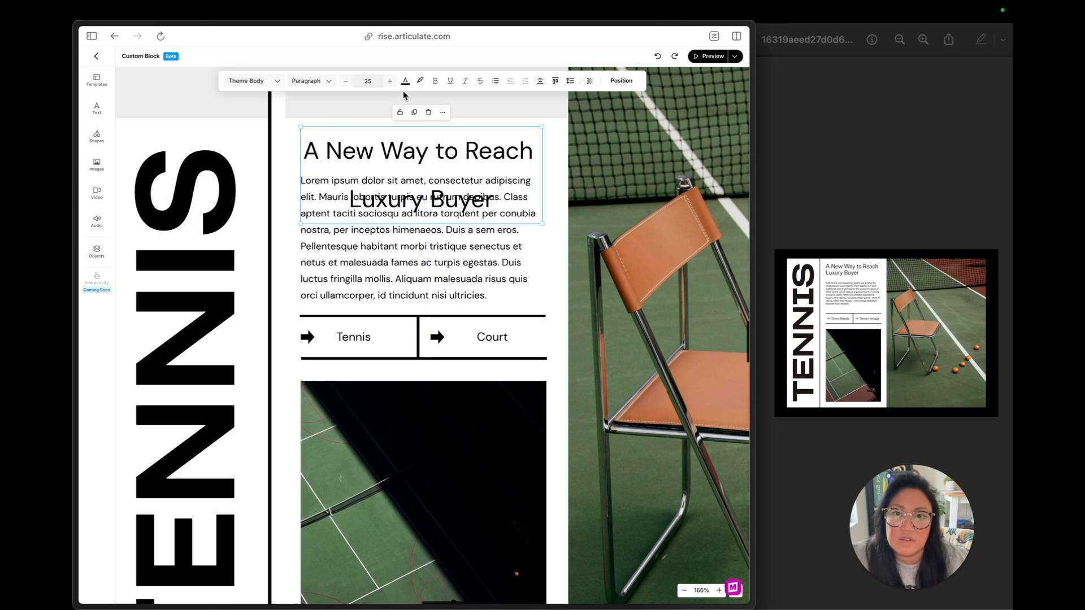
{"action": "left_click", "coordinate": [539, 81]}
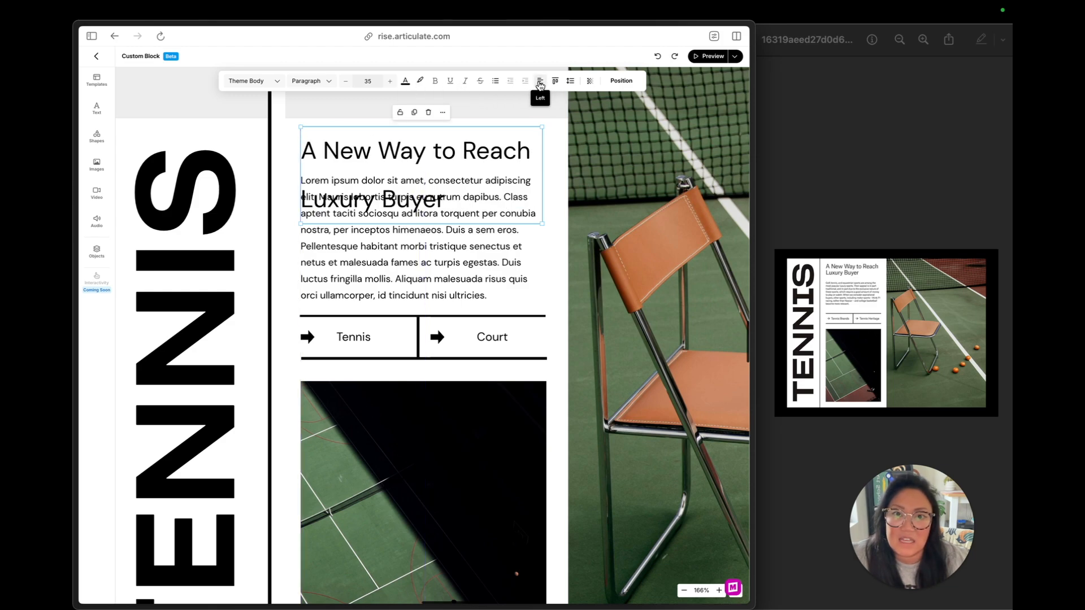
{"action": "left_click", "coordinate": [570, 80]}
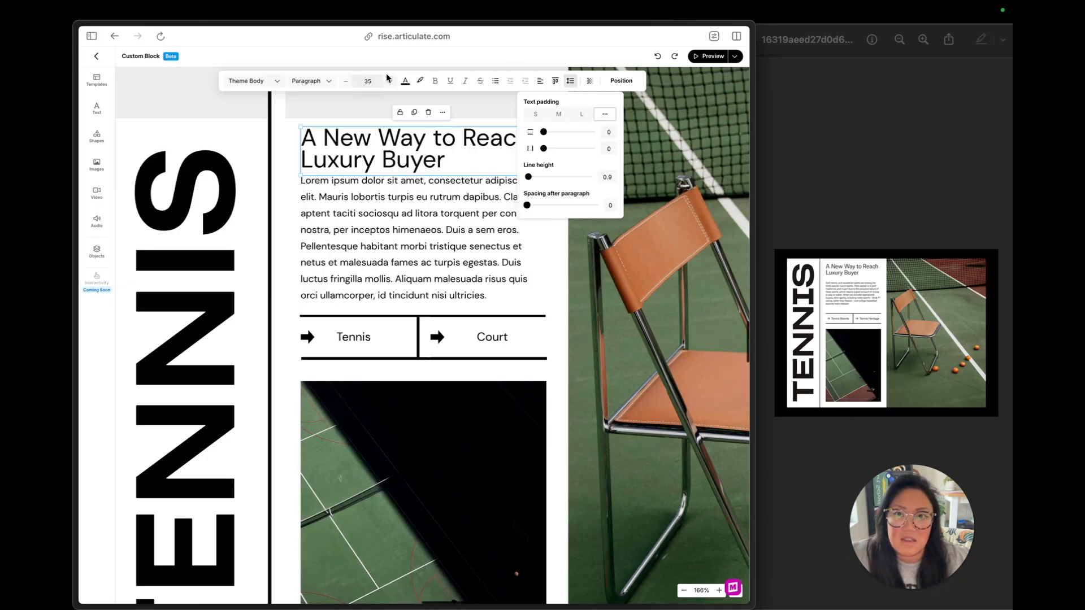
{"action": "left_click", "coordinate": [345, 81]}
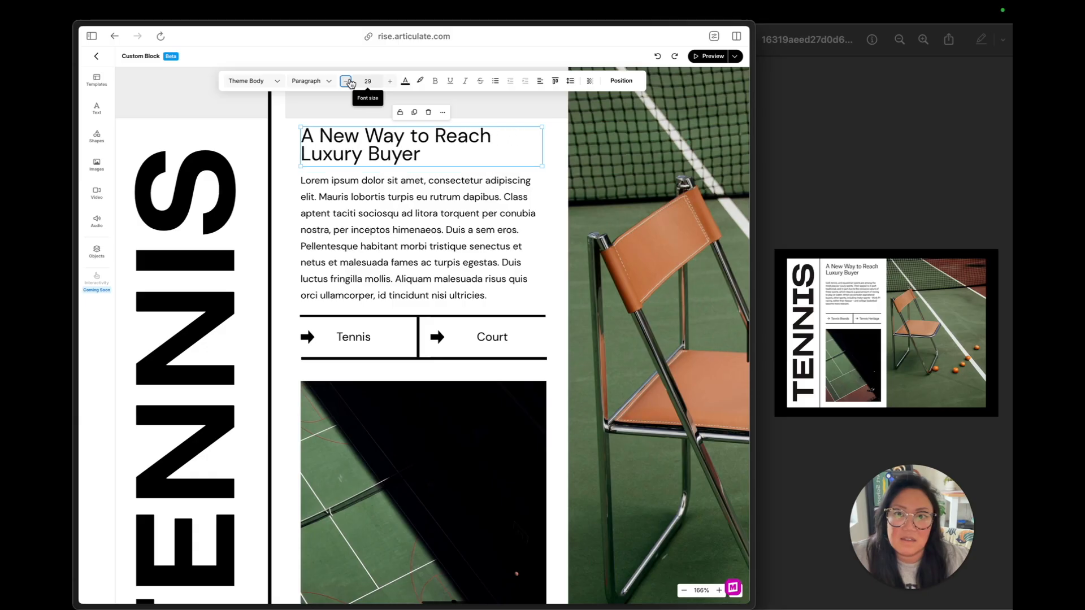
{"action": "left_click", "coordinate": [423, 238]}
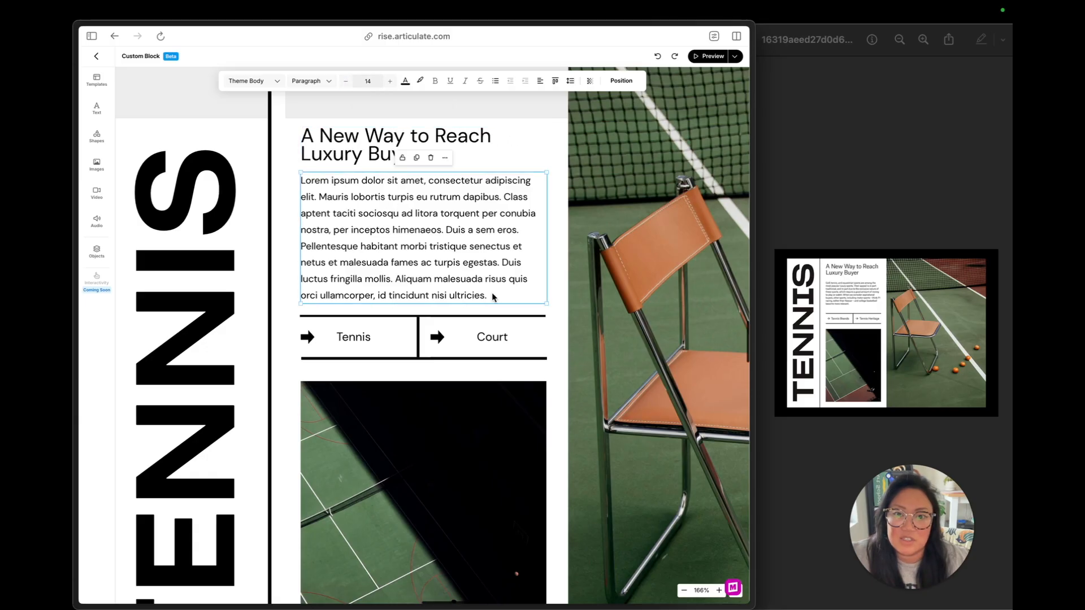
{"action": "left_click_drag", "start_coordinate": [397, 278], "coordinate": [486, 295]}
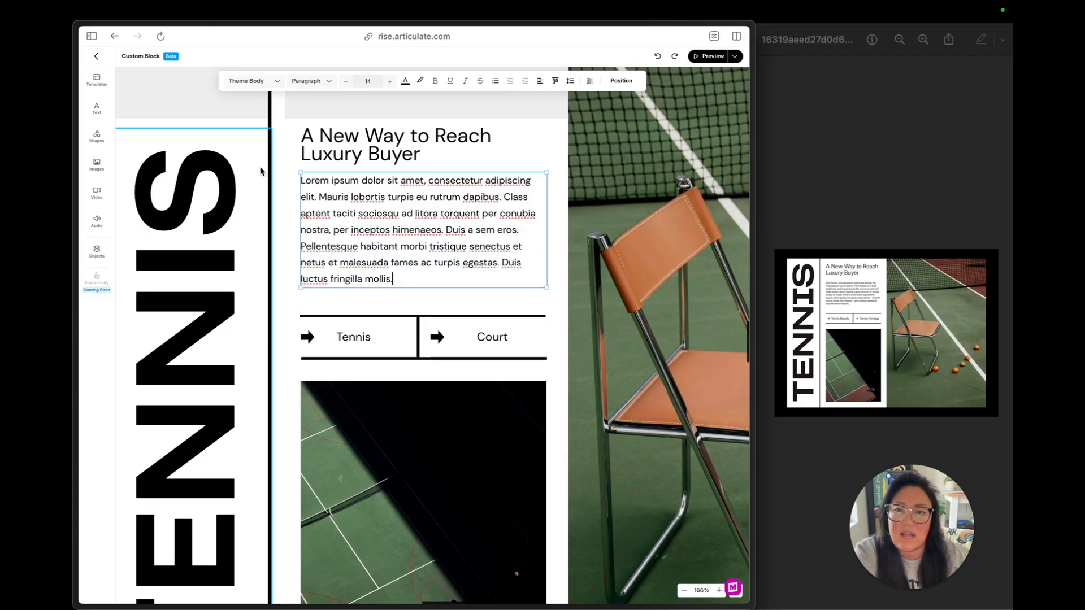
Tighten the paragraph's line height and move it down below the heading.
{"action": "left_click", "coordinate": [570, 81]}
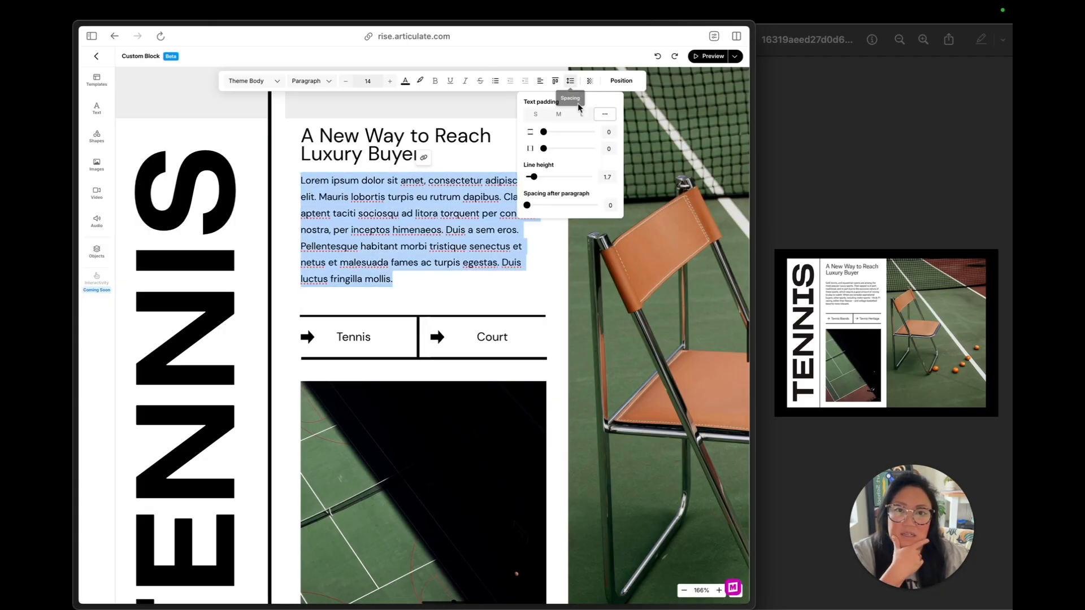
{"action": "left_click_drag", "start_coordinate": [533, 177], "coordinate": [530, 176]}
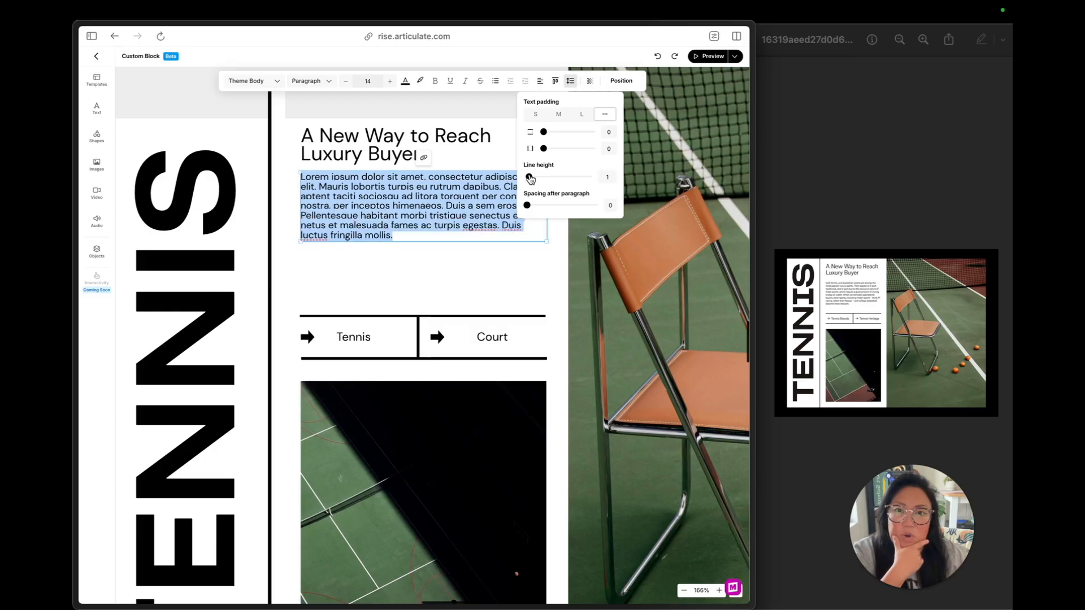
{"action": "left_click_drag", "start_coordinate": [543, 178], "coordinate": [561, 178]}
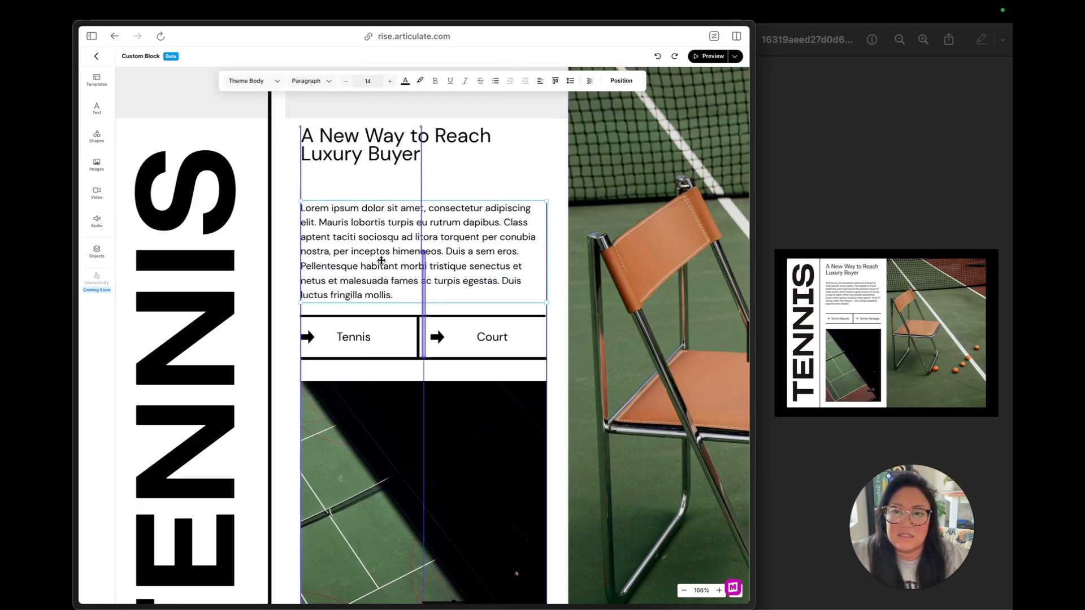
Adjust the heading's spacing so it sits snugly above the paragraph.
{"action": "left_click", "coordinate": [395, 144]}
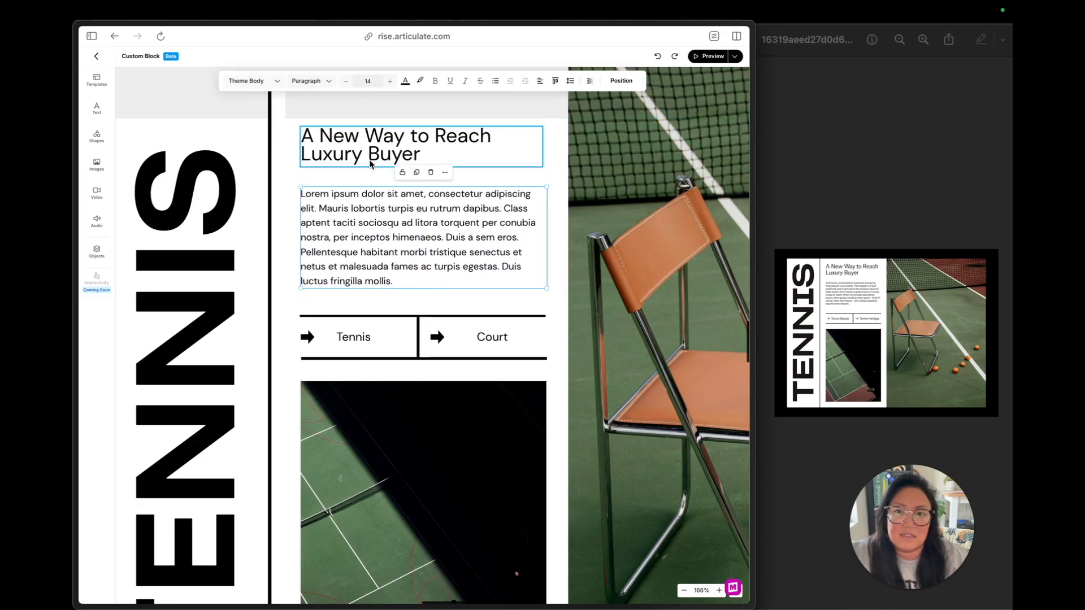
{"action": "left_click", "coordinate": [569, 81]}
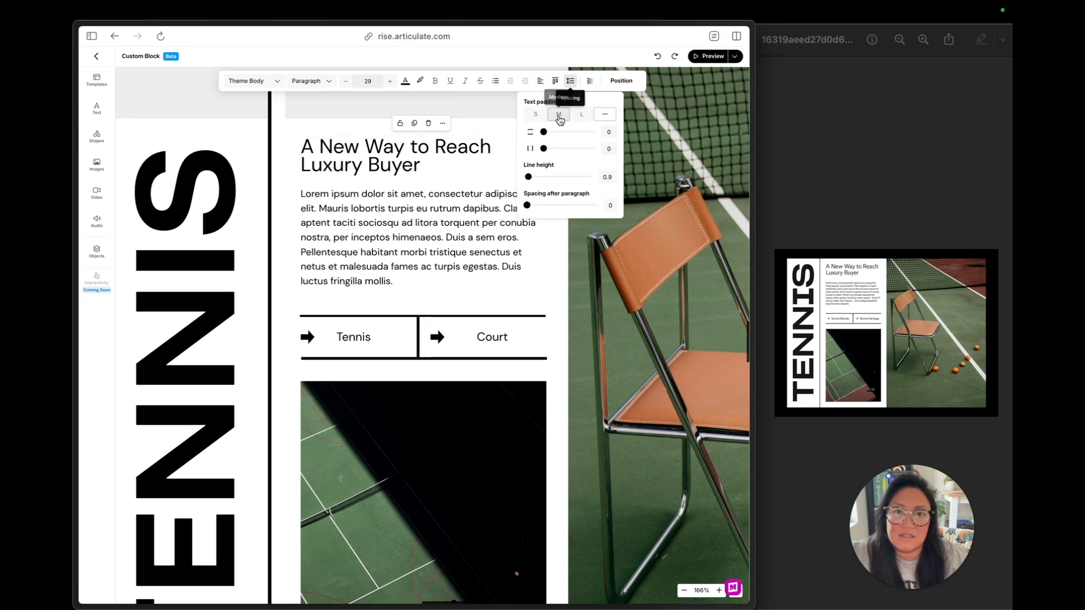
{"action": "left_click_drag", "start_coordinate": [528, 177], "coordinate": [531, 177]}
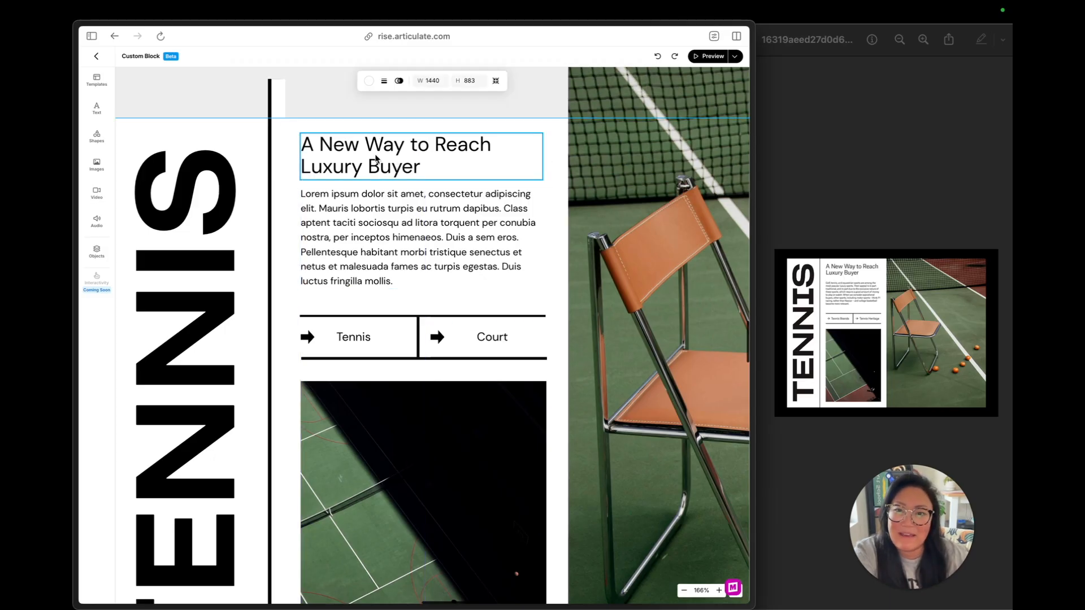
{"action": "left_click", "coordinate": [394, 153]}
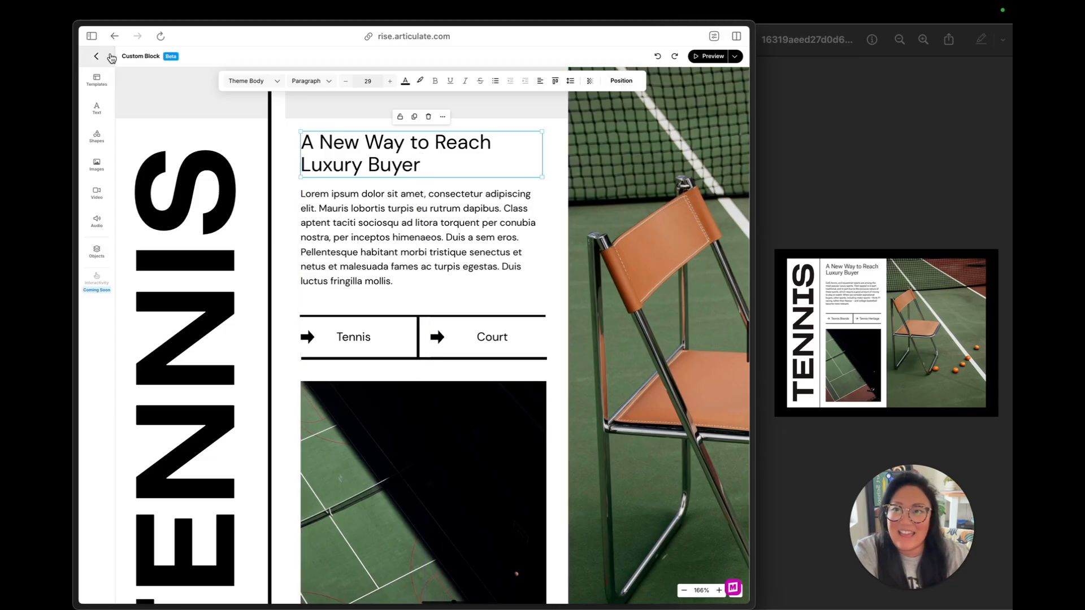
Give the tennis magazine block custom padding with Top and Bottom set to 0.
{"action": "left_click", "coordinate": [96, 56]}
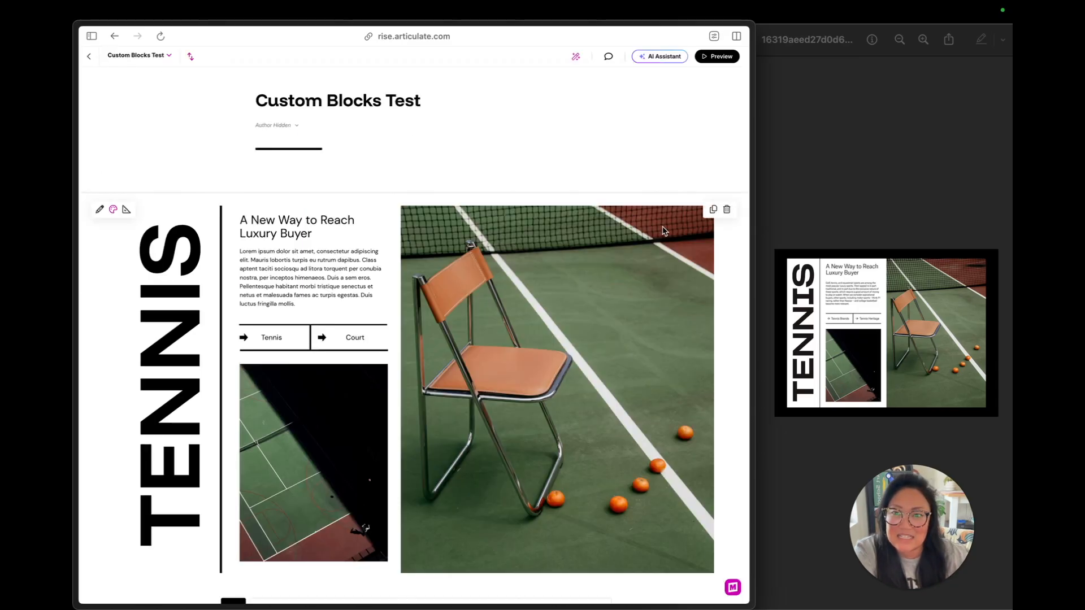
{"action": "mouse_move", "coordinate": [630, 213]}
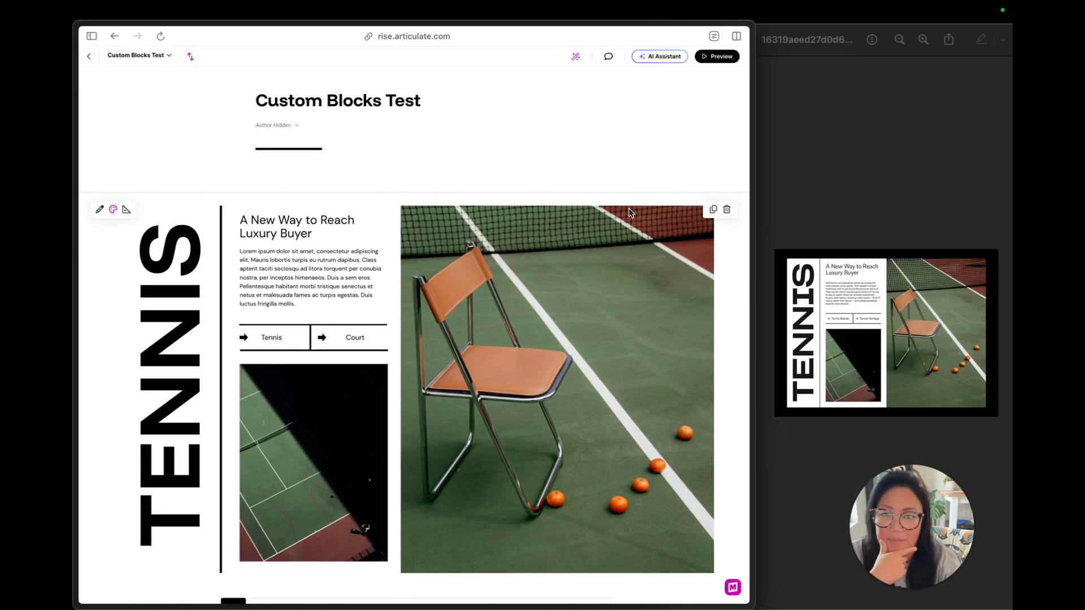
{"action": "mouse_move", "coordinate": [99, 210]}
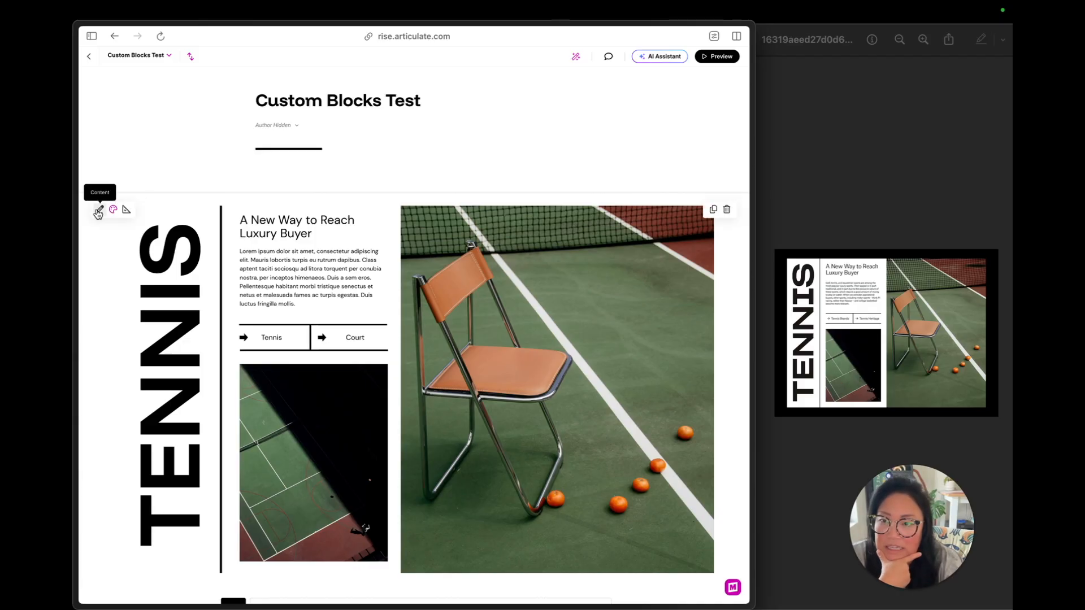
{"action": "left_click", "coordinate": [126, 209]}
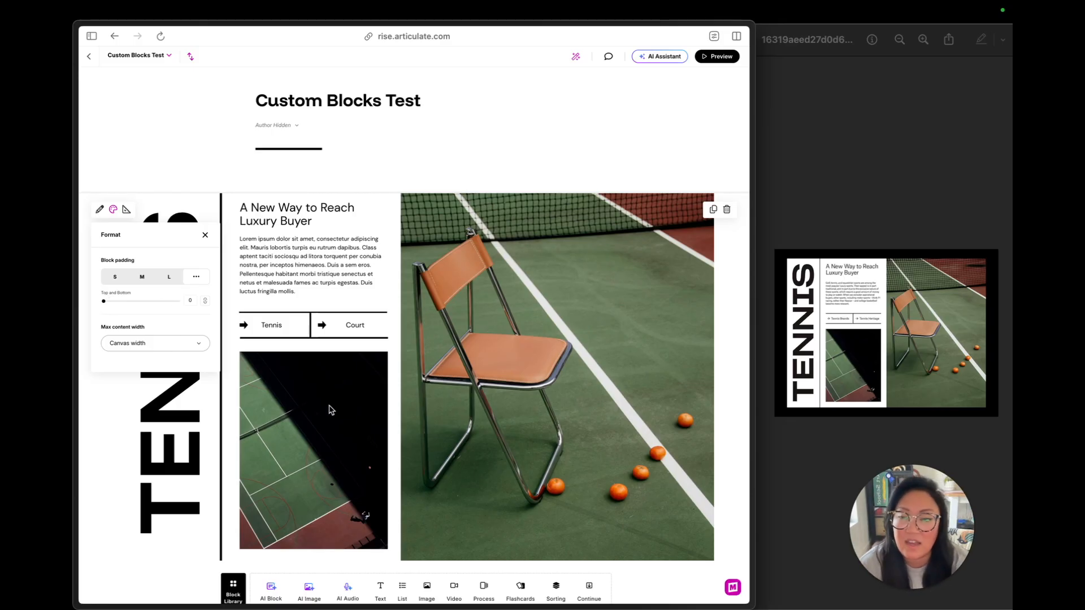
{"action": "left_click", "coordinate": [155, 342]}
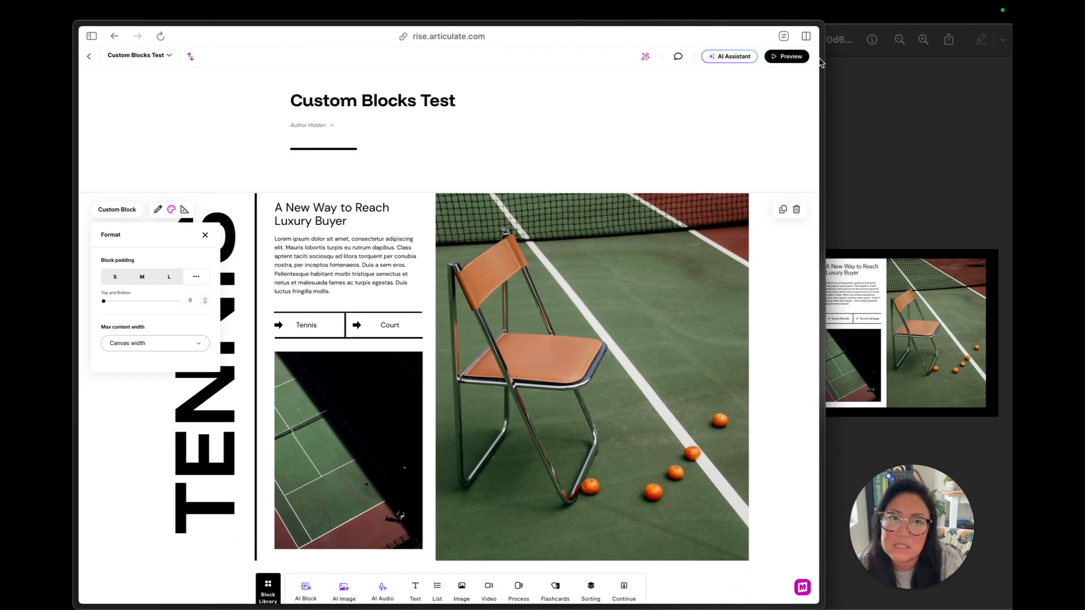
Open the Lesson Preview to see the tennis block as learners would.
{"action": "left_click", "coordinate": [786, 56]}
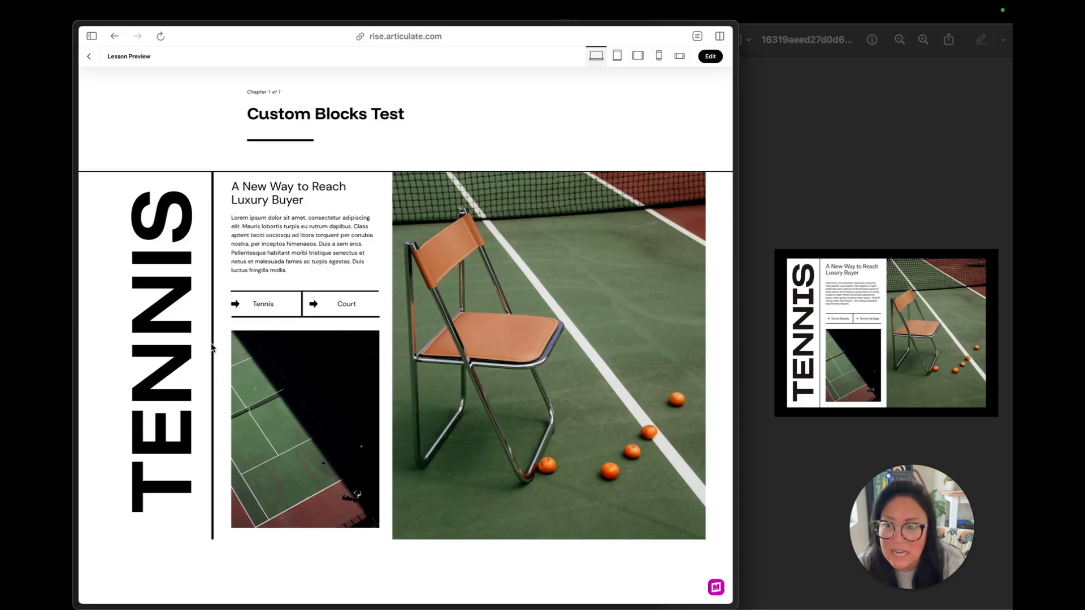
{"action": "mouse_move", "coordinate": [219, 314]}
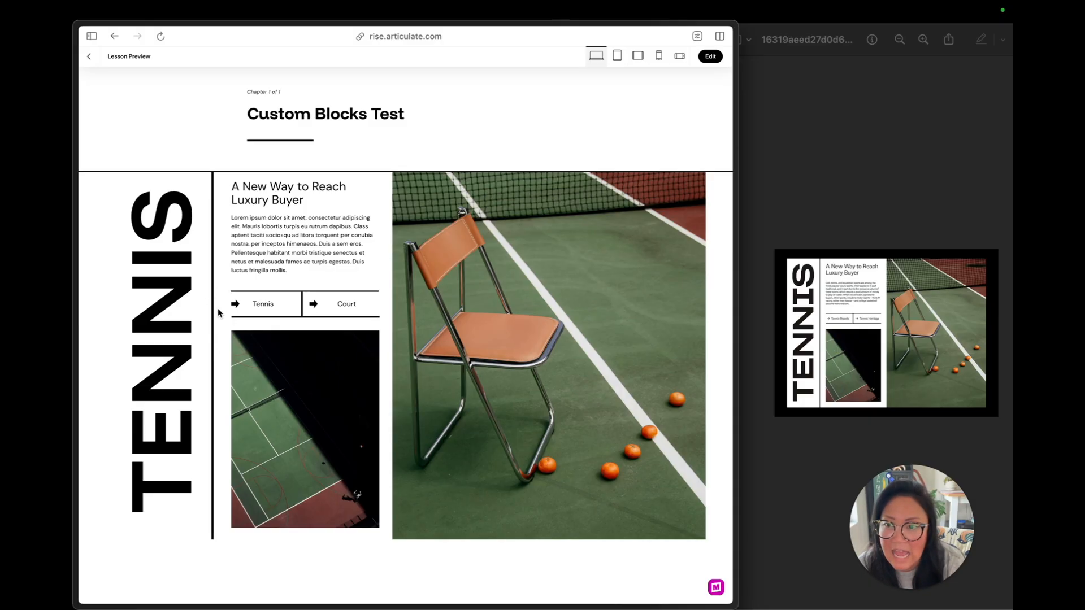
{"action": "mouse_move", "coordinate": [305, 309]}
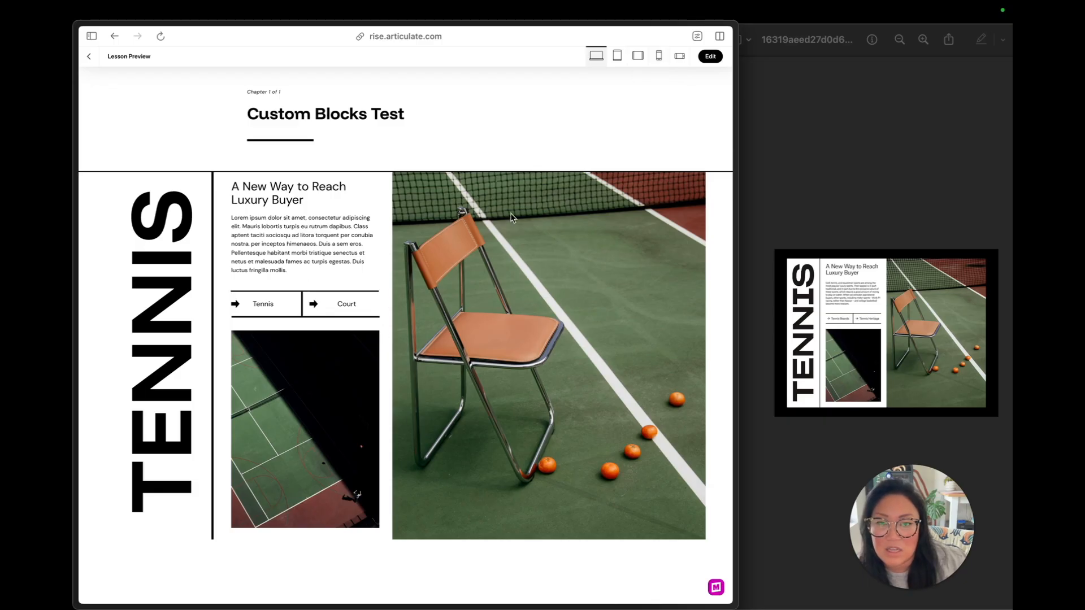
{"action": "left_click", "coordinate": [658, 56]}
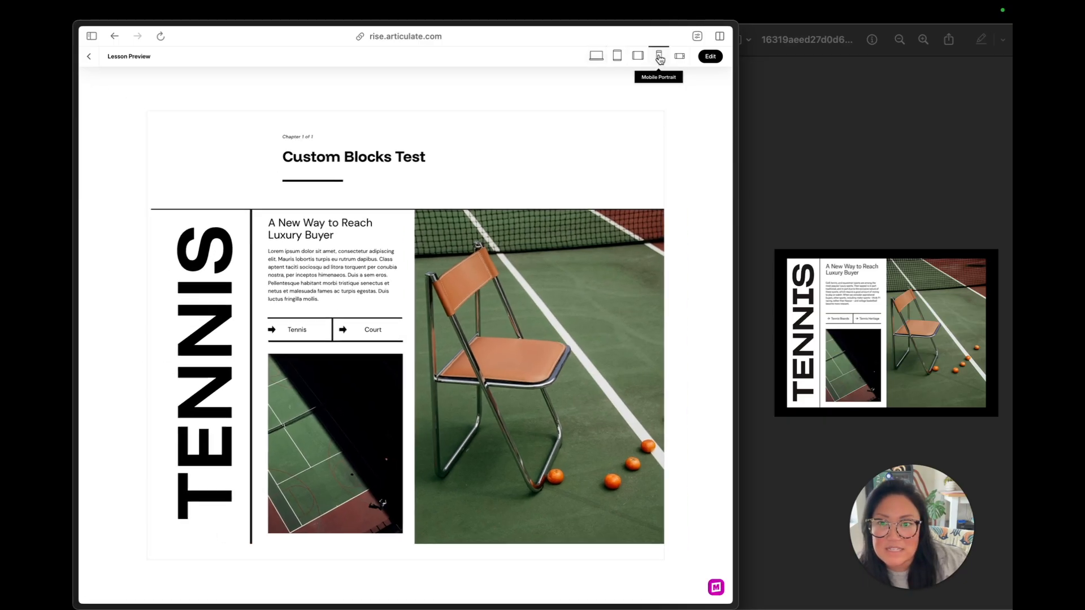
{"action": "left_click", "coordinate": [658, 56]}
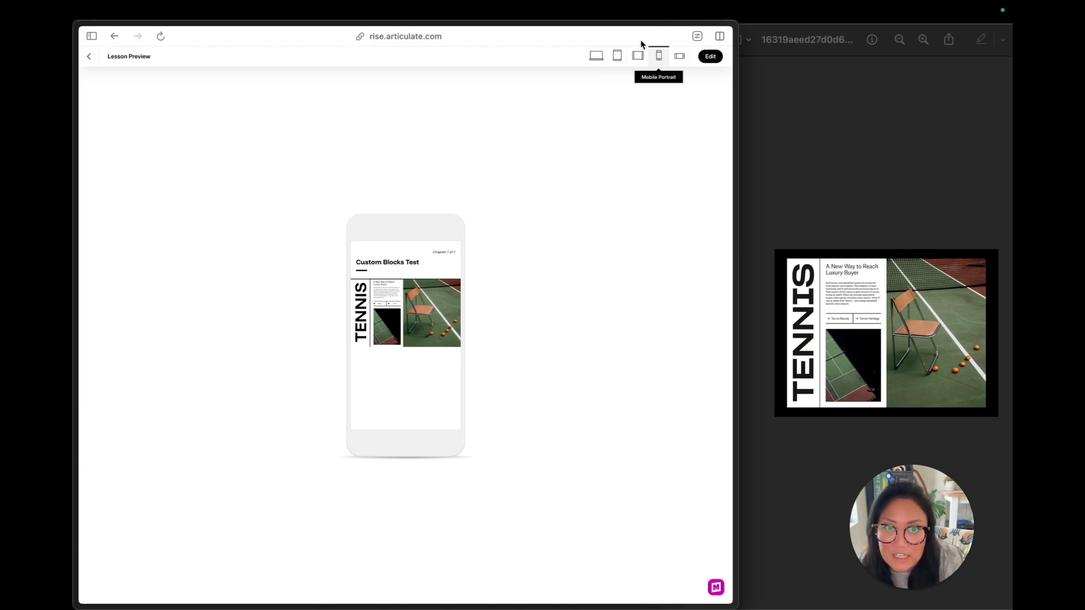
{"action": "left_click", "coordinate": [596, 56]}
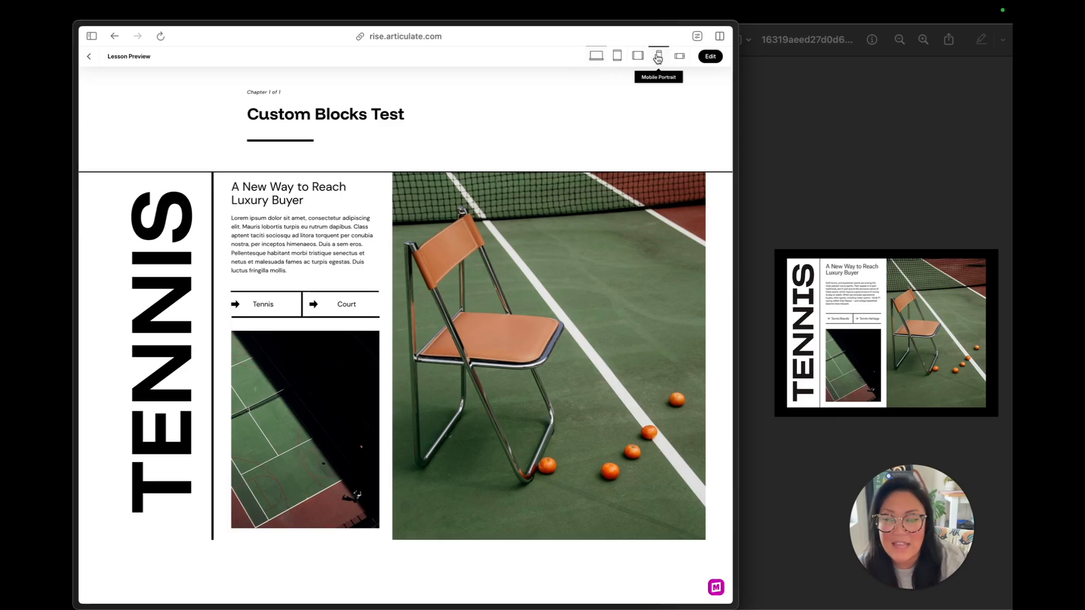
Exit the preview back to the lesson editor.
{"action": "left_click", "coordinate": [658, 56]}
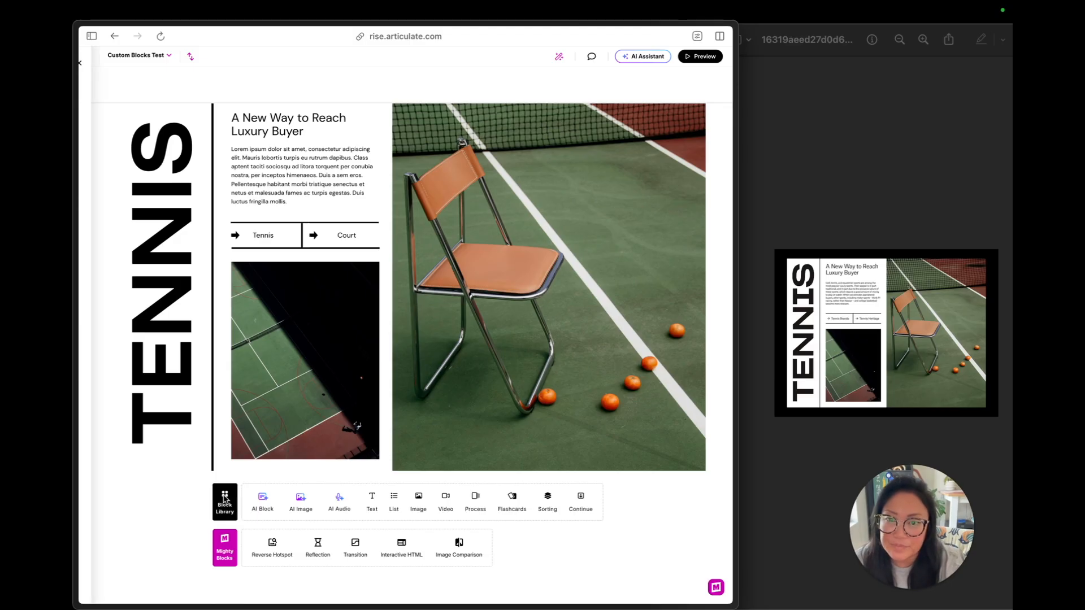
From Block Library, add a blank custom block and apply the Key Words template.
{"action": "left_click", "coordinate": [225, 502]}
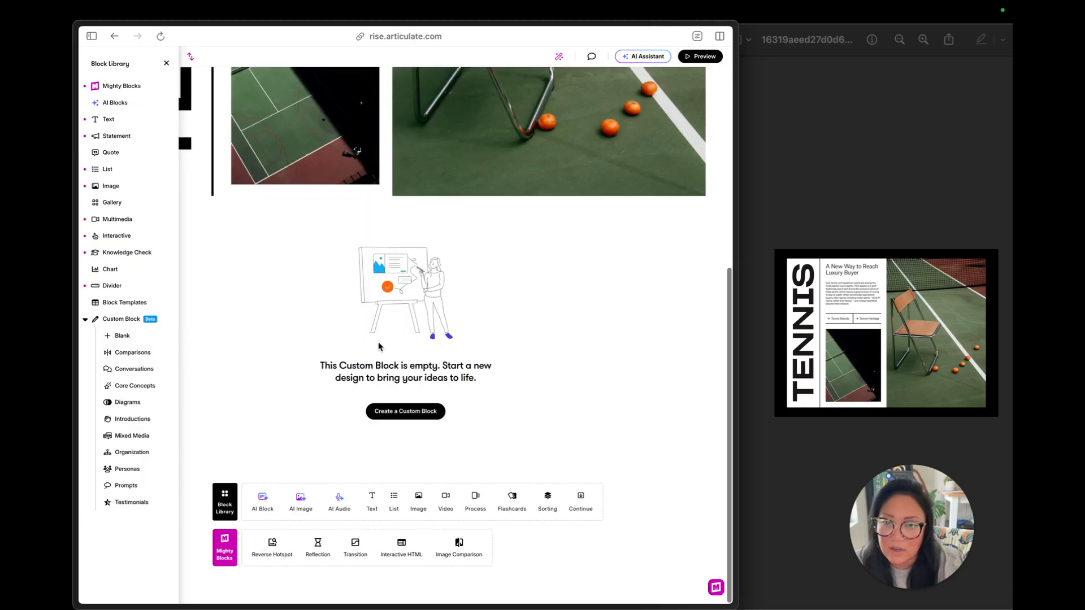
{"action": "left_click", "coordinate": [166, 64]}
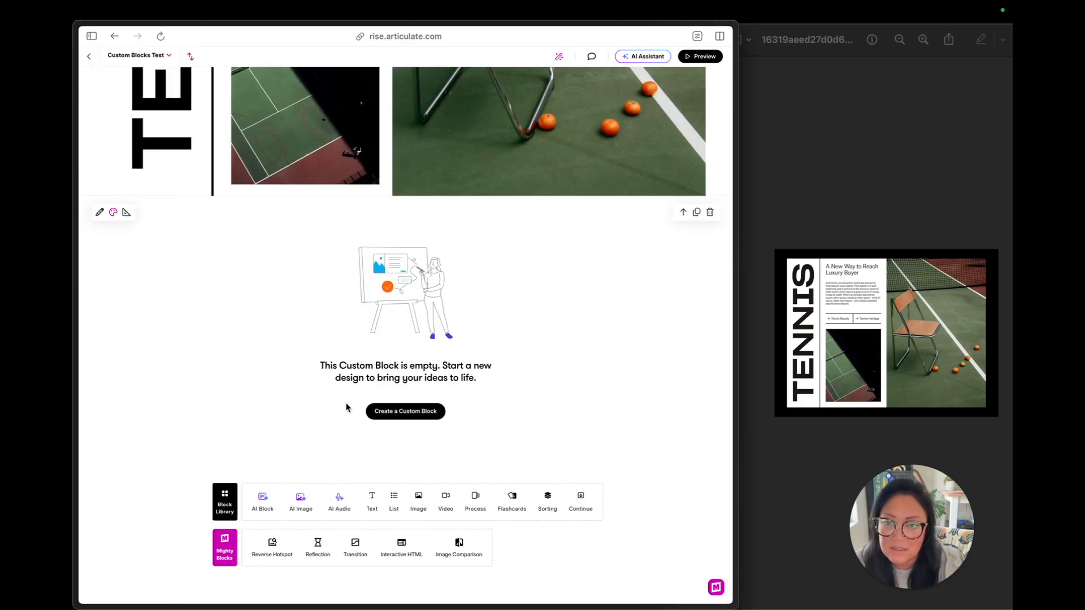
{"action": "left_click", "coordinate": [405, 410]}
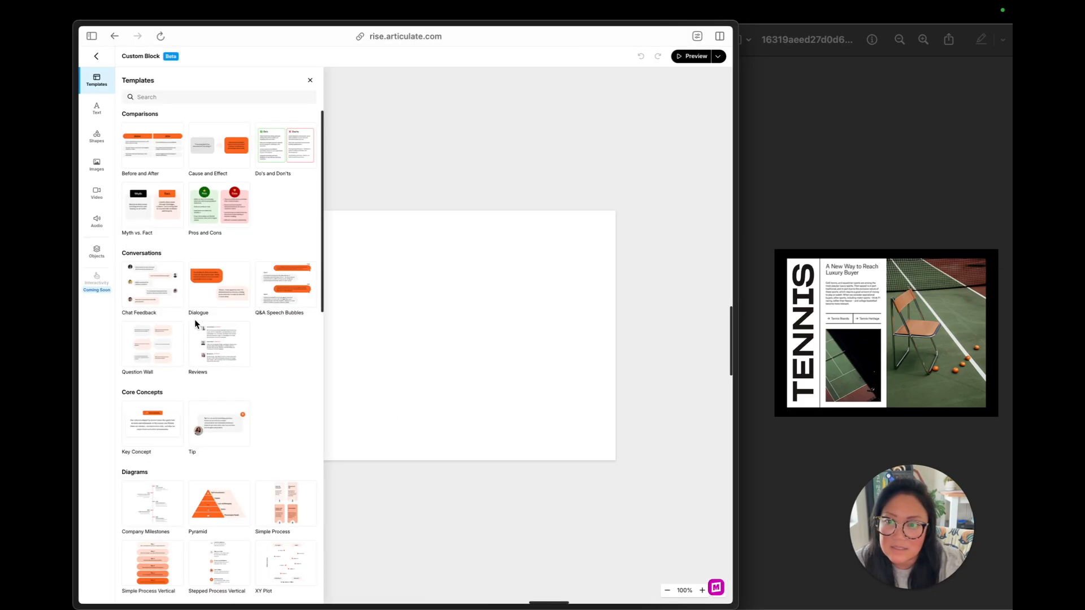
{"action": "scroll", "scroll_direction": "down", "scroll_amount": 3}
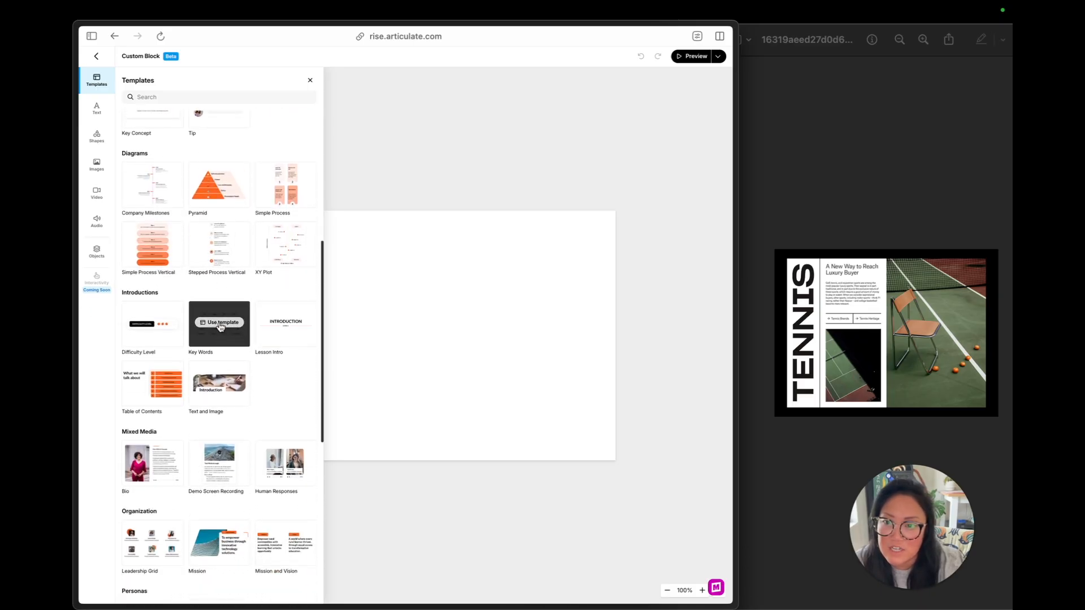
{"action": "left_click", "coordinate": [219, 322]}
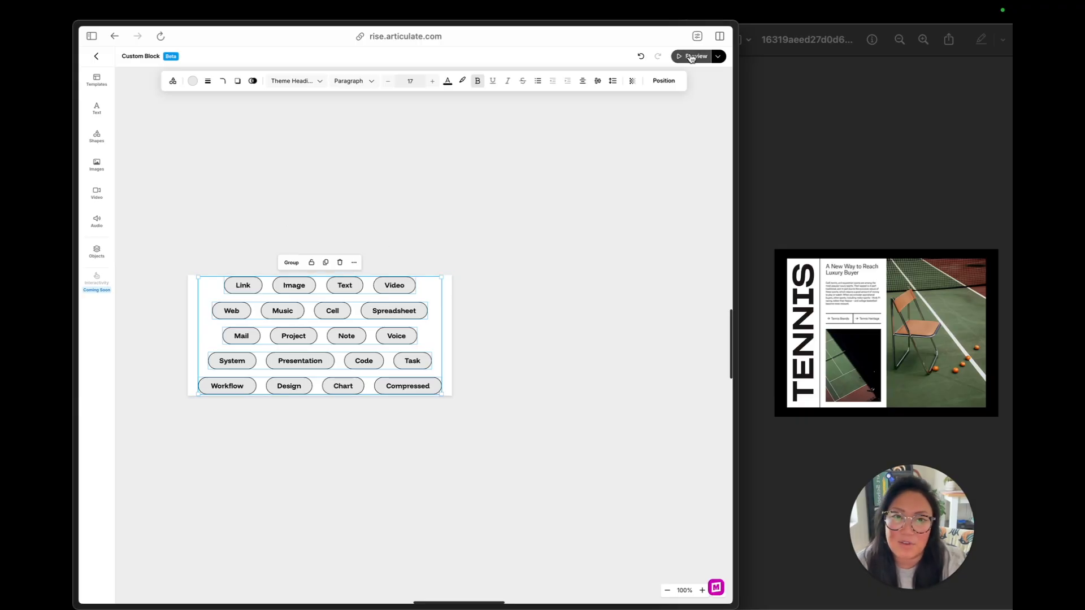
Return to the lesson and scroll down to the tennis block.
{"action": "left_click", "coordinate": [96, 56]}
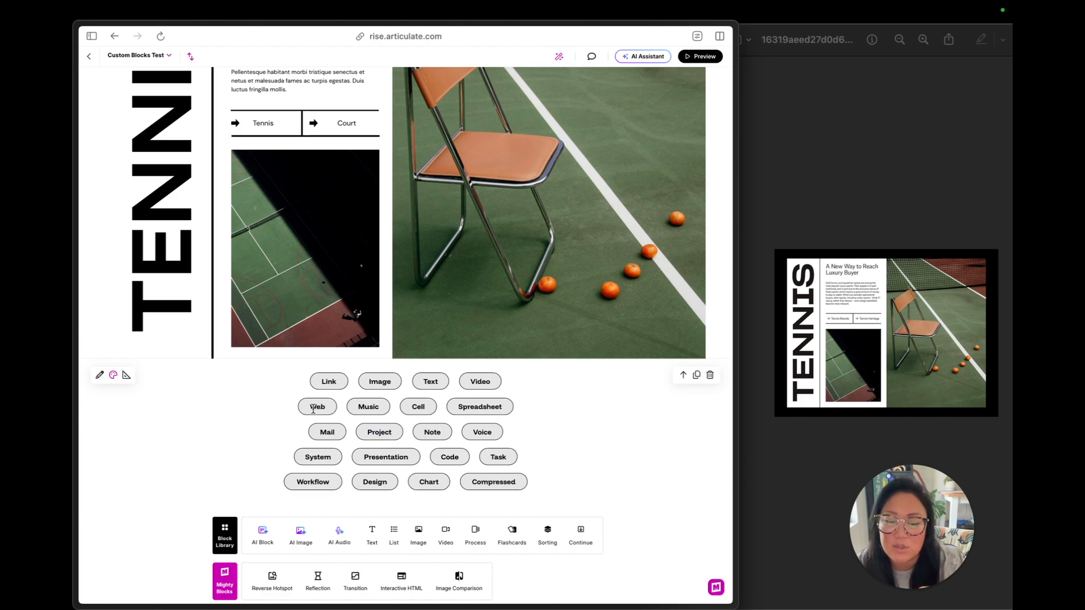
{"action": "mouse_move", "coordinate": [100, 374]}
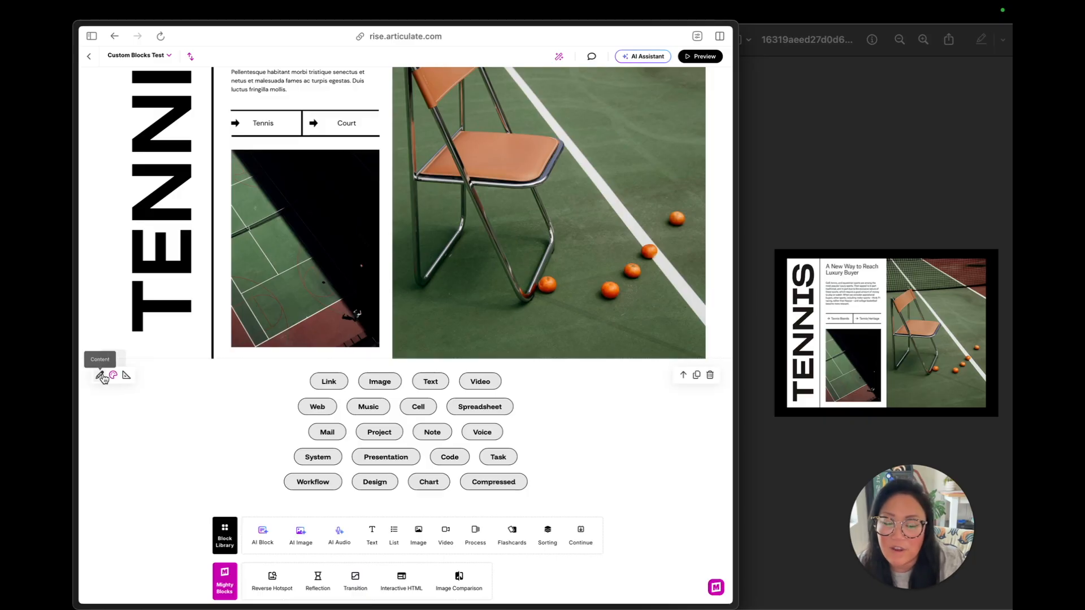
{"action": "mouse_move", "coordinate": [112, 375]}
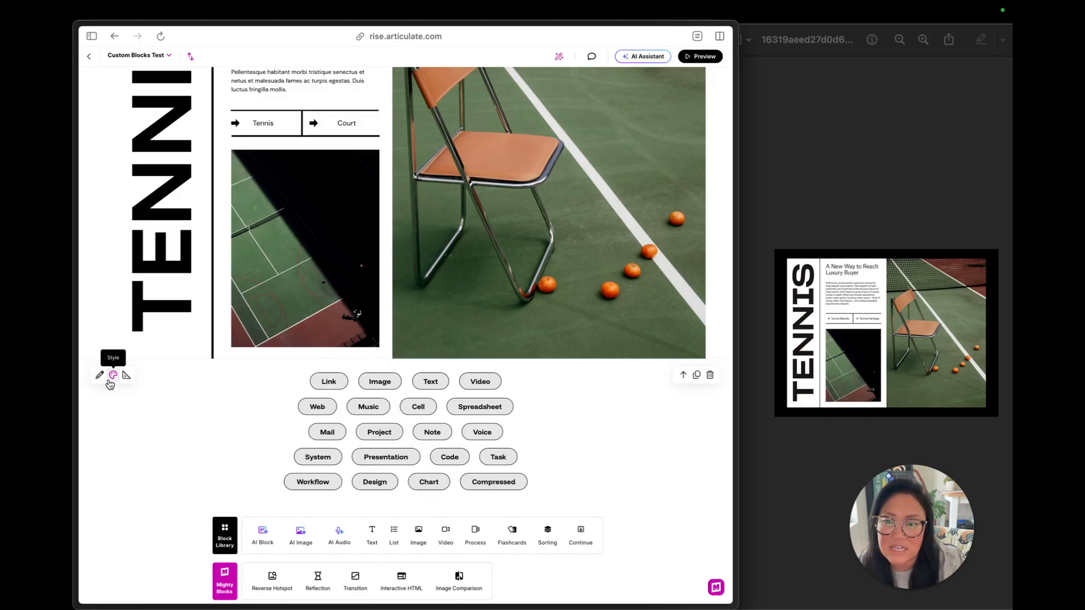
{"action": "scroll", "scroll_direction": "down", "scroll_amount": 3}
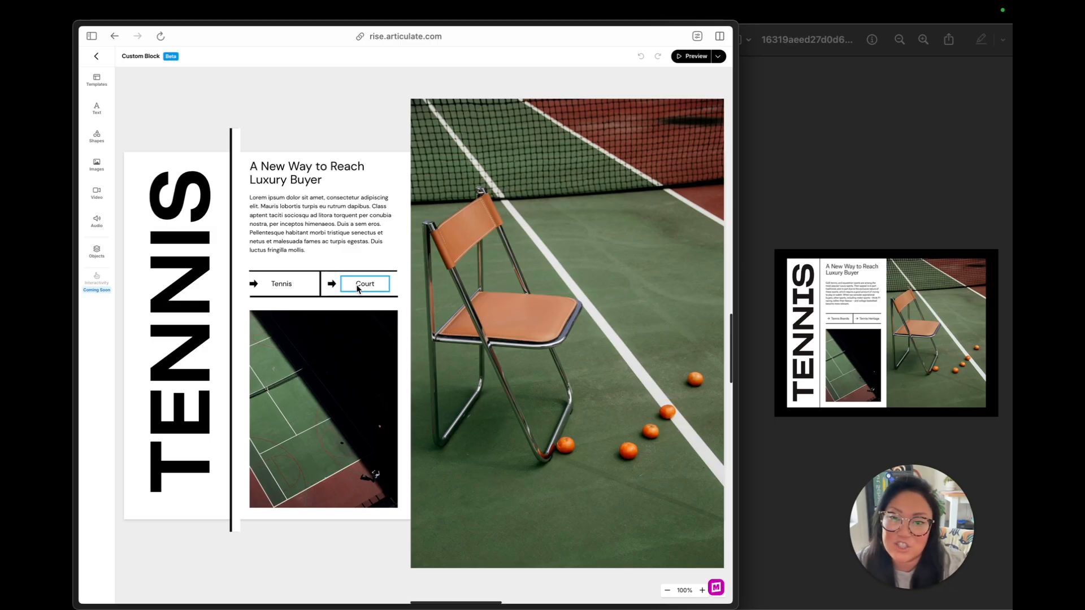
Select the lorem ipsum paragraph, preview the lesson, then return to editing.
{"action": "left_click", "coordinate": [322, 223]}
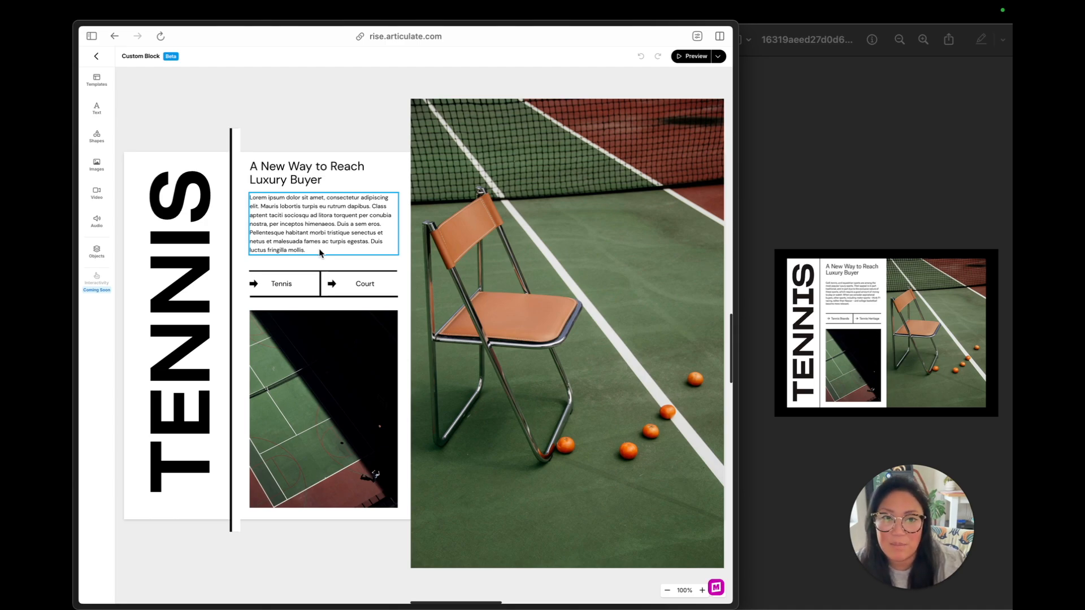
{"action": "mouse_move", "coordinate": [96, 56]}
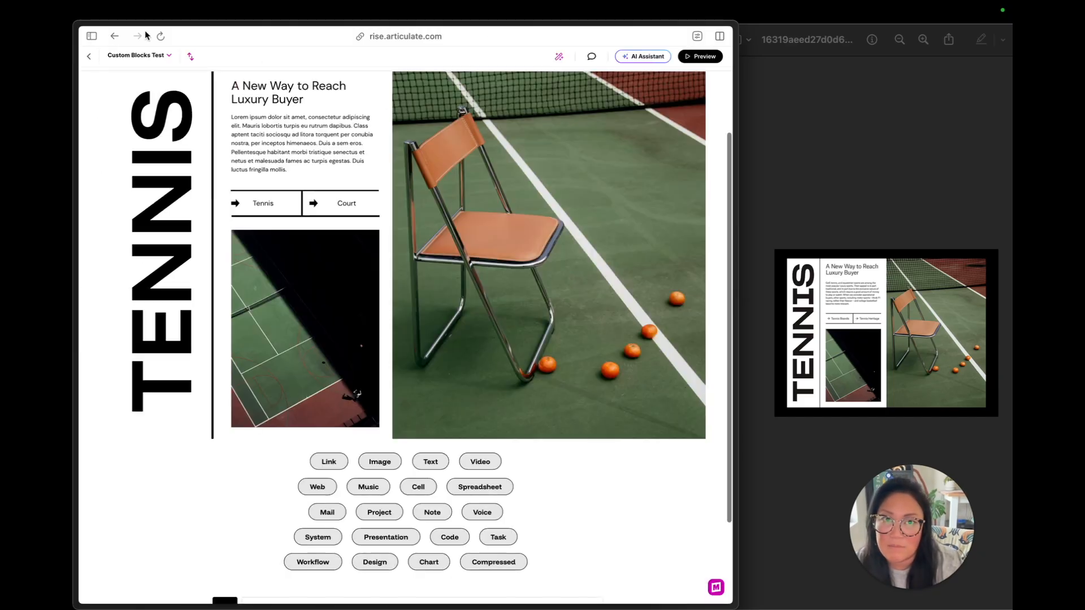
{"action": "left_click", "coordinate": [699, 56]}
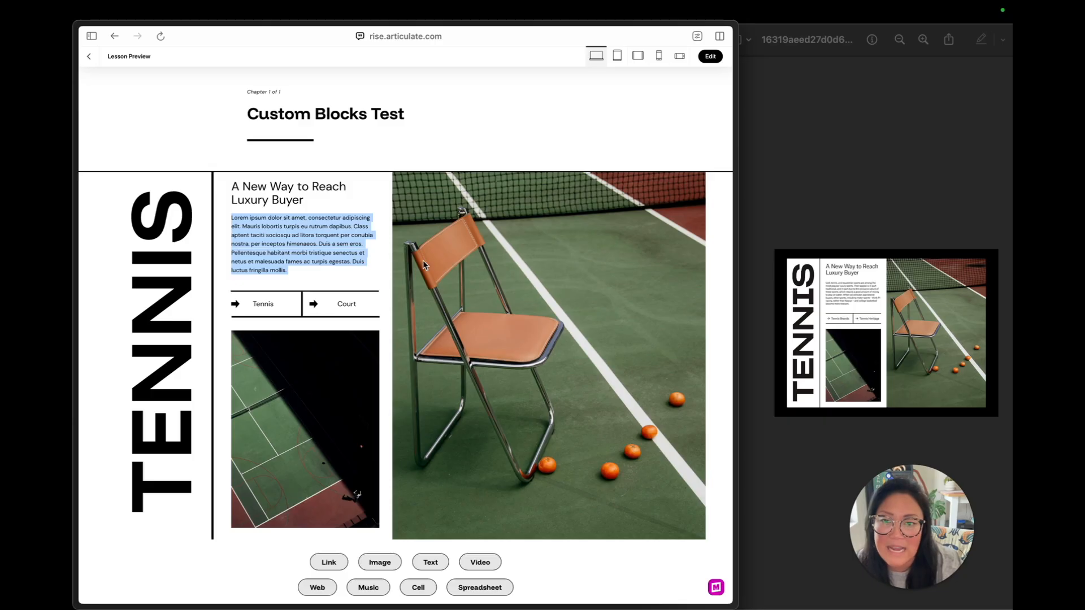
{"action": "left_click", "coordinate": [709, 56]}
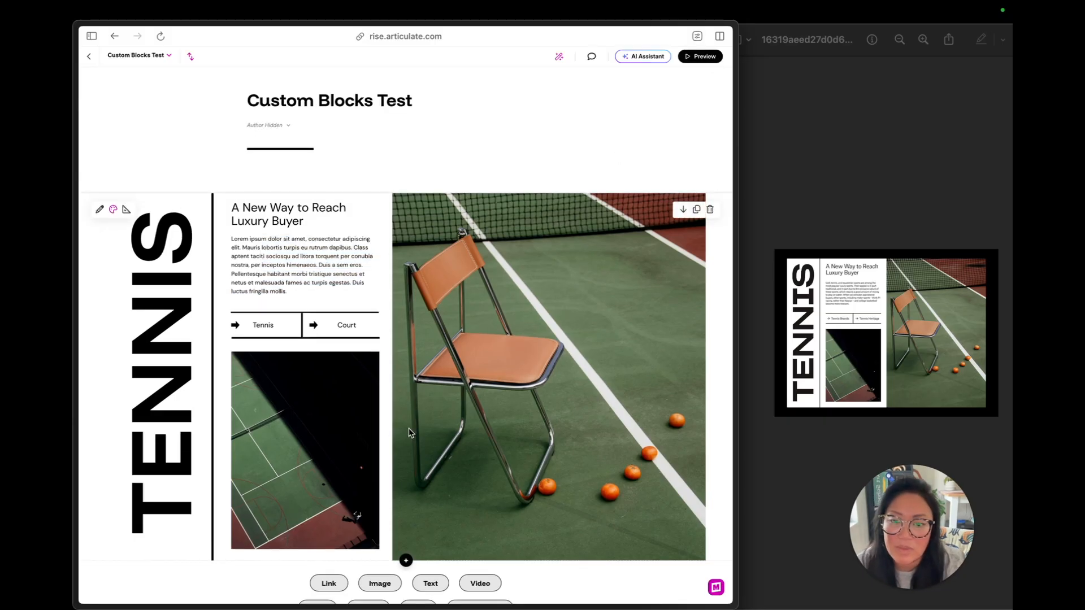
{"action": "scroll", "scroll_direction": "down", "scroll_amount": 3}
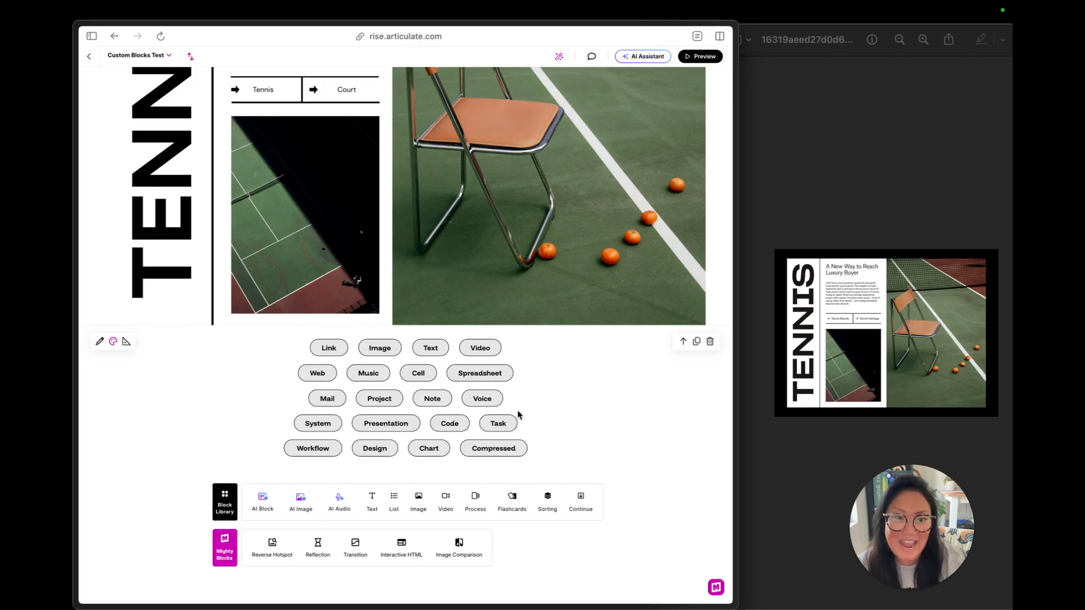
{"action": "mouse_move", "coordinate": [628, 428]}
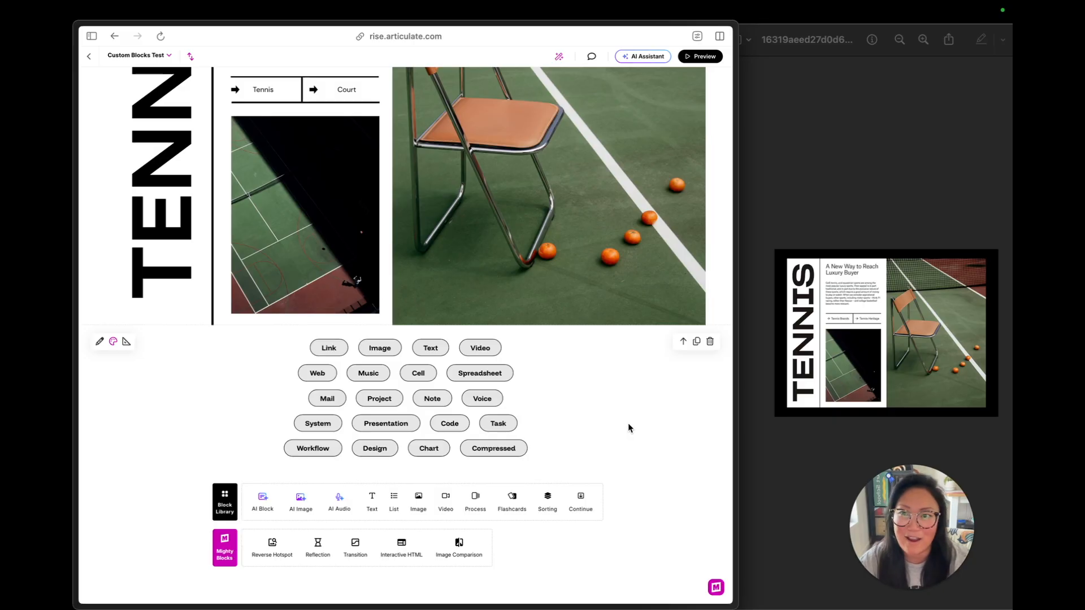
{"action": "mouse_move", "coordinate": [640, 432]}
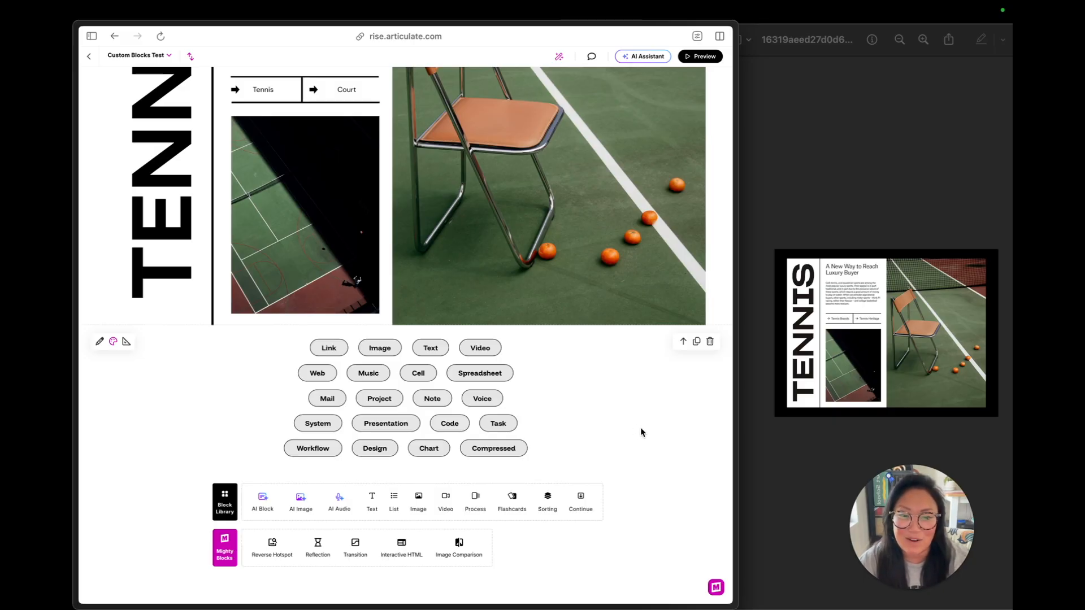